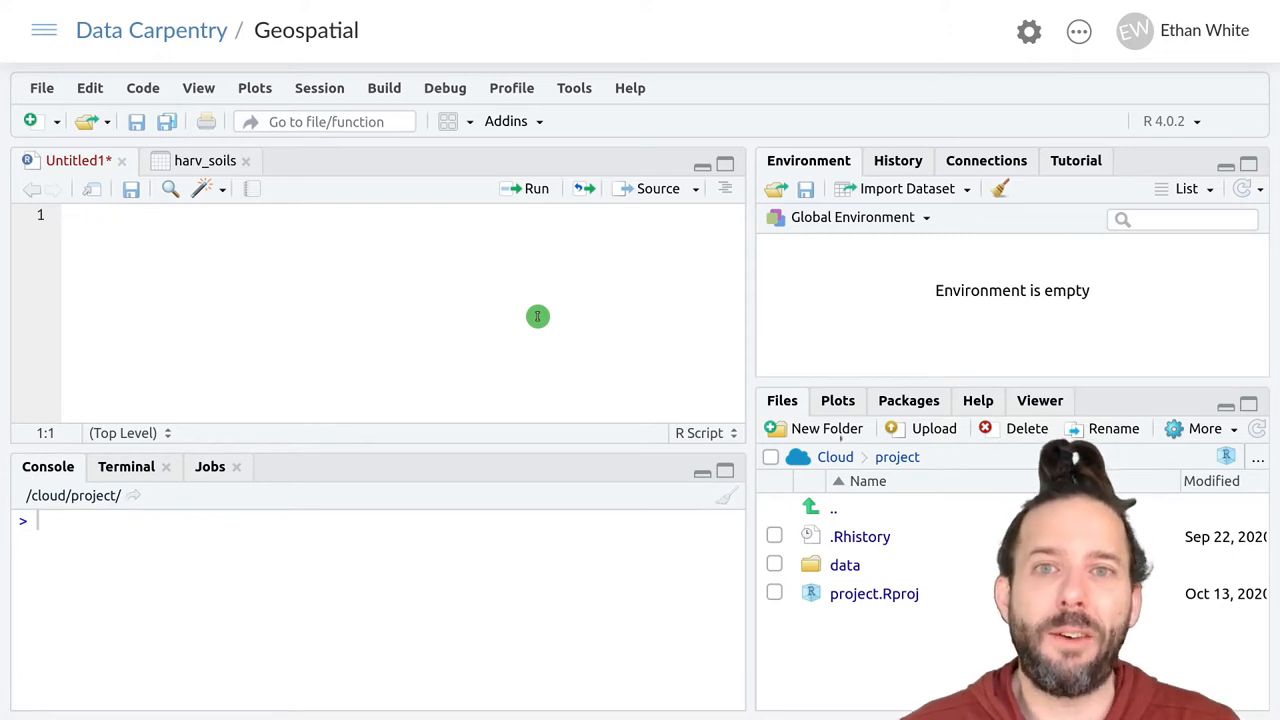
- Write library(sf) and library(stars) on the script's first two lines
text(lib)
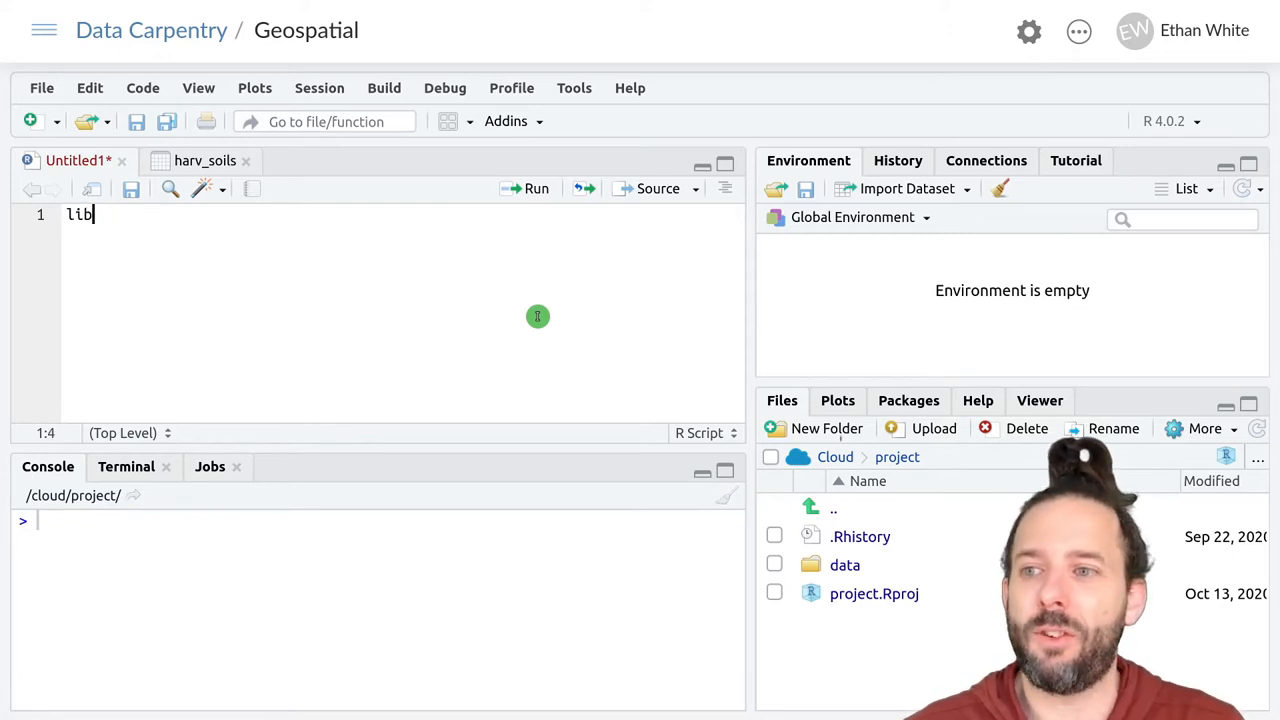
text(rary())
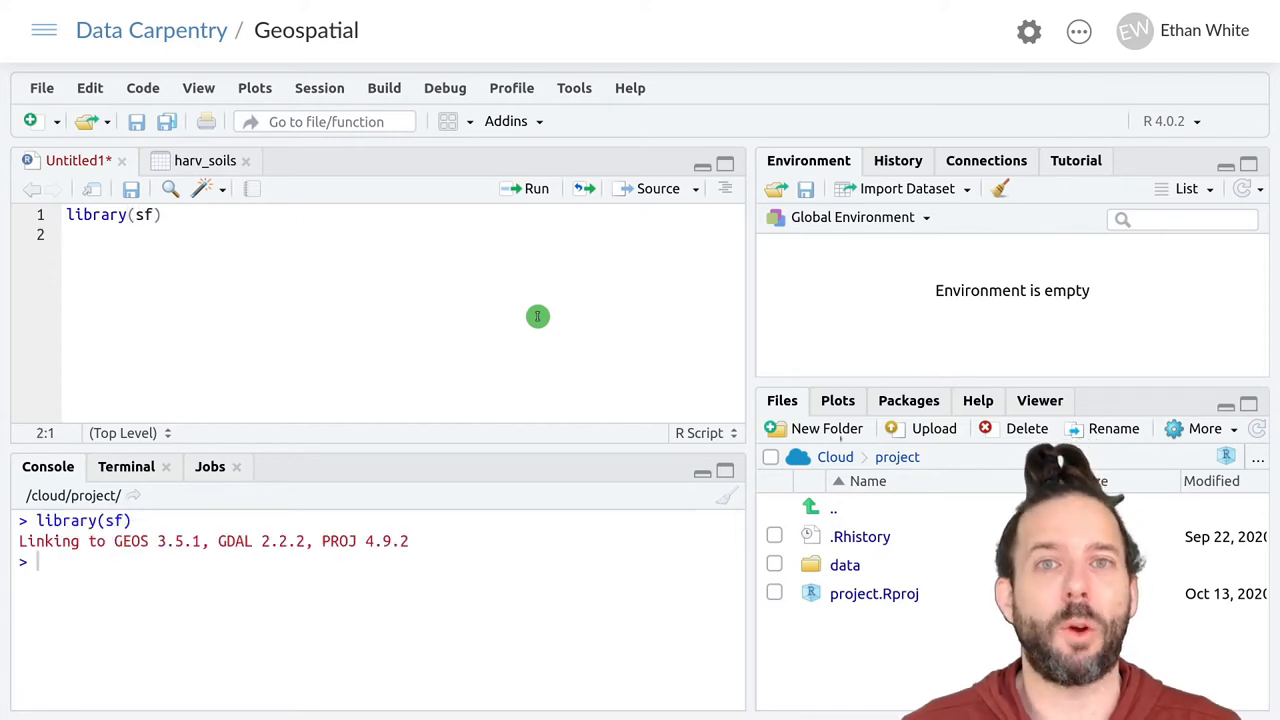
text(librarY)
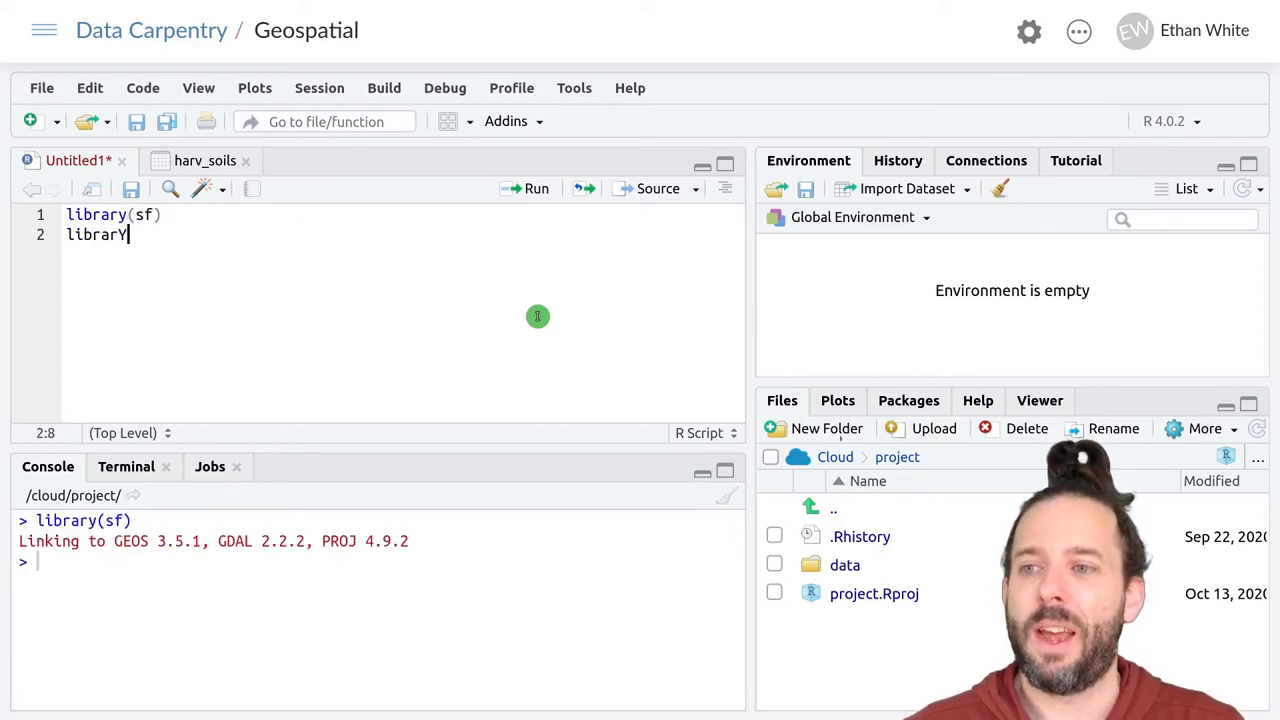
text((stars))
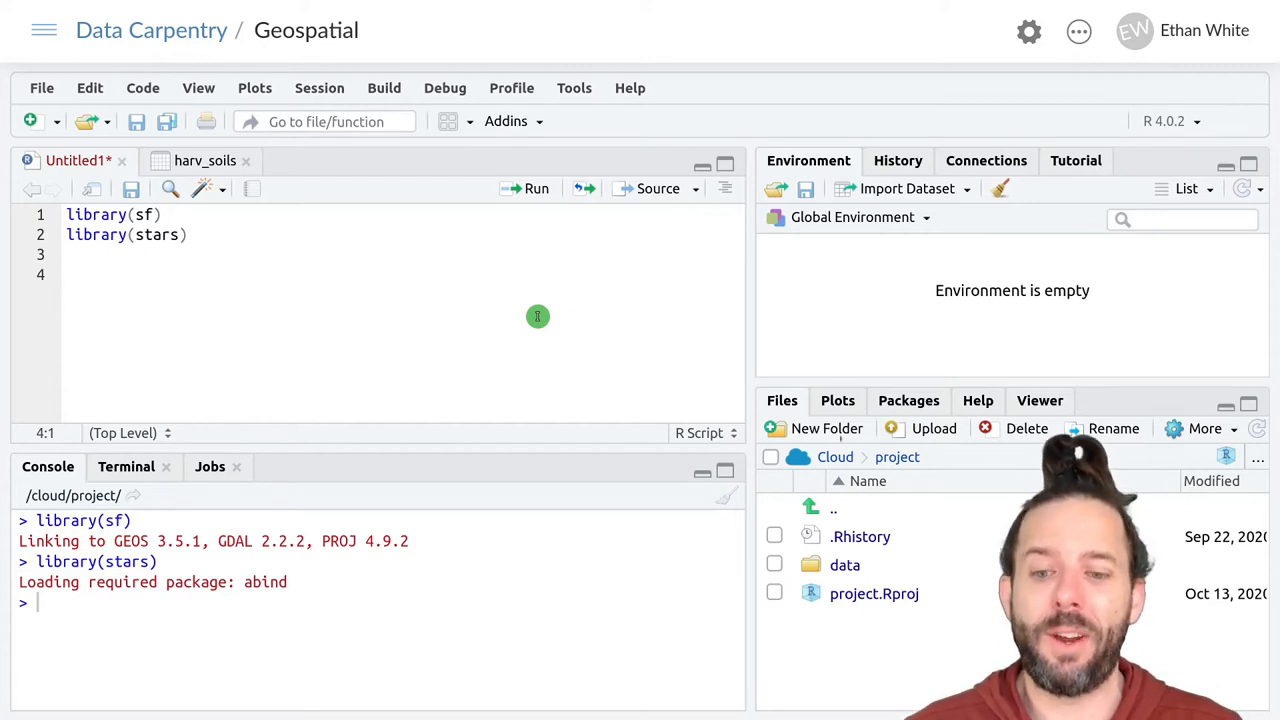
- Read data/HARV/harv_soils.shp into harv_soils using st_read
text(harv_soils)
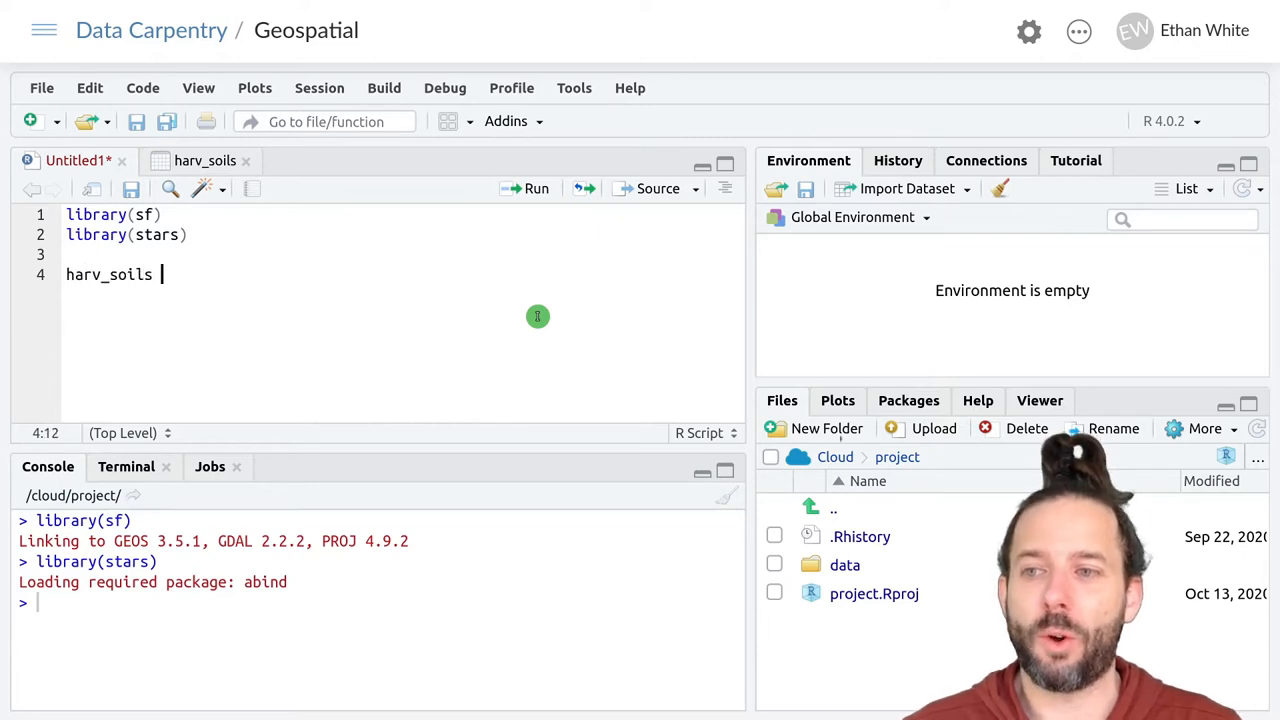
text(<-)
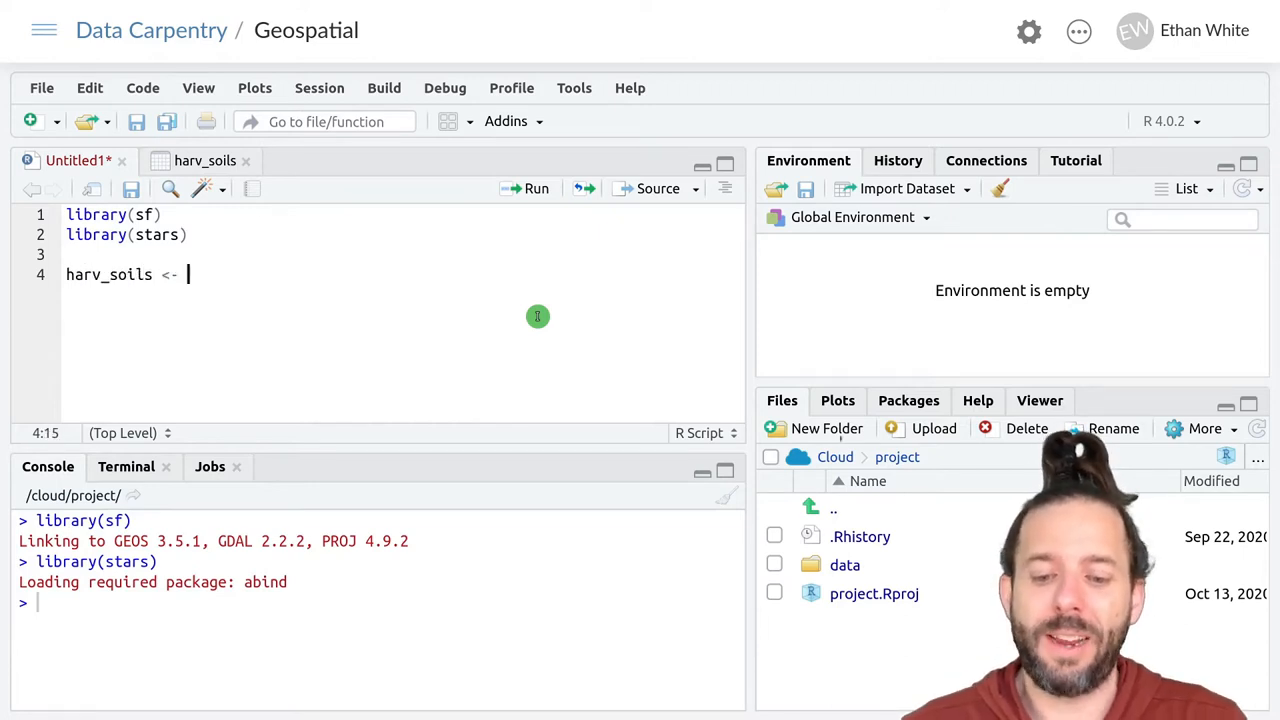
text(st_read()
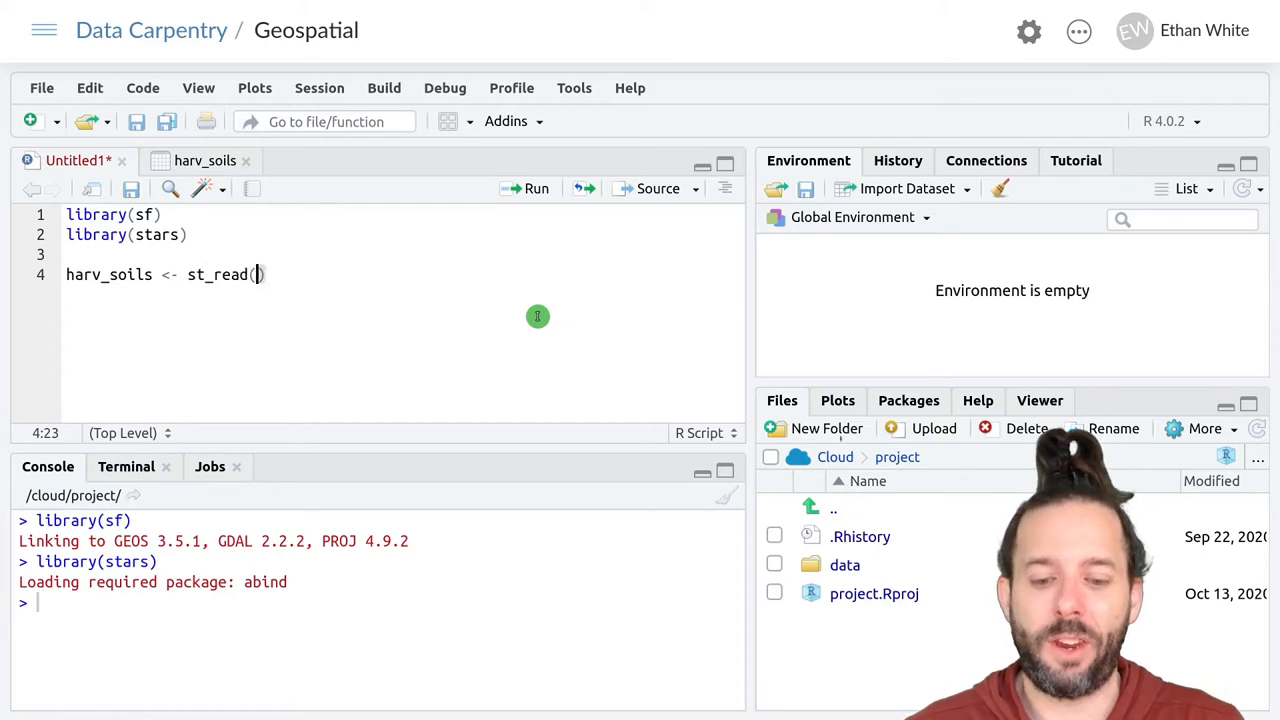
text("data/H")
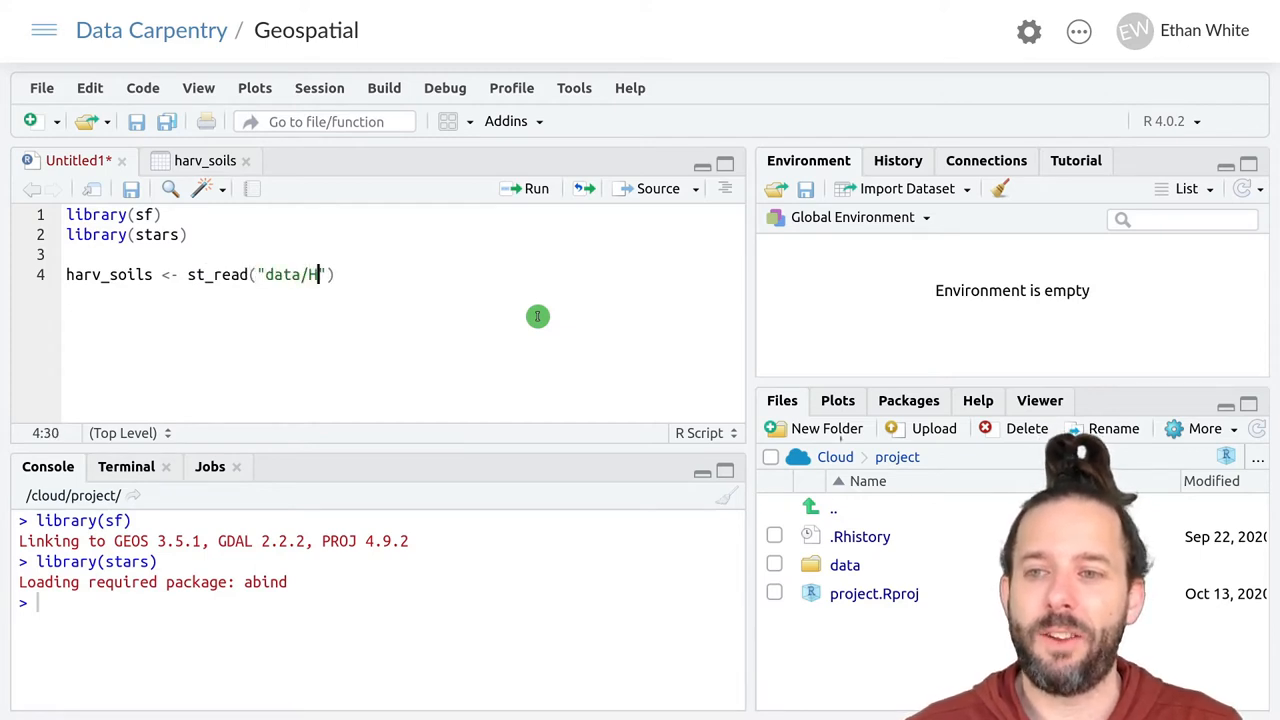
text(ARV/har)
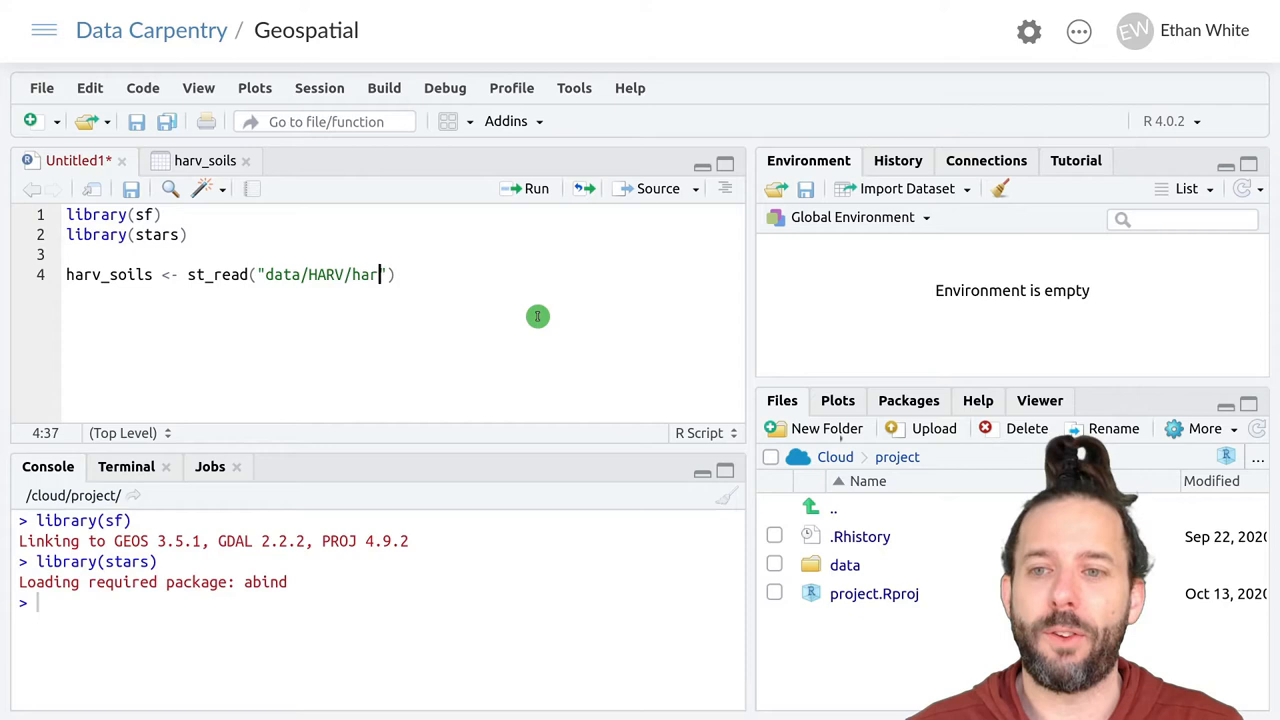
text(_soils.shp)
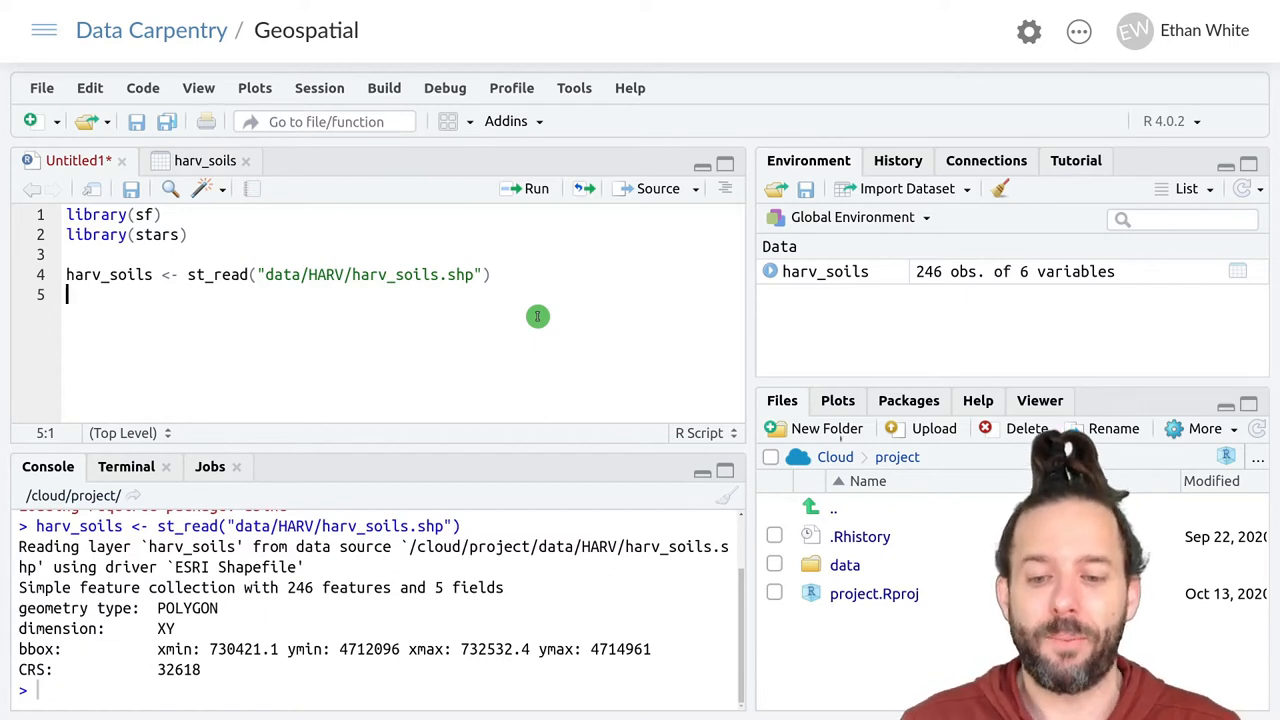
- Load data/HARV/HARV_dtmFull.tif into harv_dtm with read_stars, then add a blank line
text(harv)
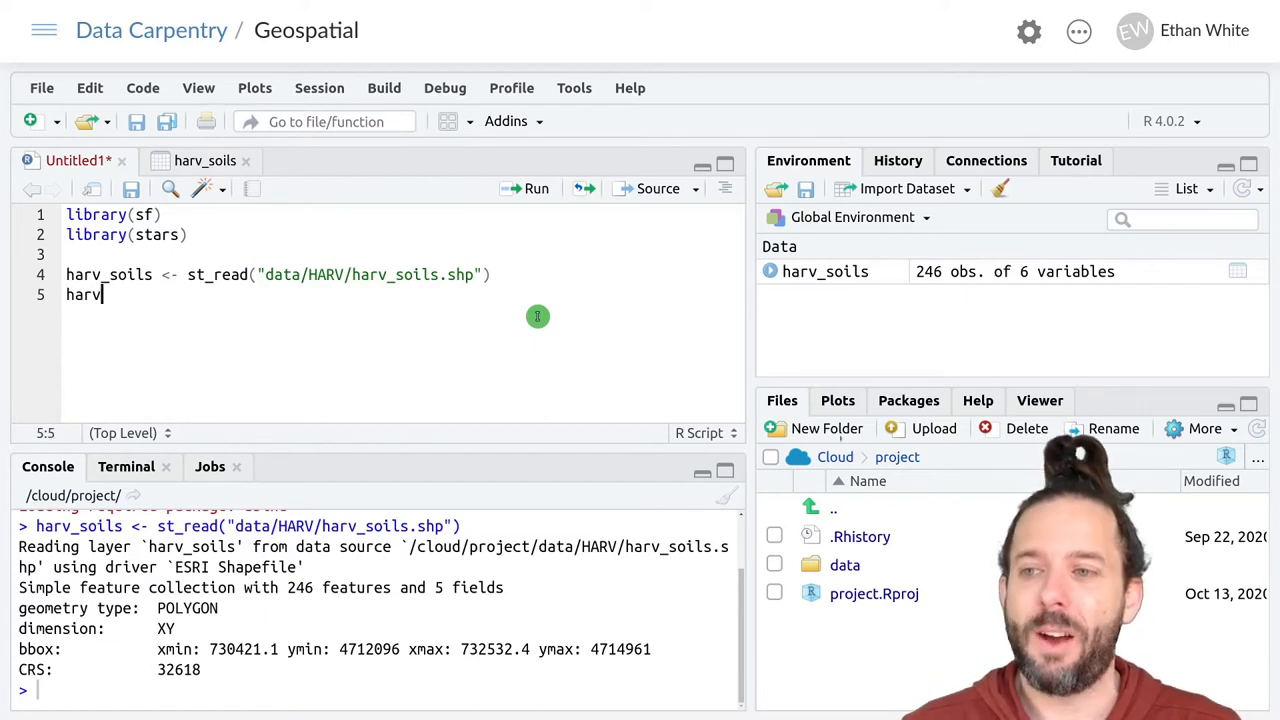
text(_dtm <-)
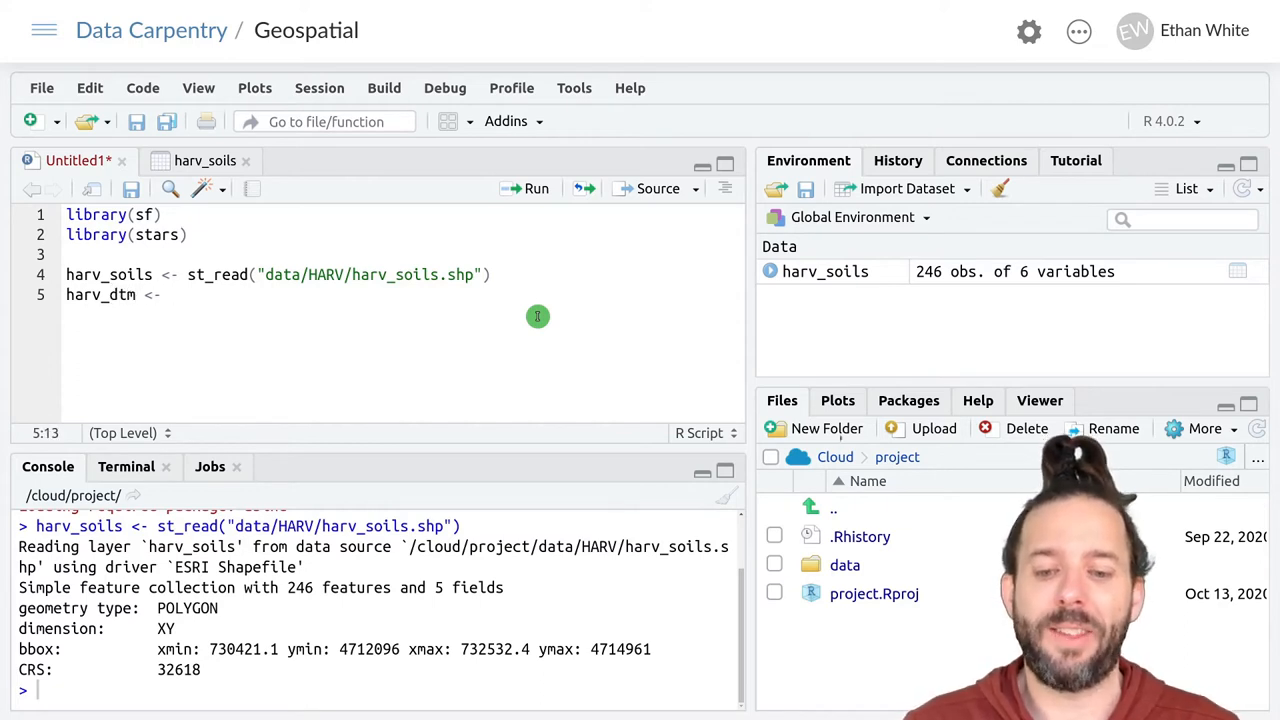
text(read_star)
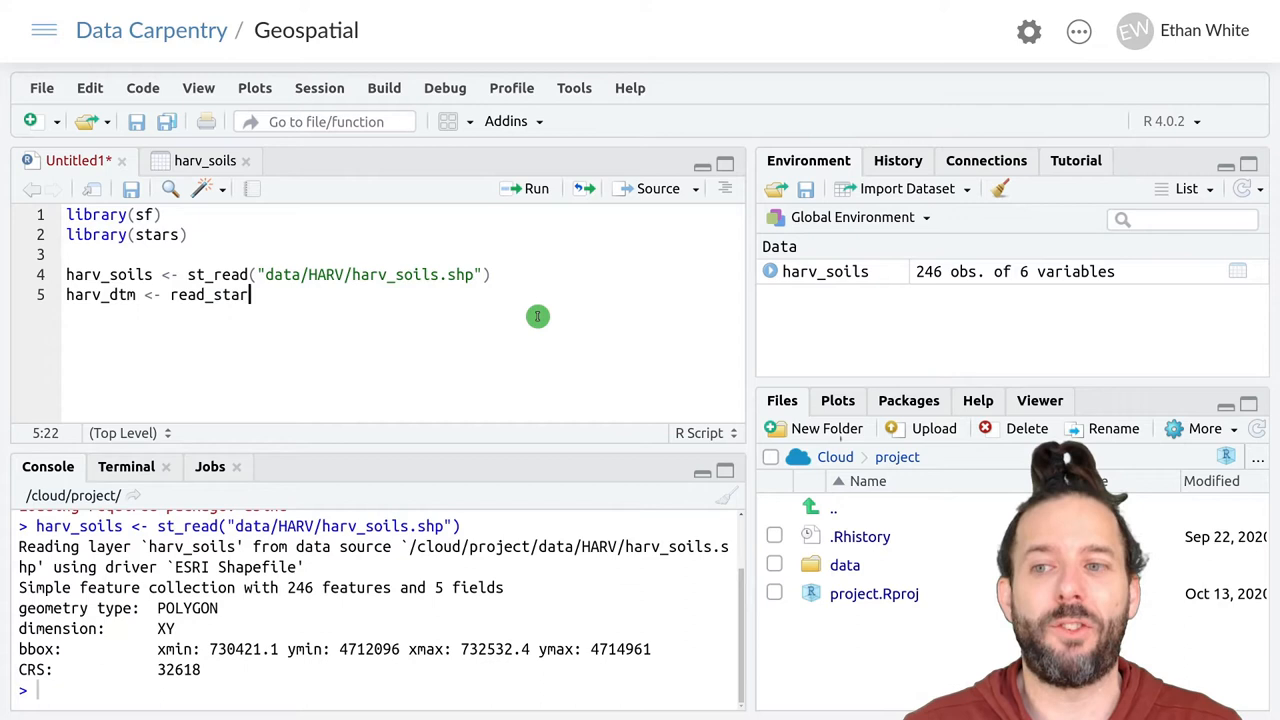
text(()
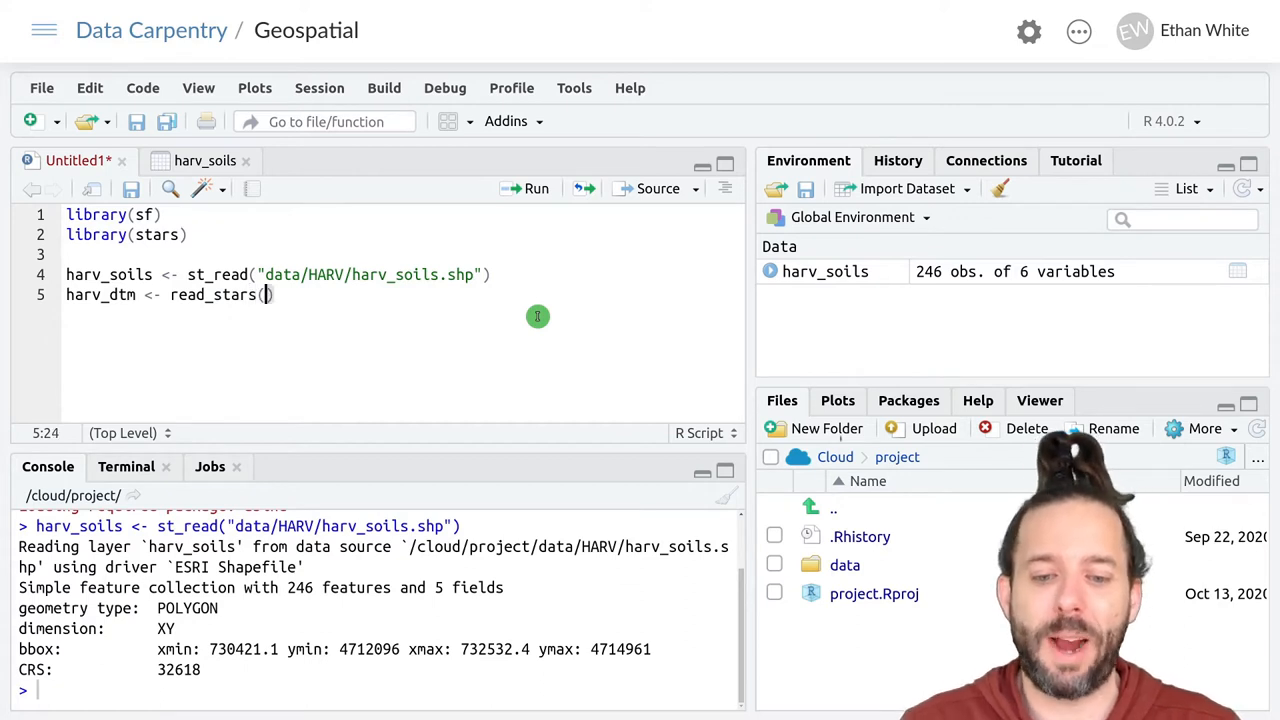
text(data")
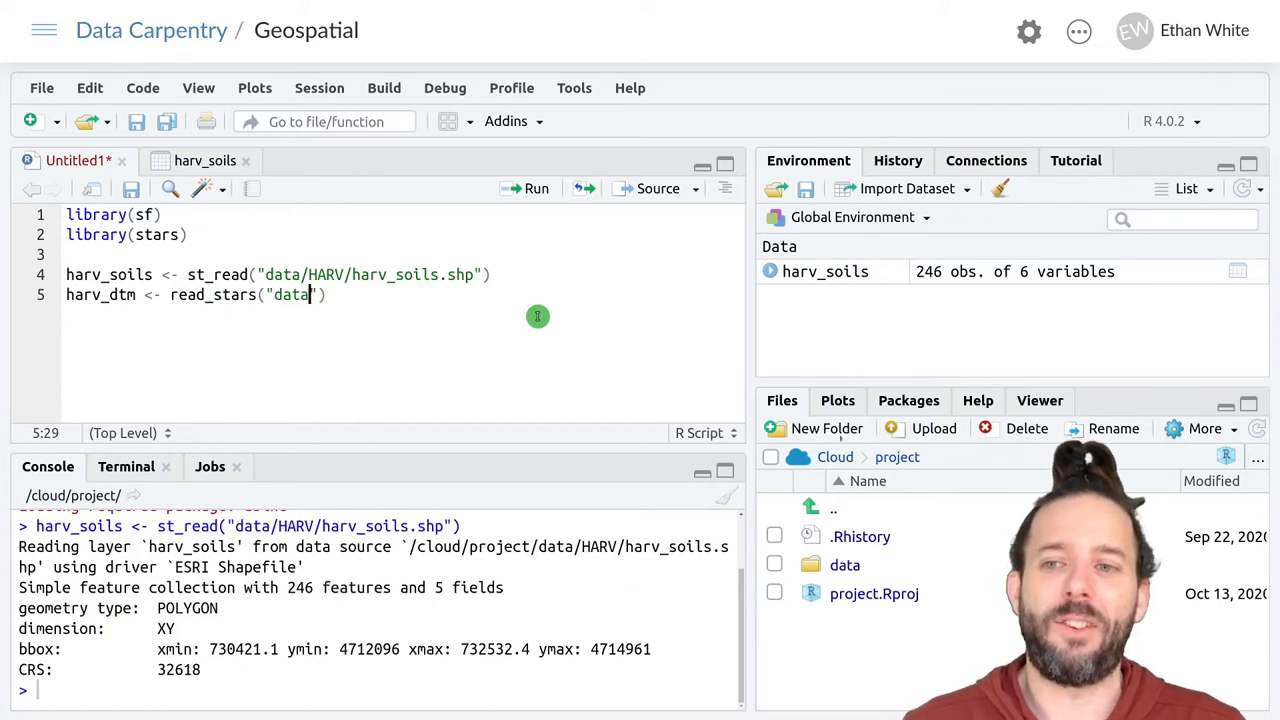
text(/HARV)
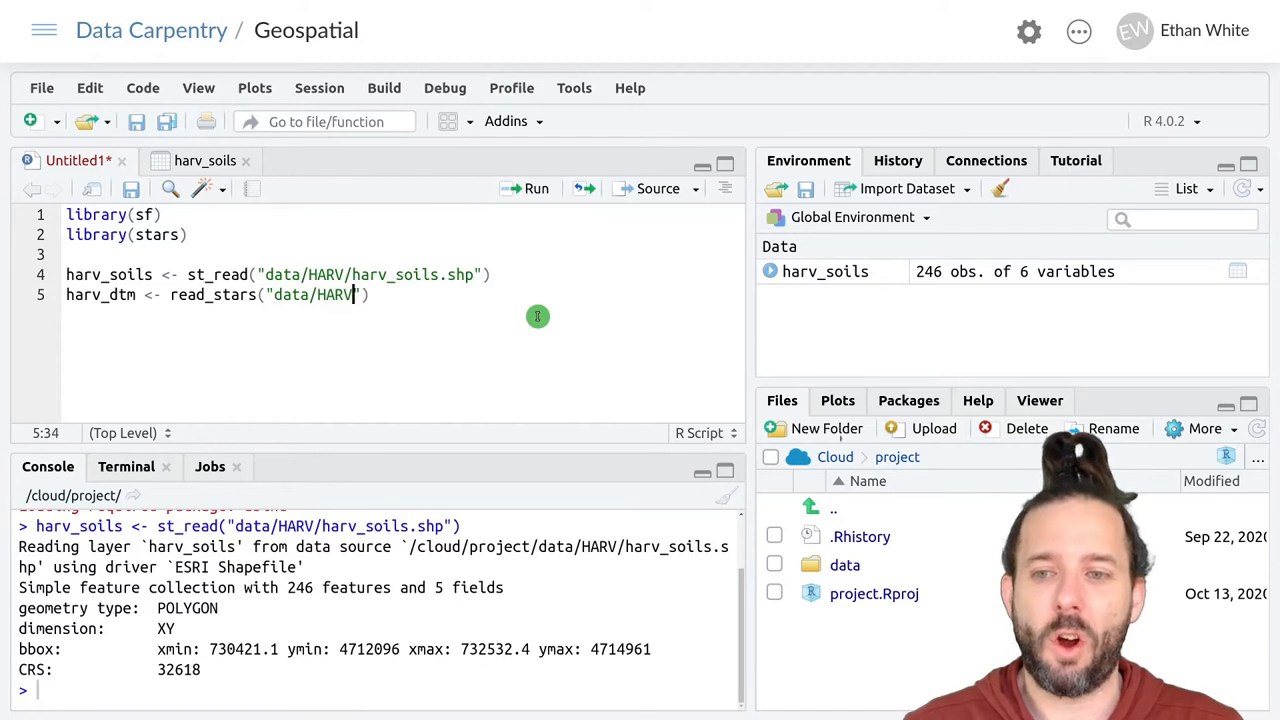
text(HARV_d)
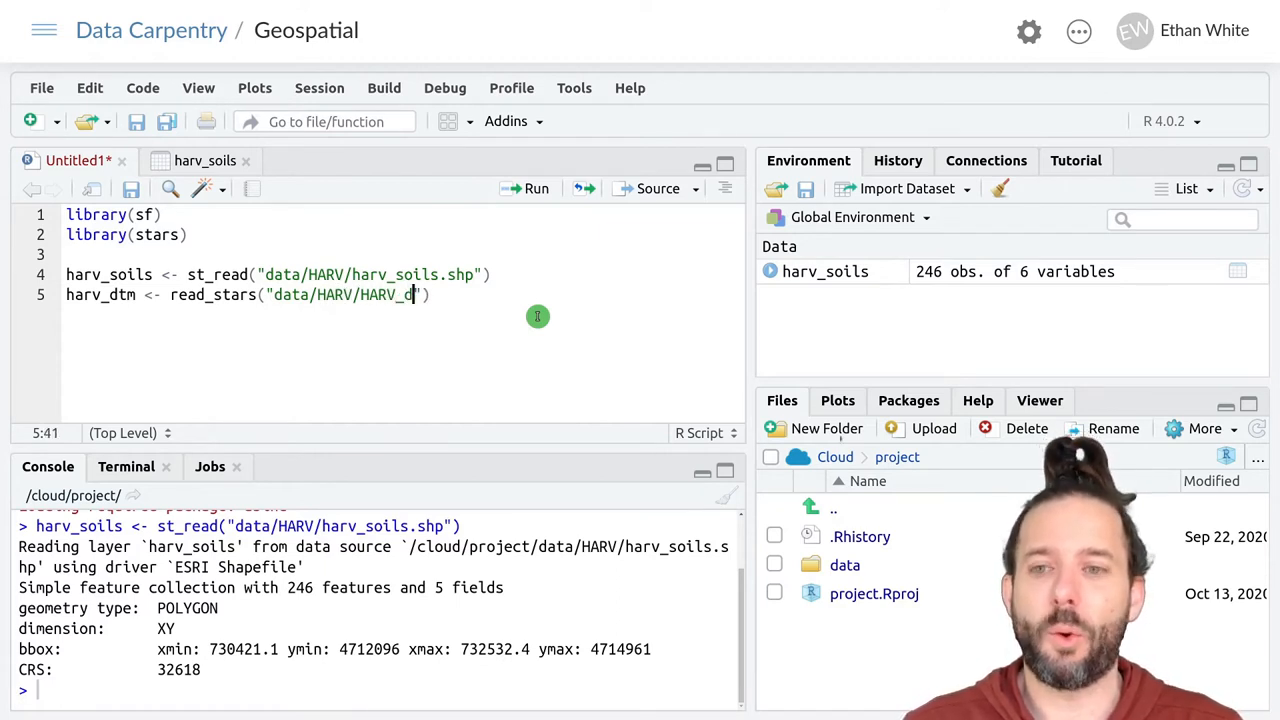
text(tmFull)
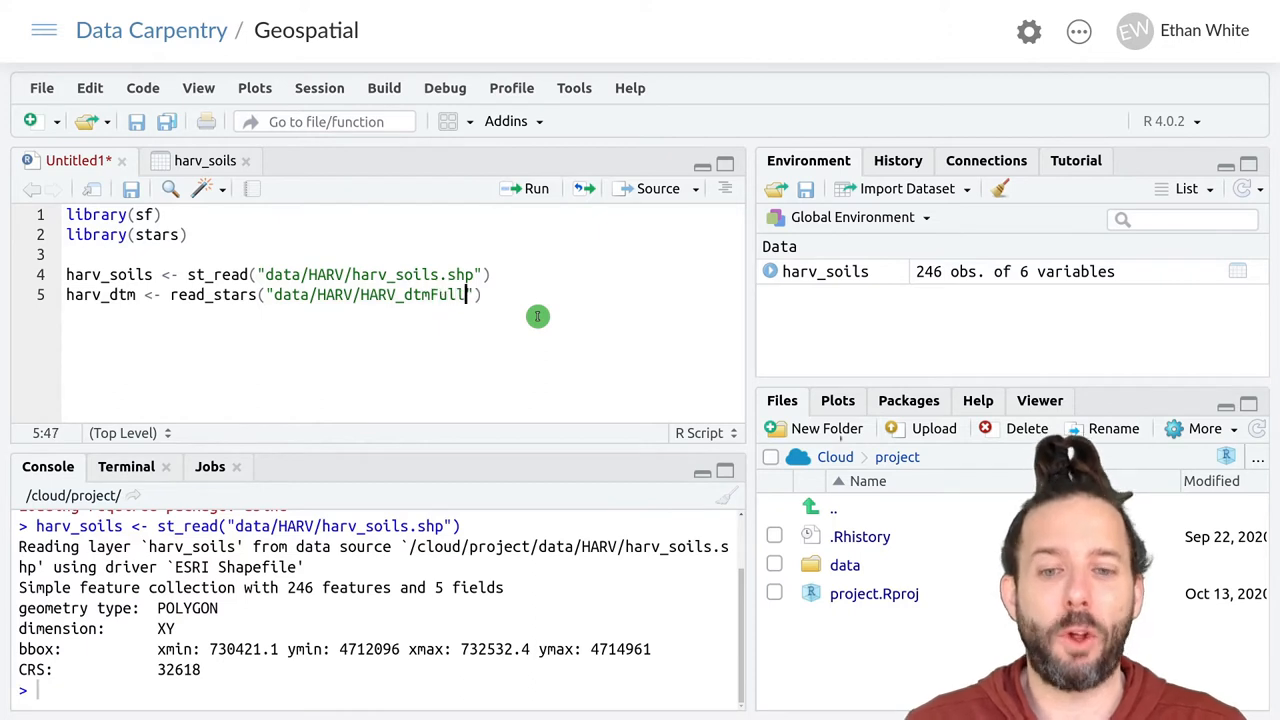
text(.tif)
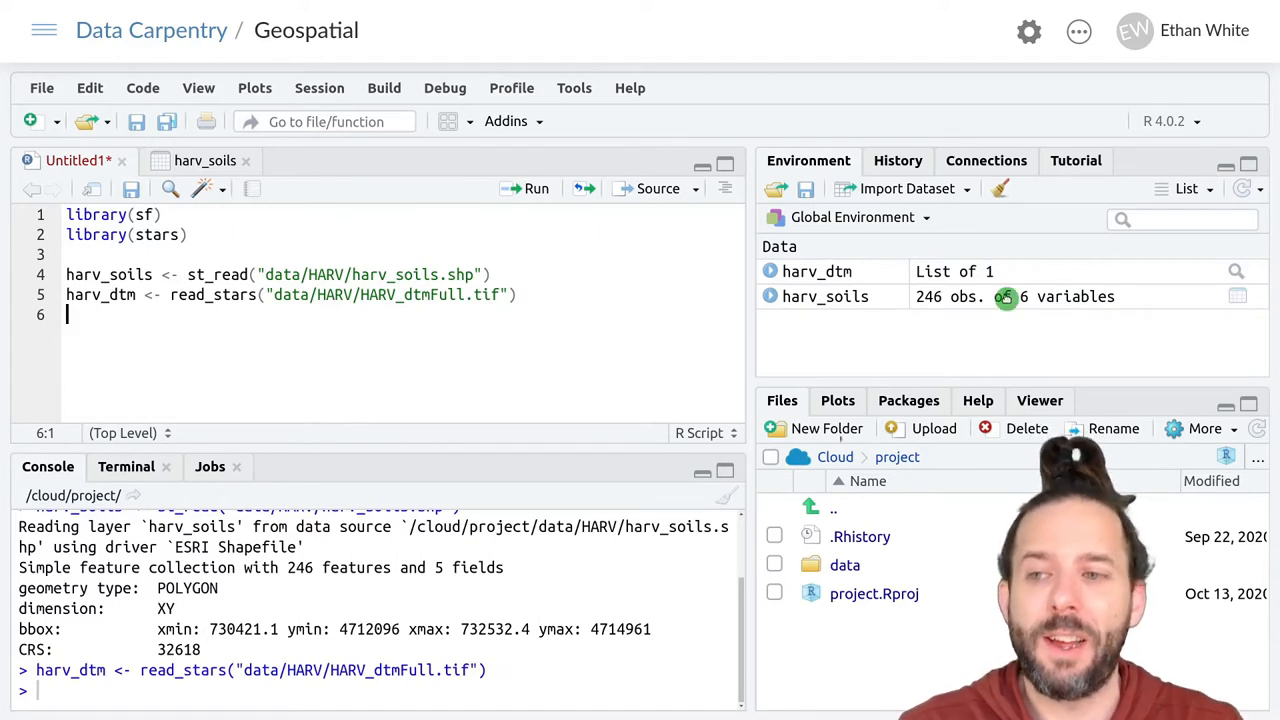
key(Enter)
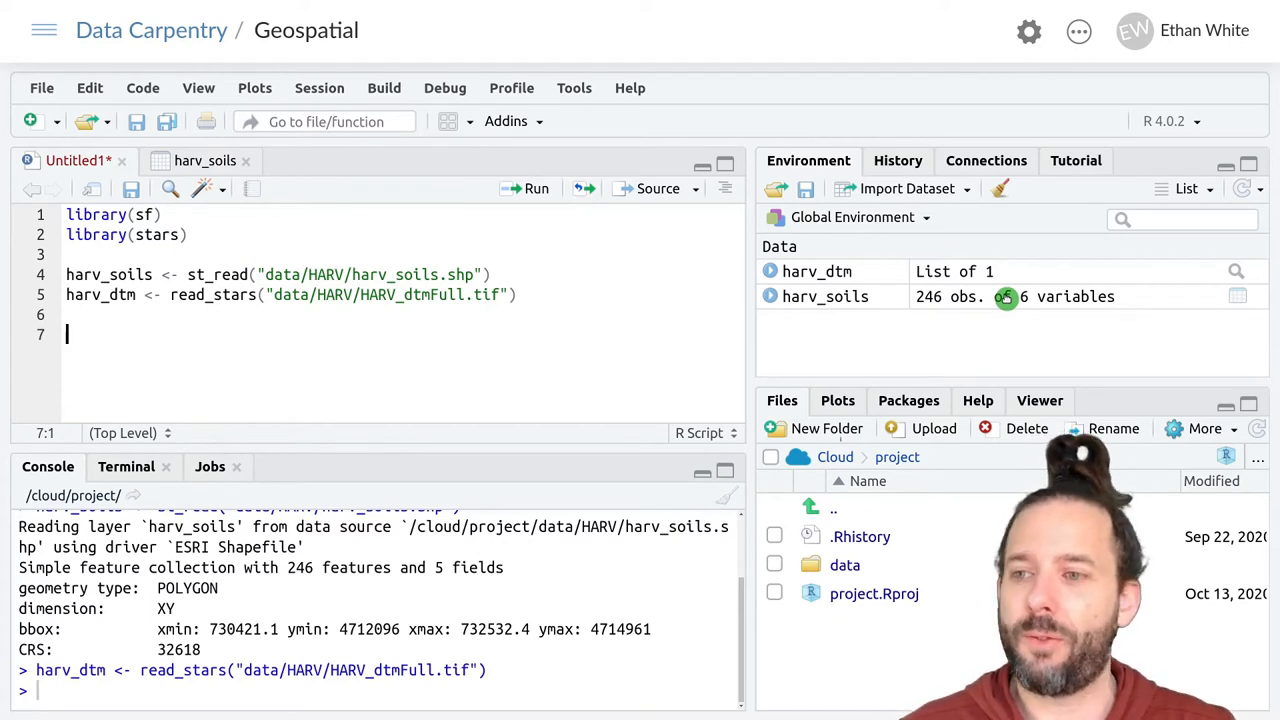
- Write a ggplot call with data = harv_dtm plus geom_sf(data = harv_soils, alpha = 0)
text(ggplot() +)
text(geom_stars()
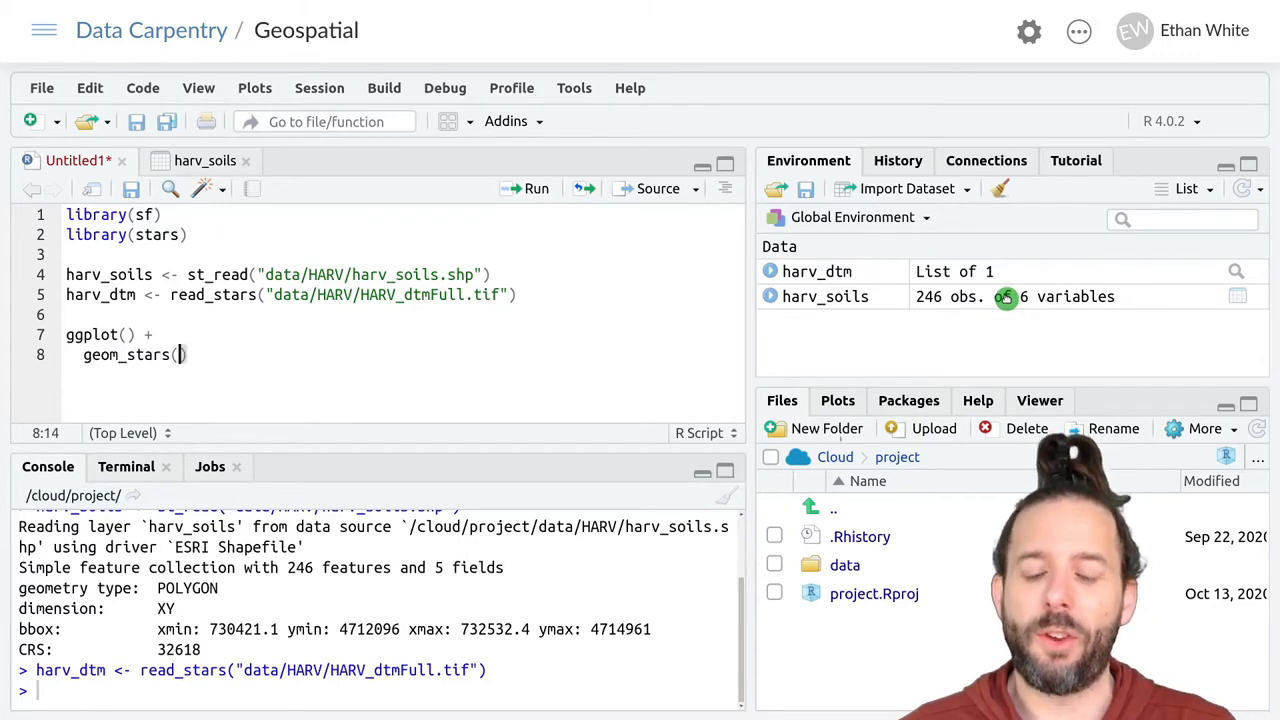
text(data =)
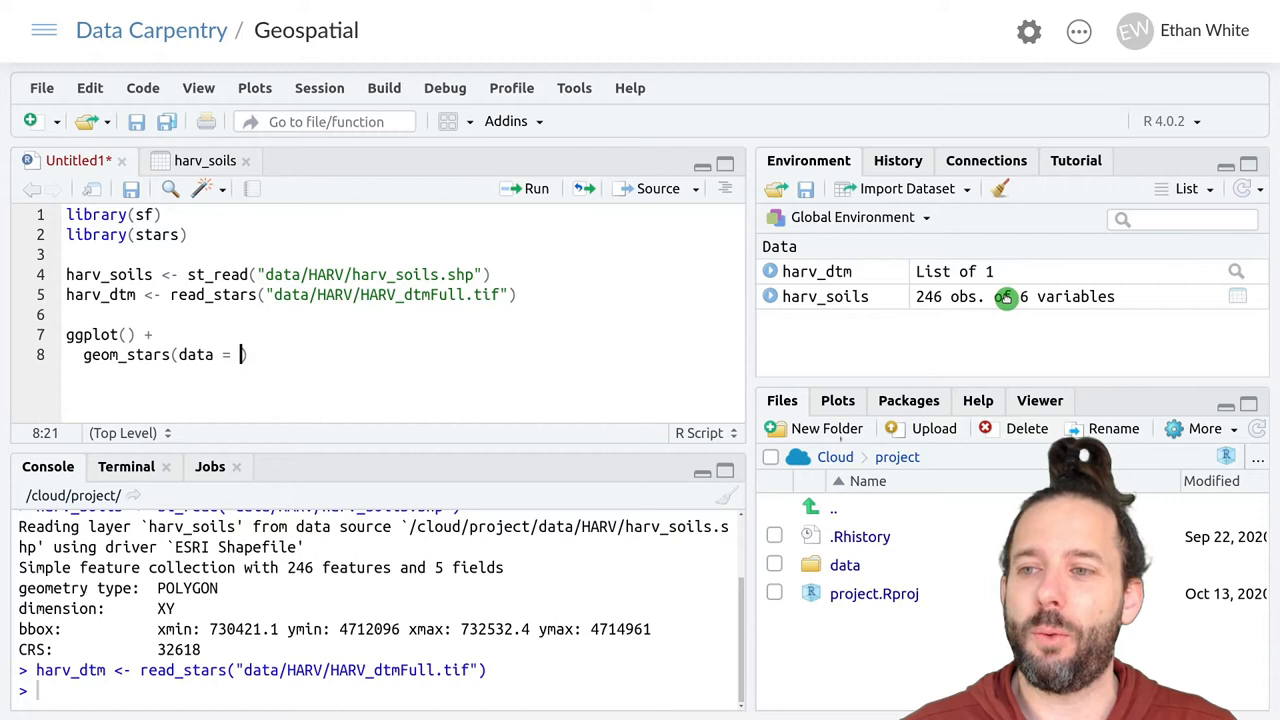
text(harv_dtm))
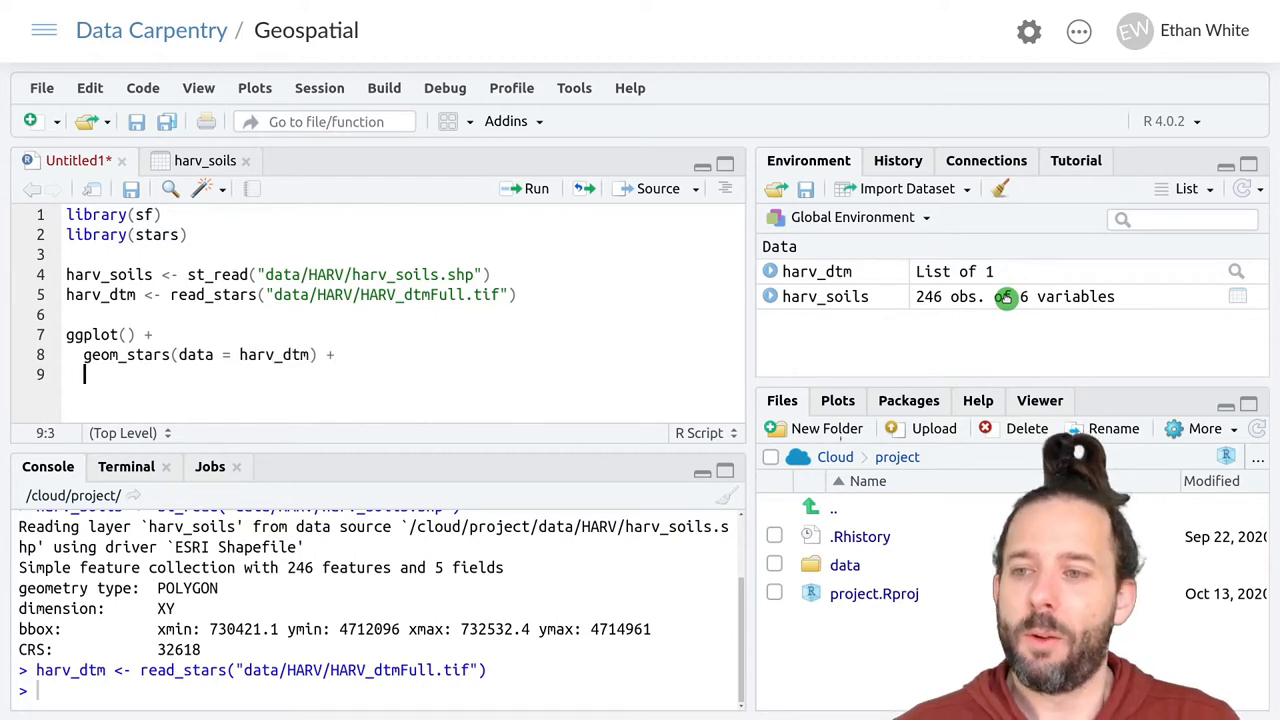
text(geom_sf)
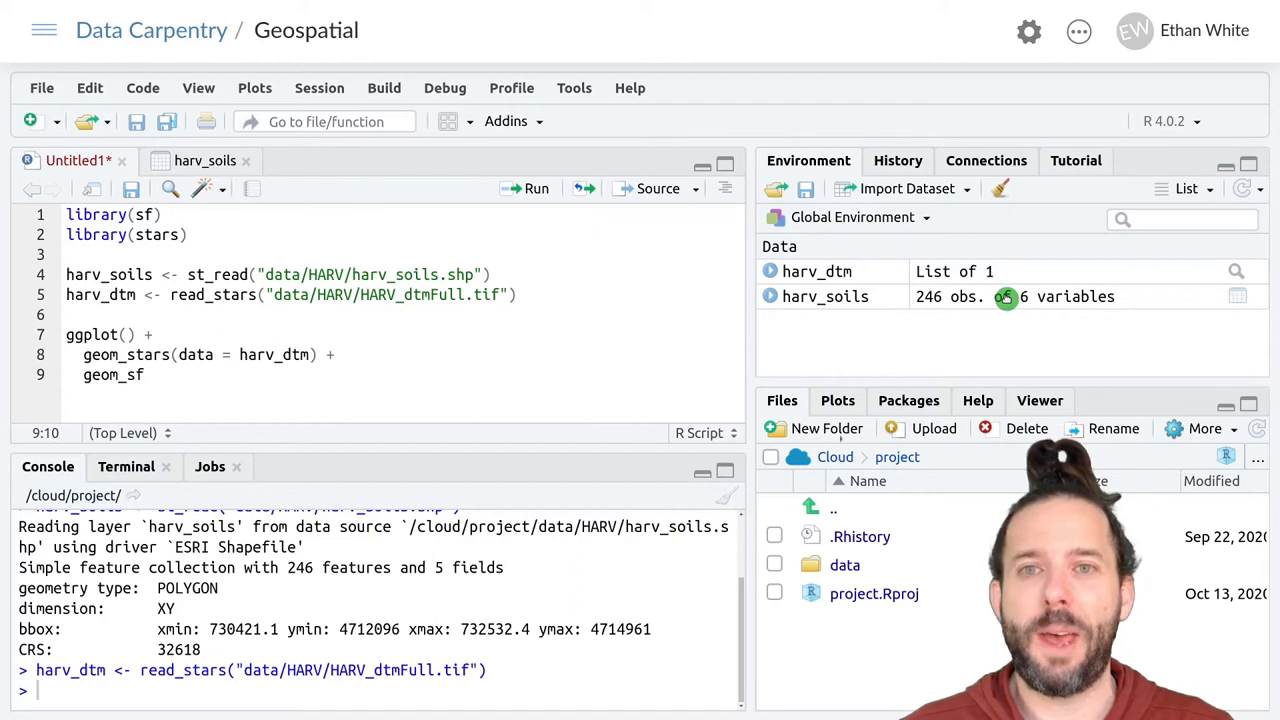
text(())
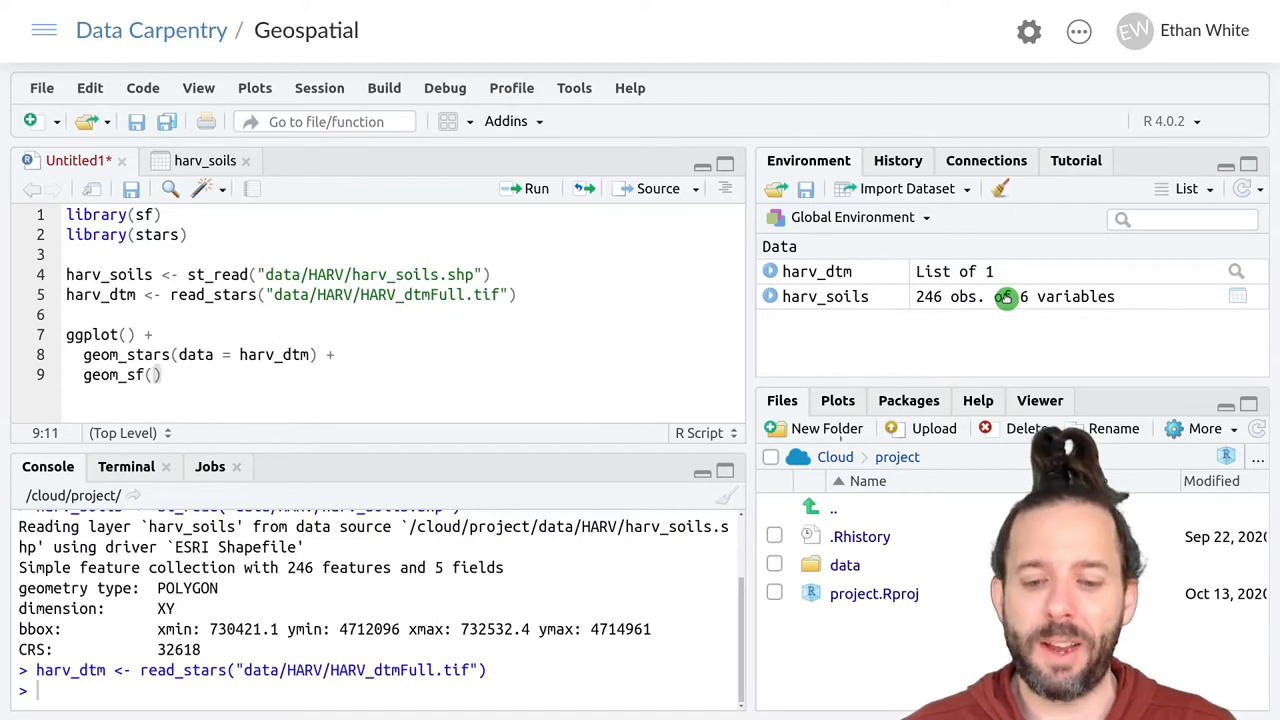
text(data = h)
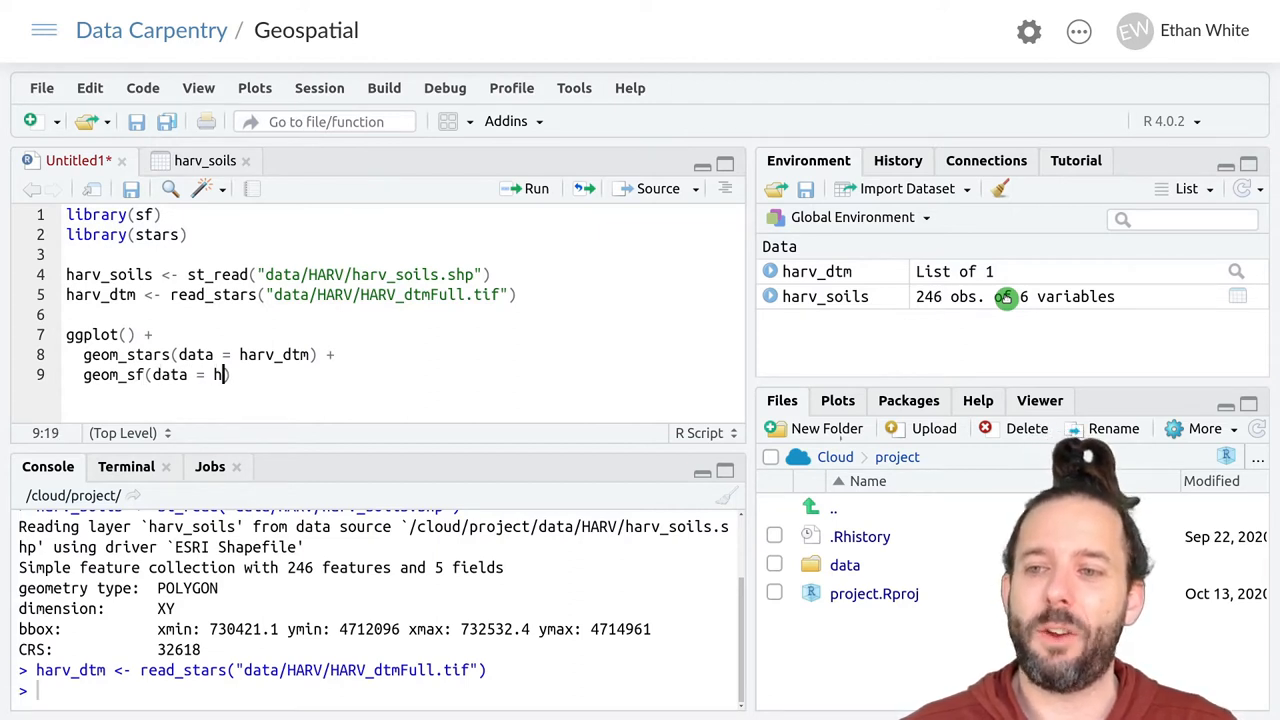
text(arv_soils, alpha = 0)
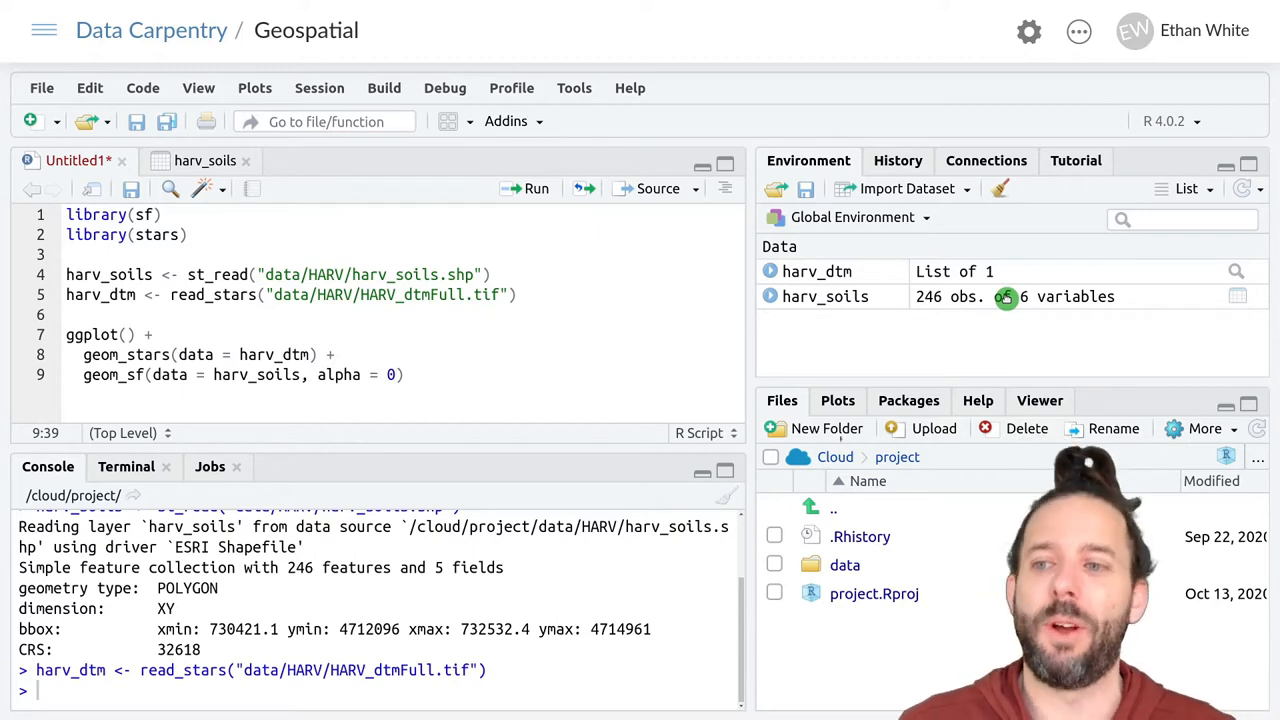
- Run the plot code, add library(ggplot2) on line 3, and start library(dplyr)
click(536, 188)
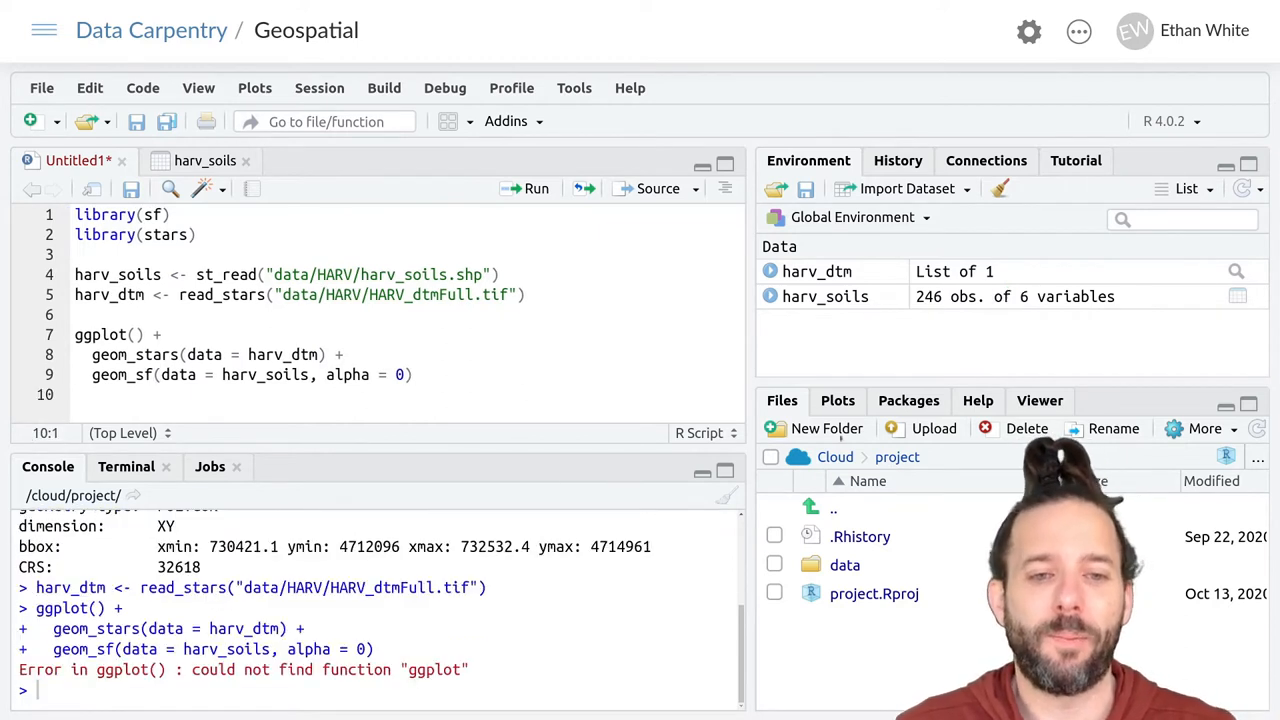
click(199, 234)
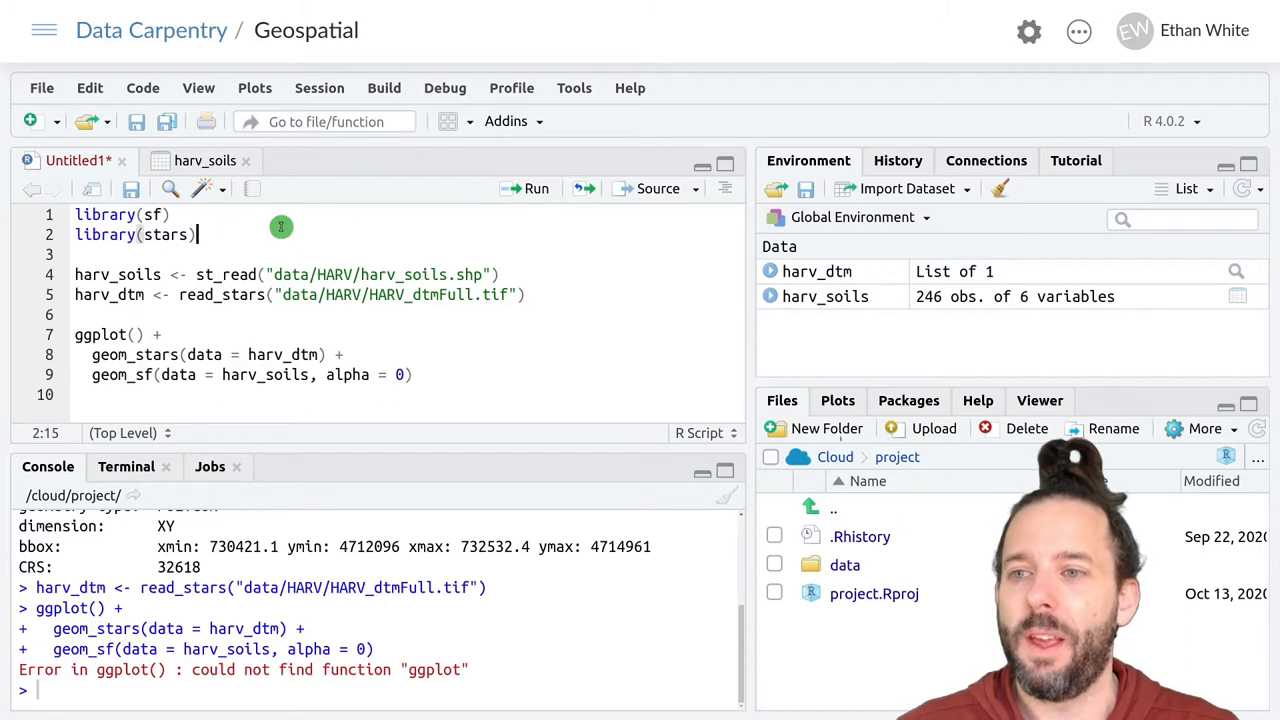
text(library)
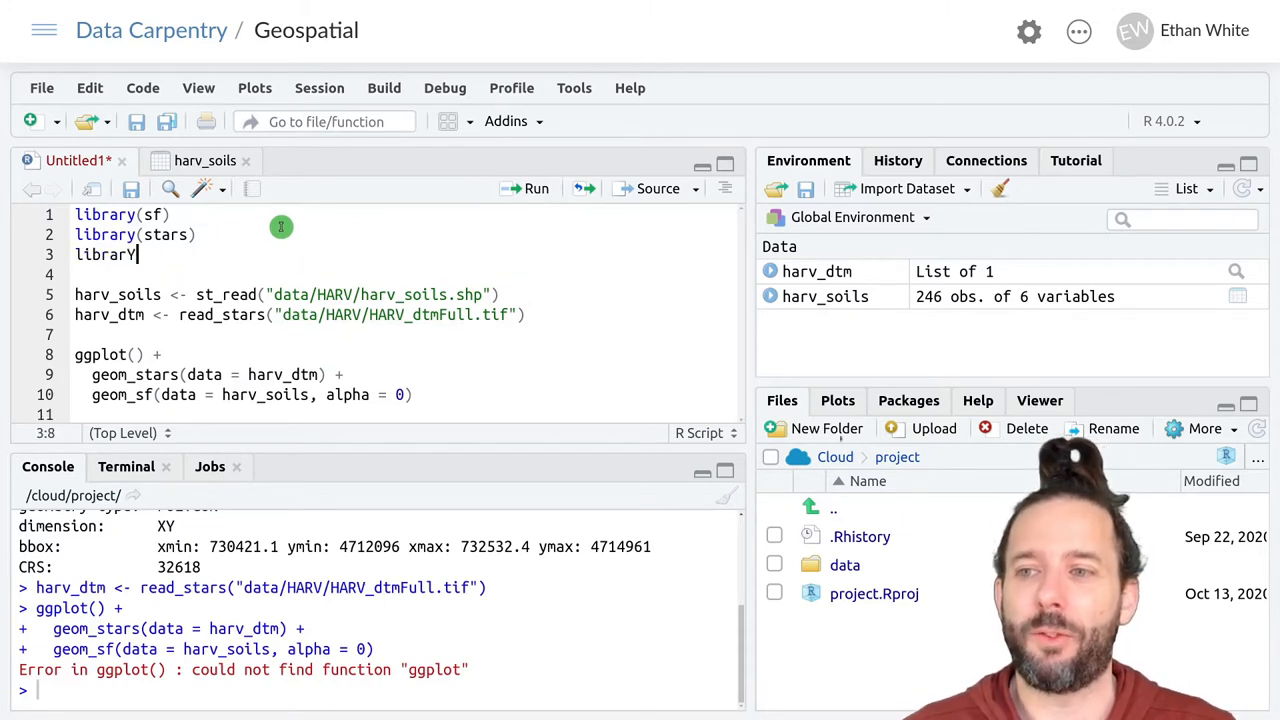
text((gp)
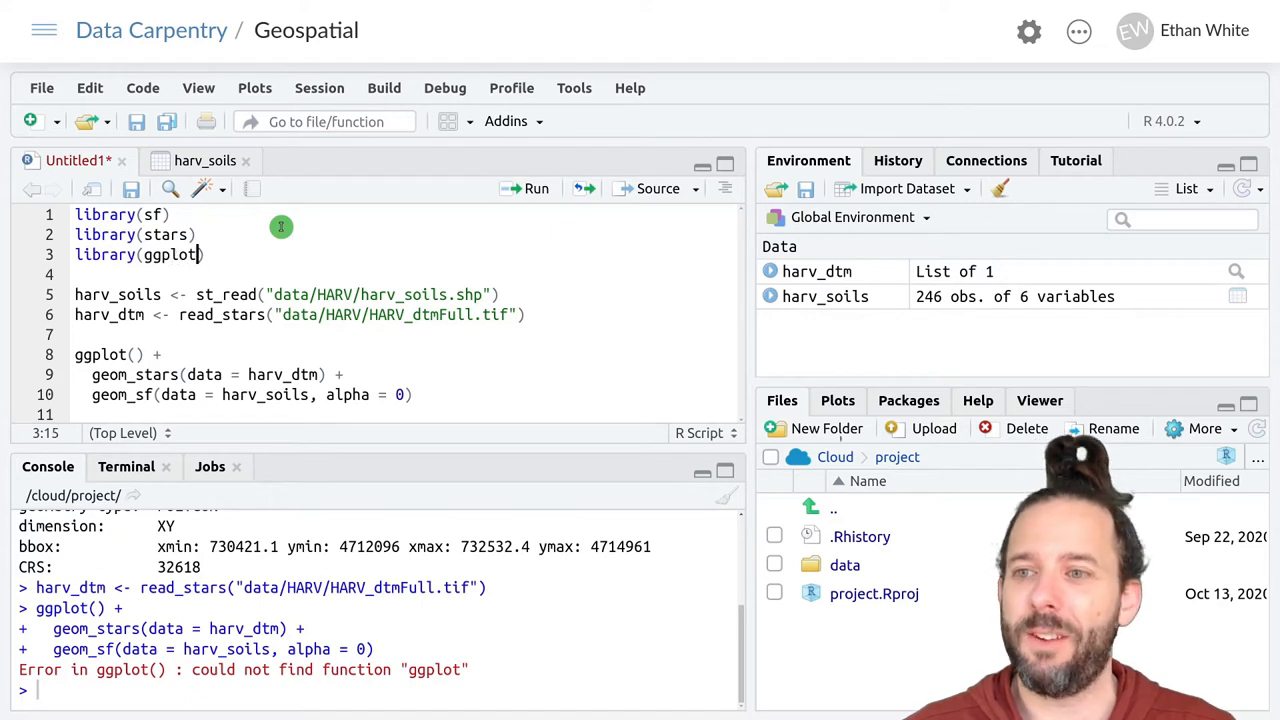
text(2)
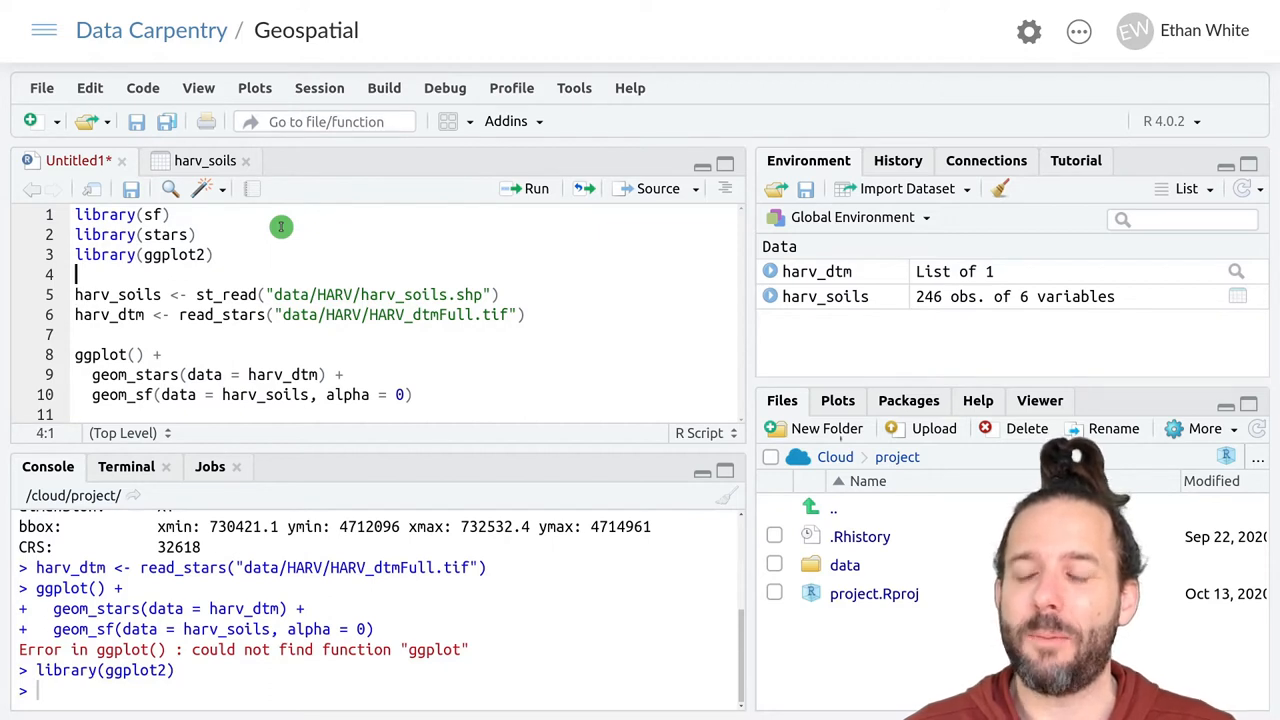
text(library(dp)
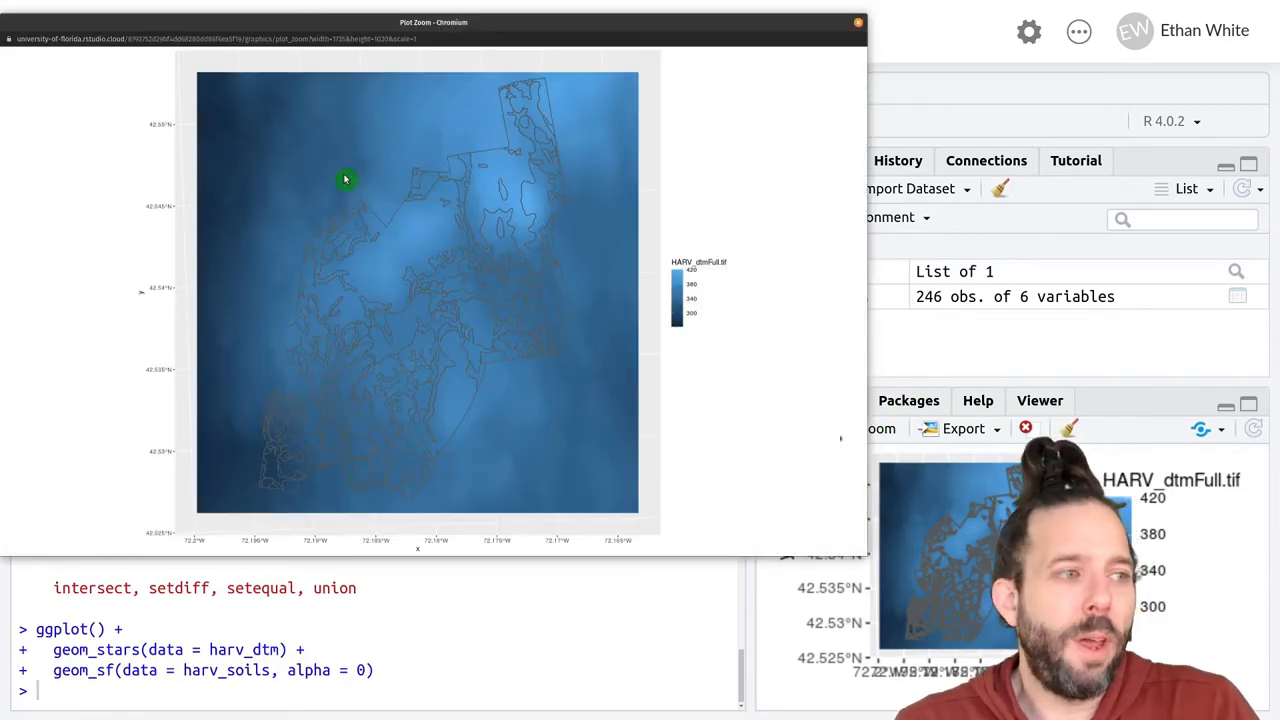
mouse_move(312, 105)
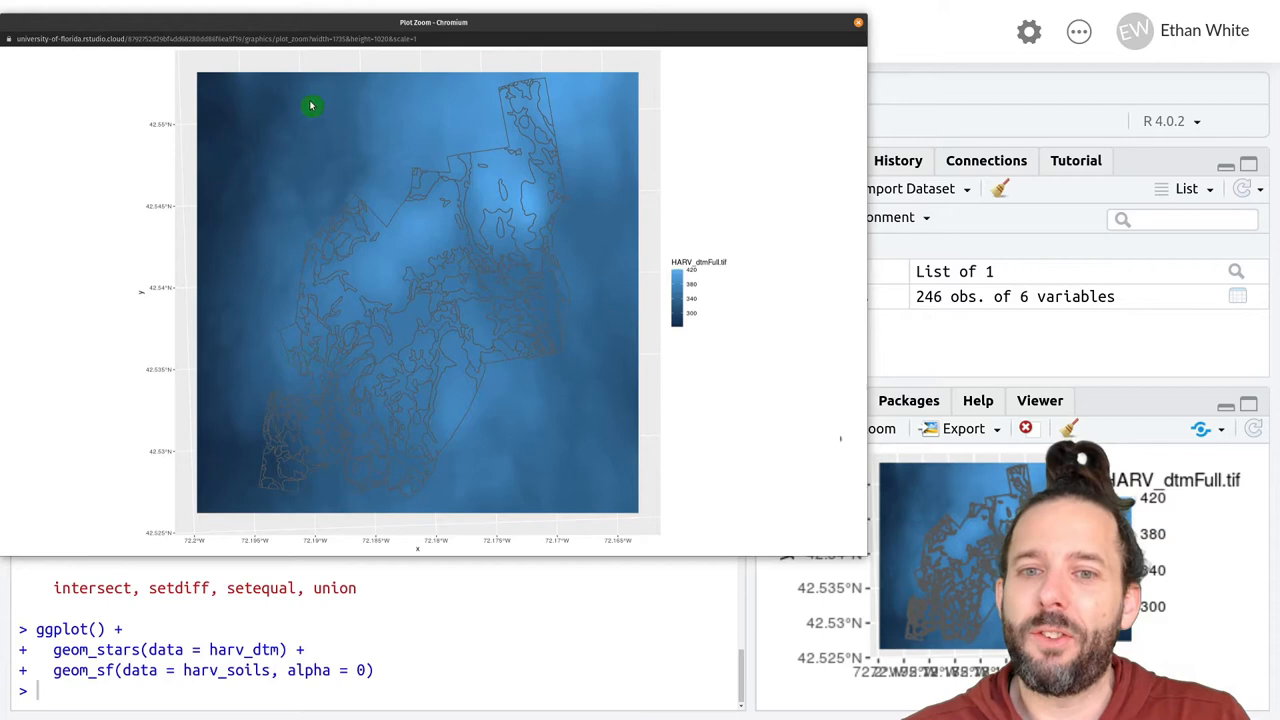
mouse_move(188, 468)
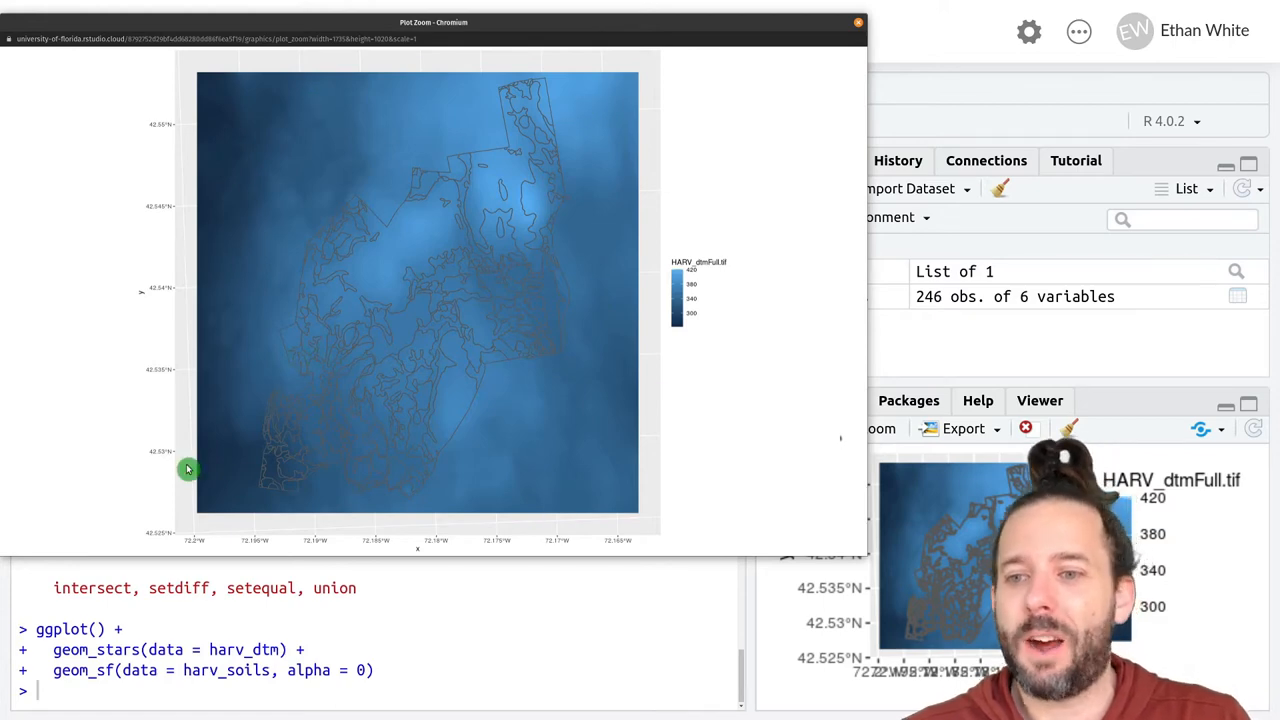
mouse_move(560, 291)
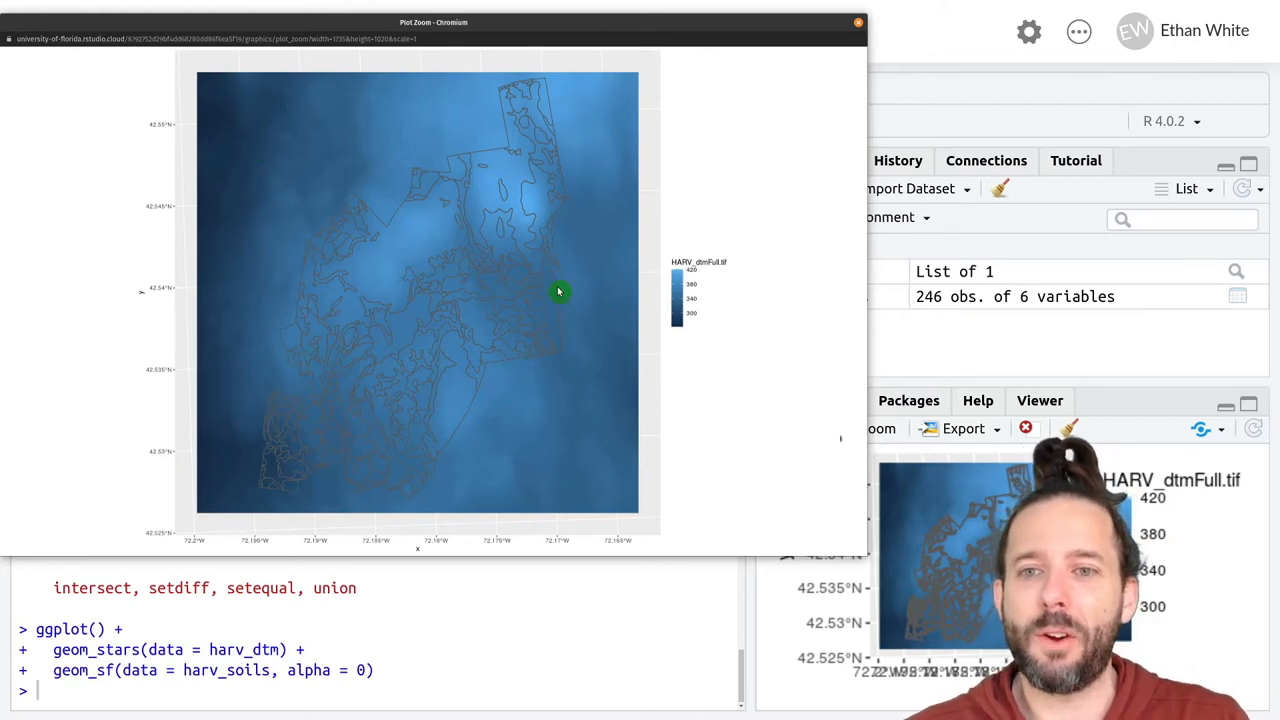
mouse_move(324, 284)
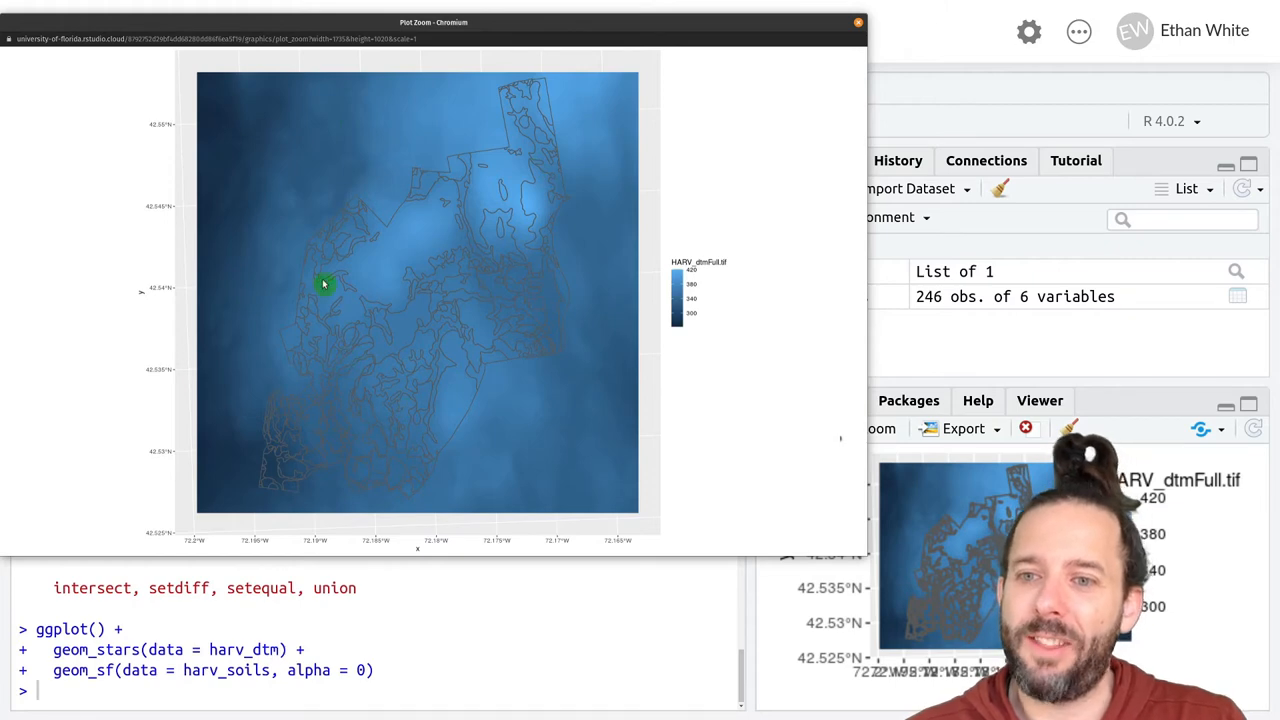
mouse_move(619, 321)
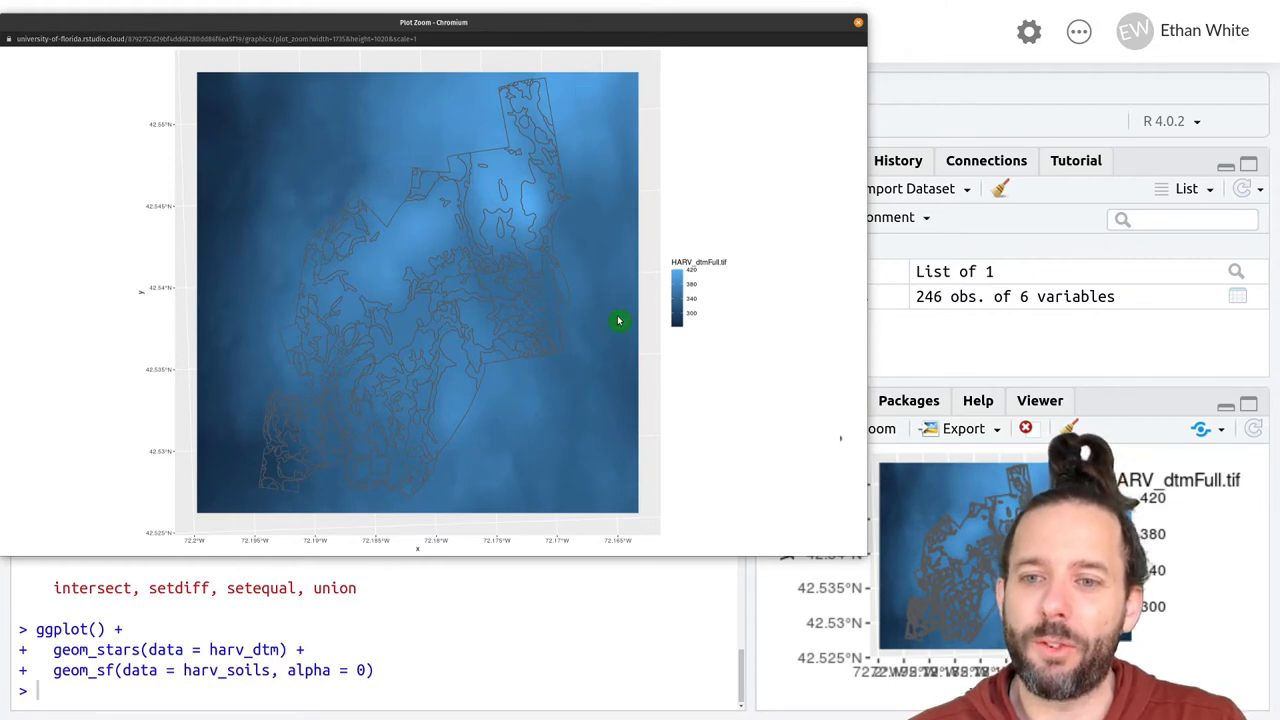
mouse_move(701, 143)
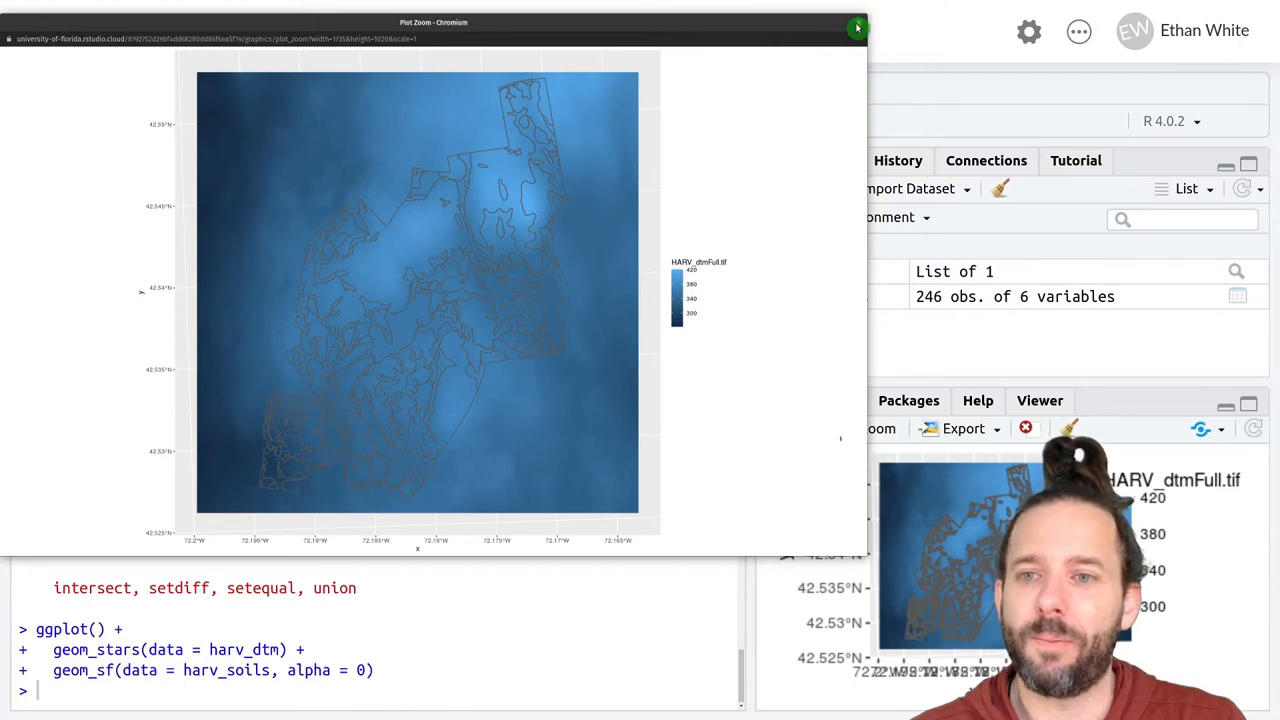
- Close the Plot Zoom window showing the enlarged plot
click(857, 27)
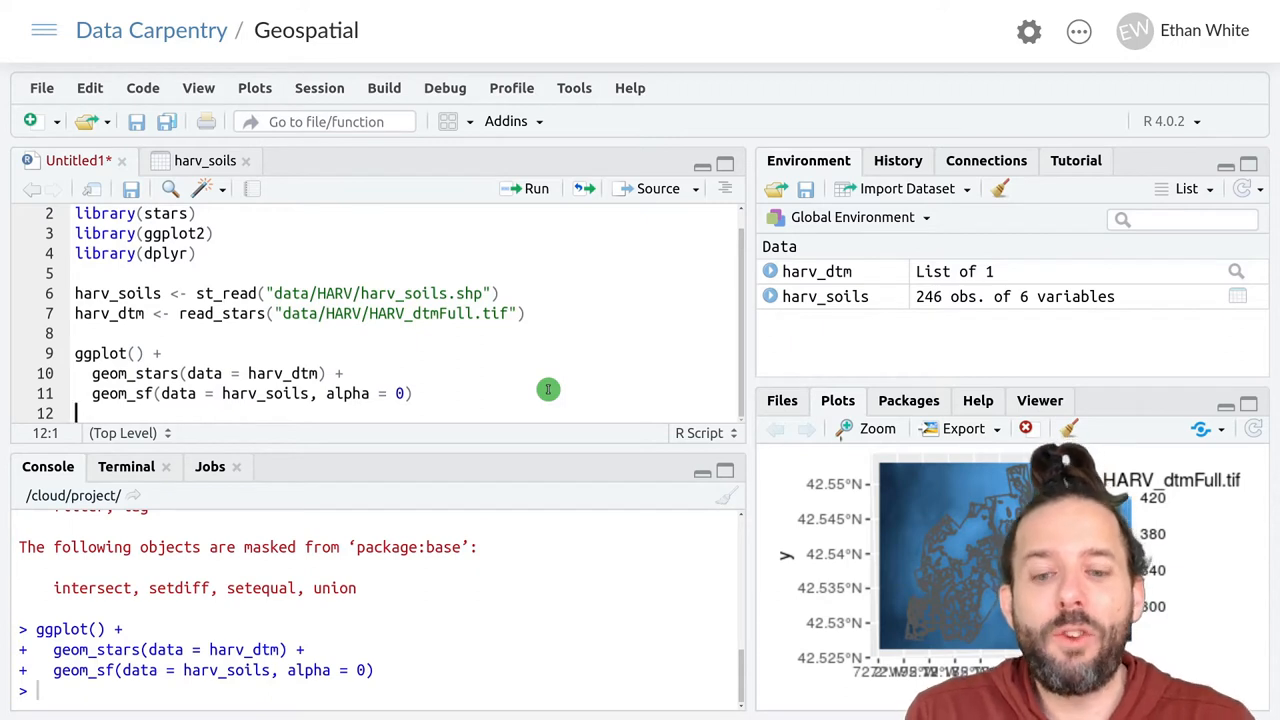
mouse_move(498, 405)
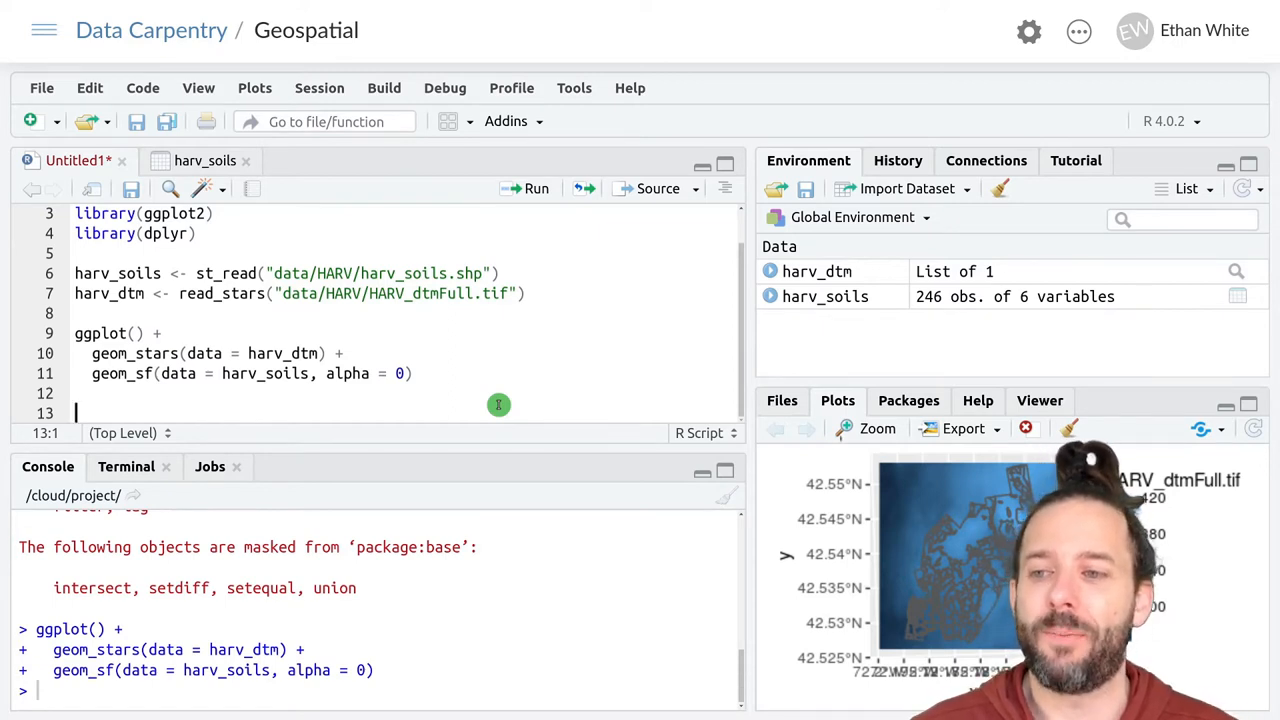
- Write elevs_by_soil <- aggregate(harv_dtm, harv_soils, mean) on line 13
text(elevs)
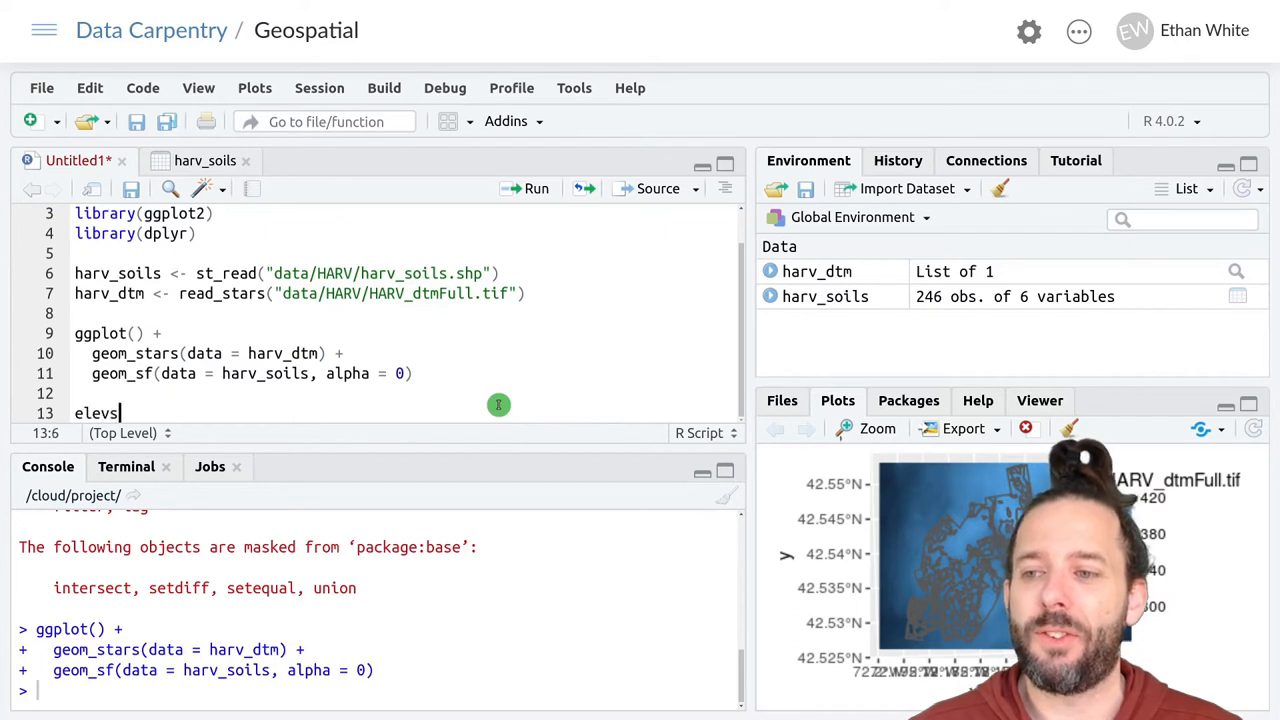
text(_by)
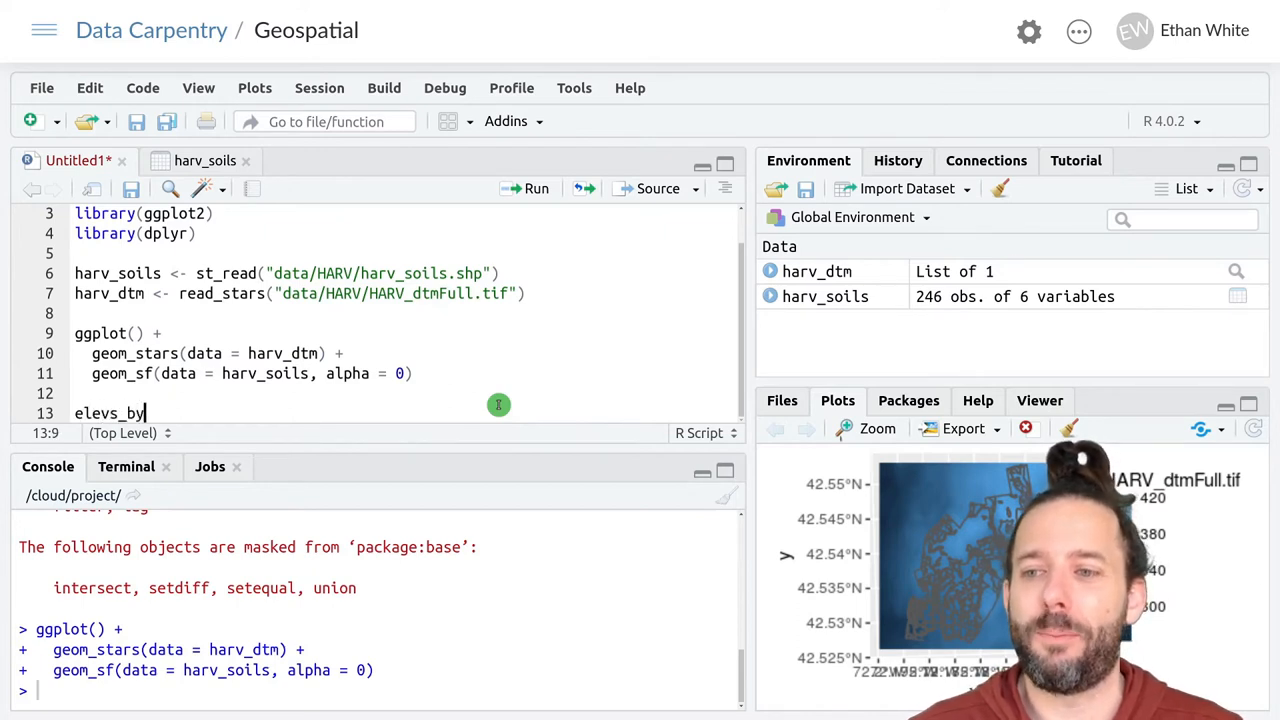
text(_soil)
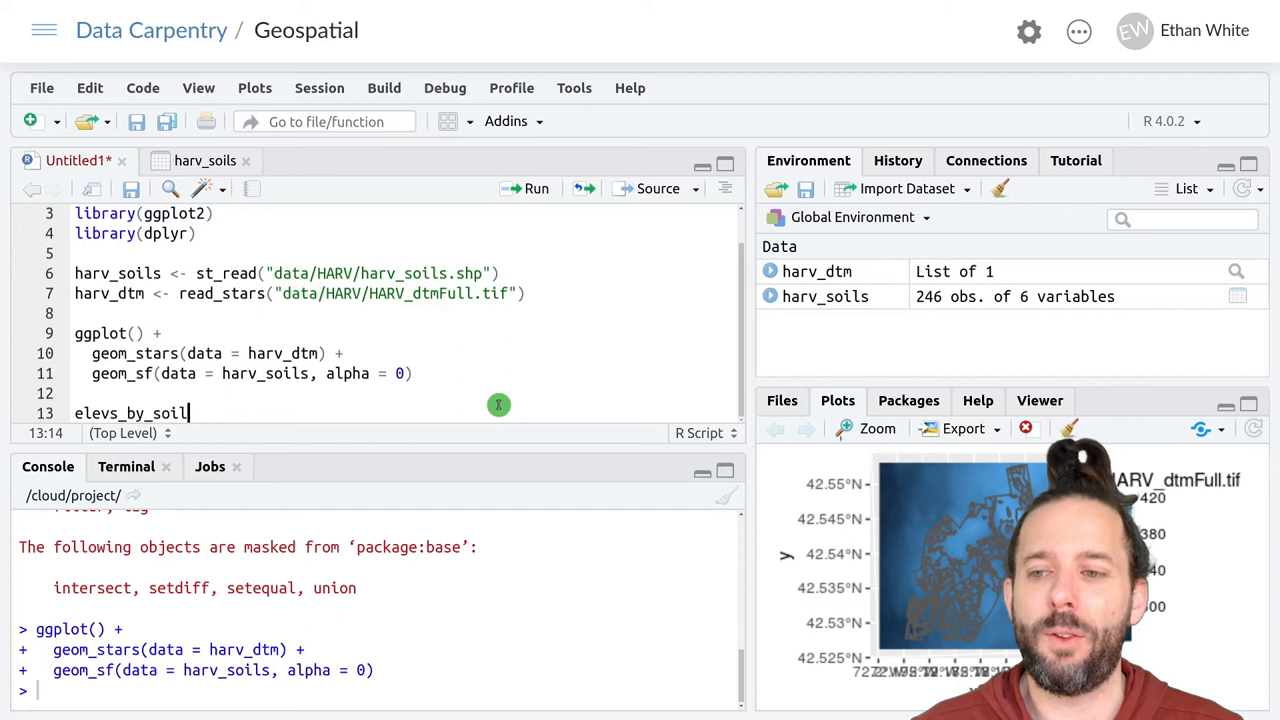
text(<-)
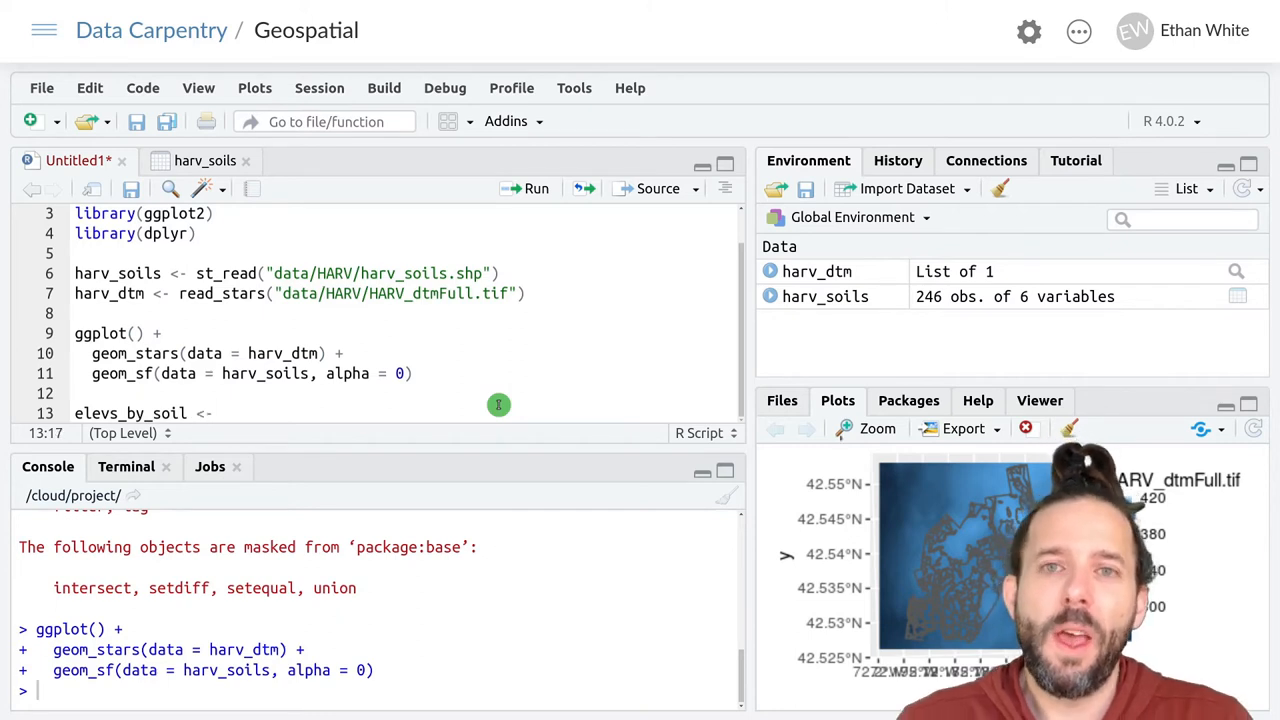
text(aggre)
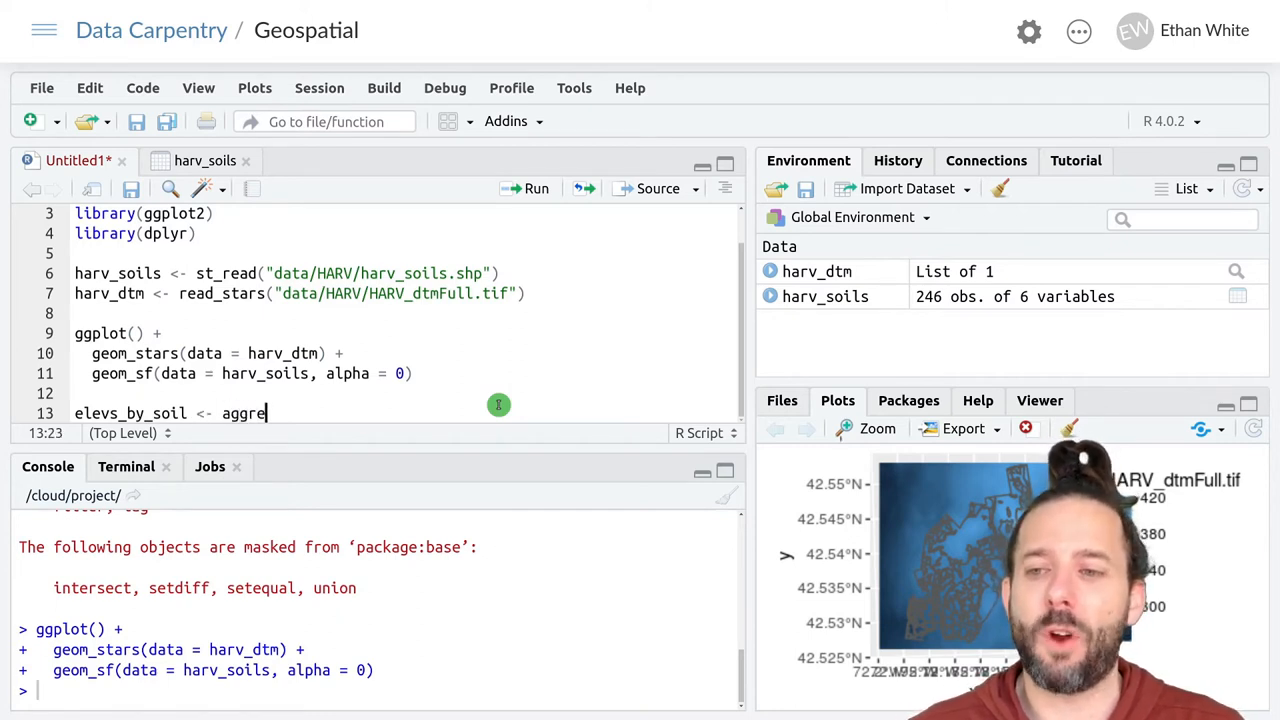
text(gate())
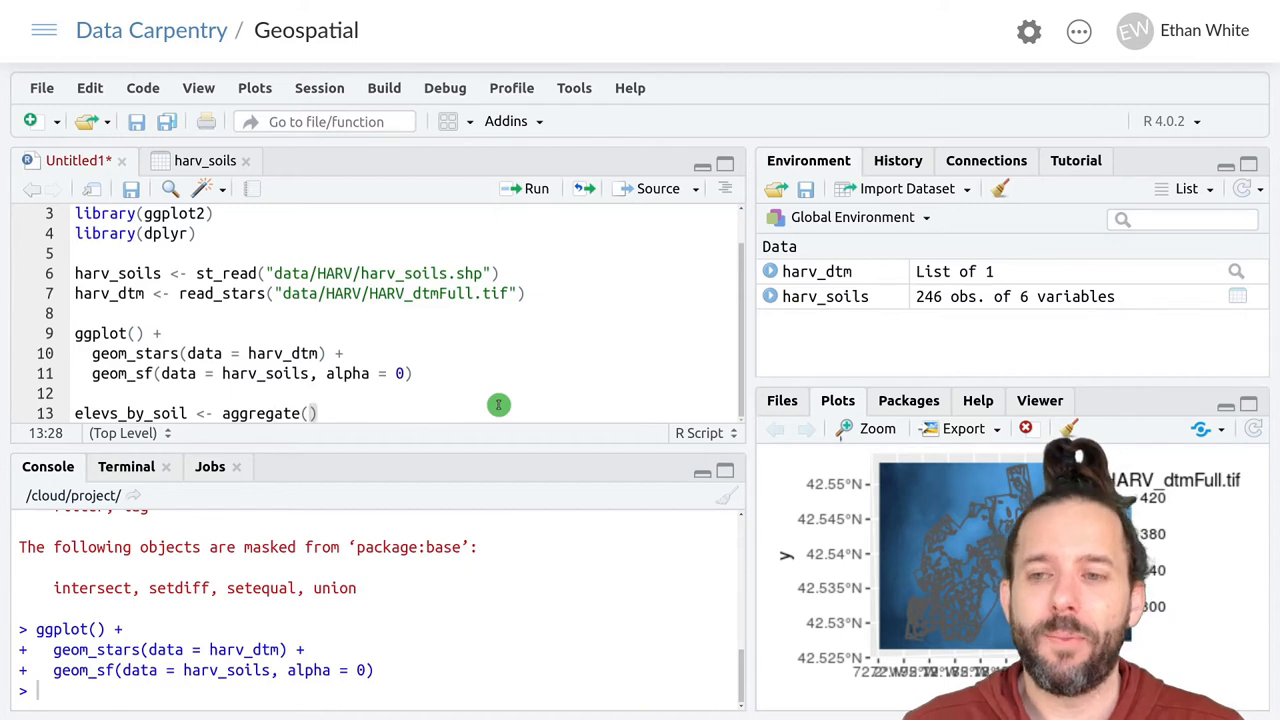
text(har)
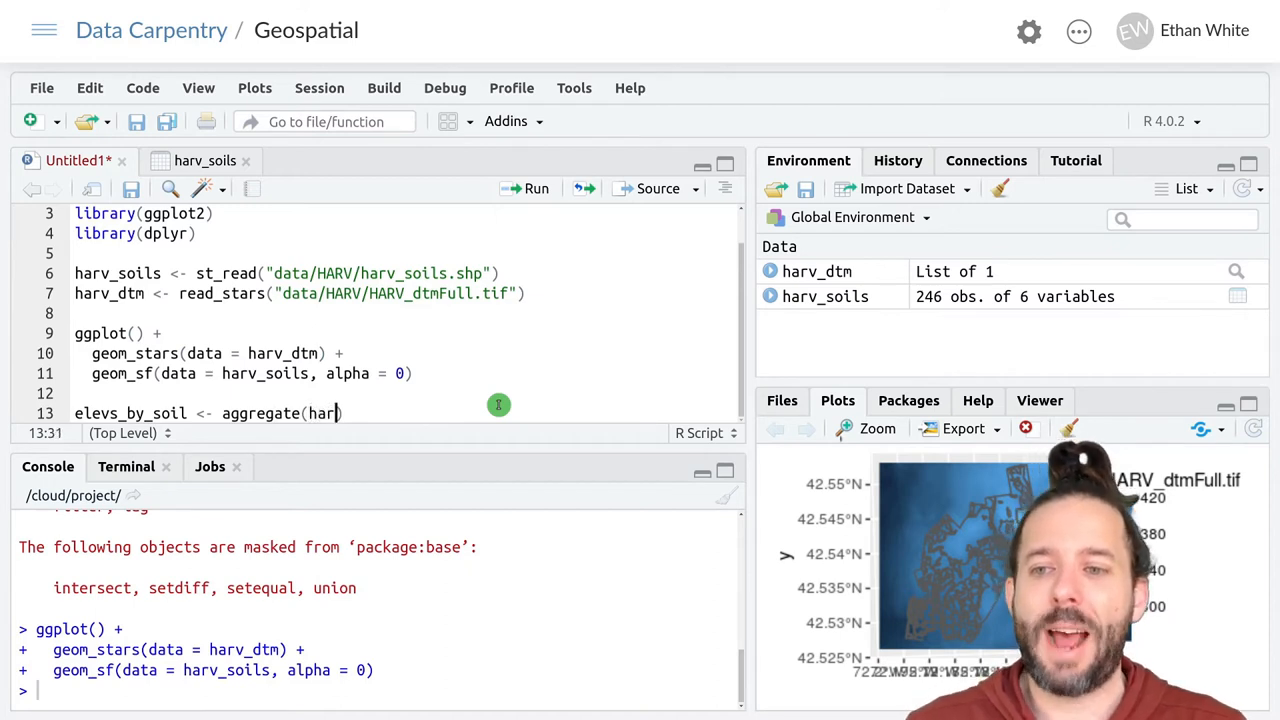
text(_dt)
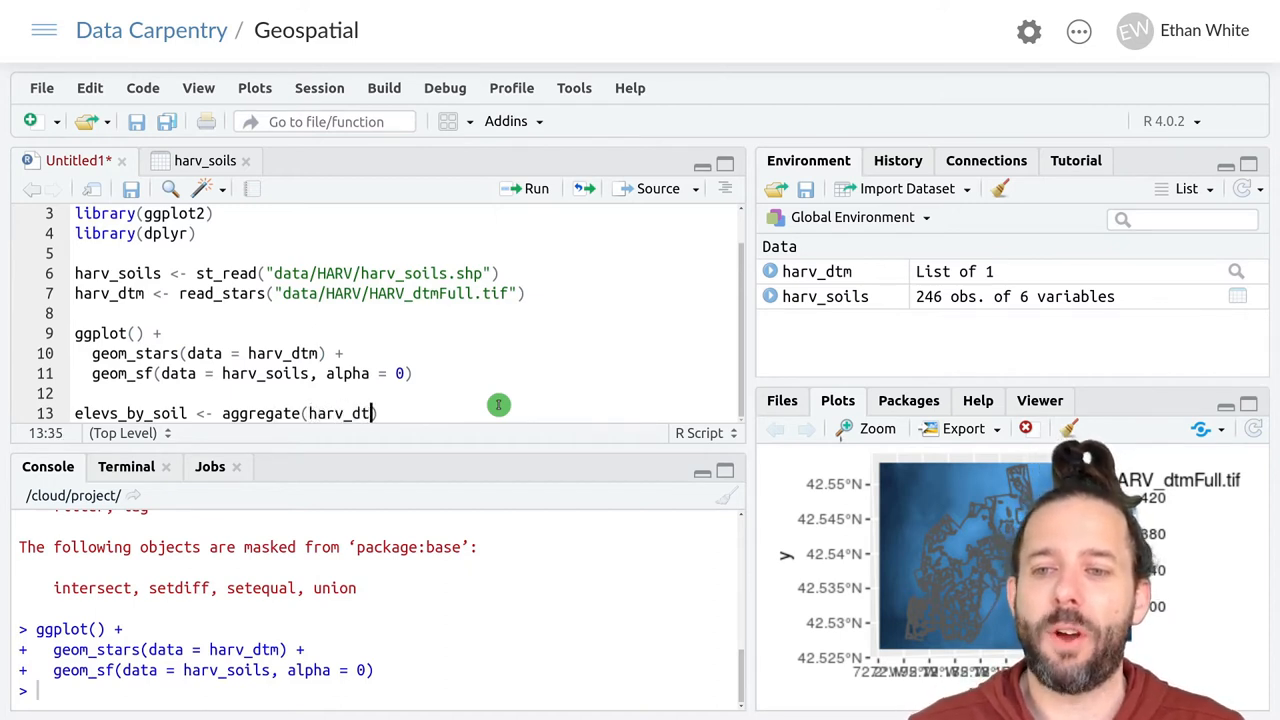
text(,)
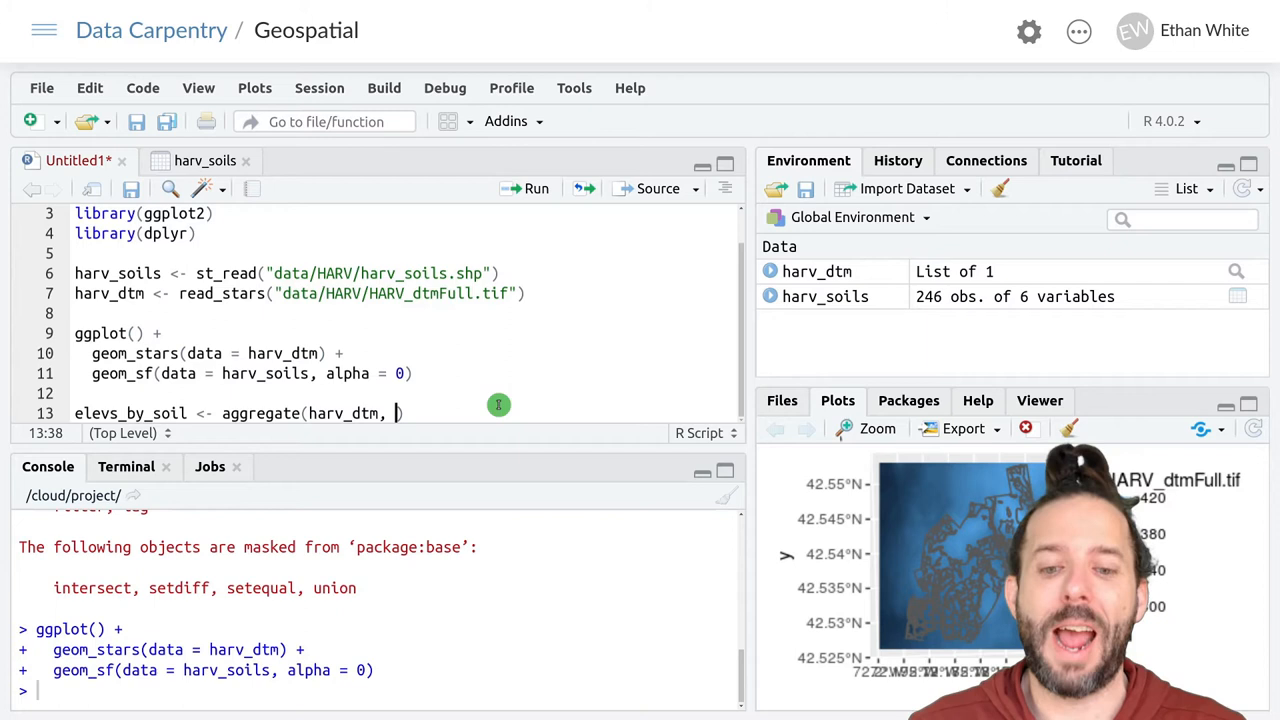
text(harv_soils,)
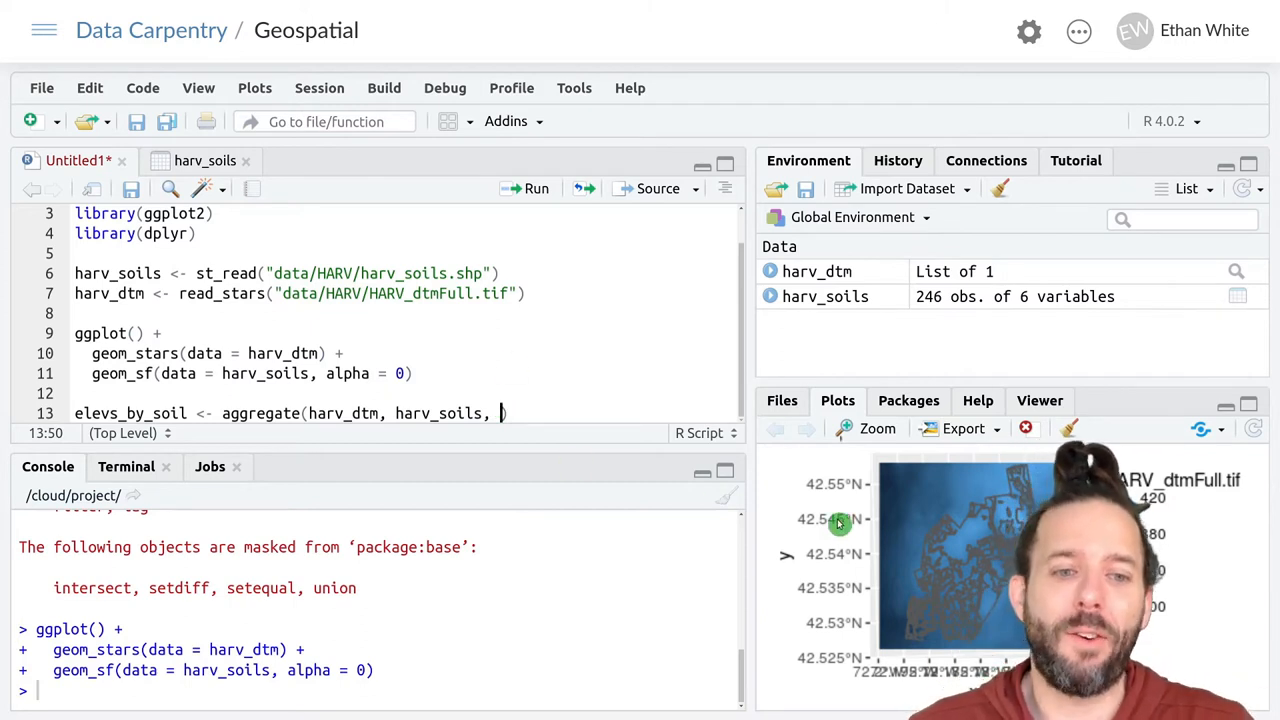
mouse_move(953, 547)
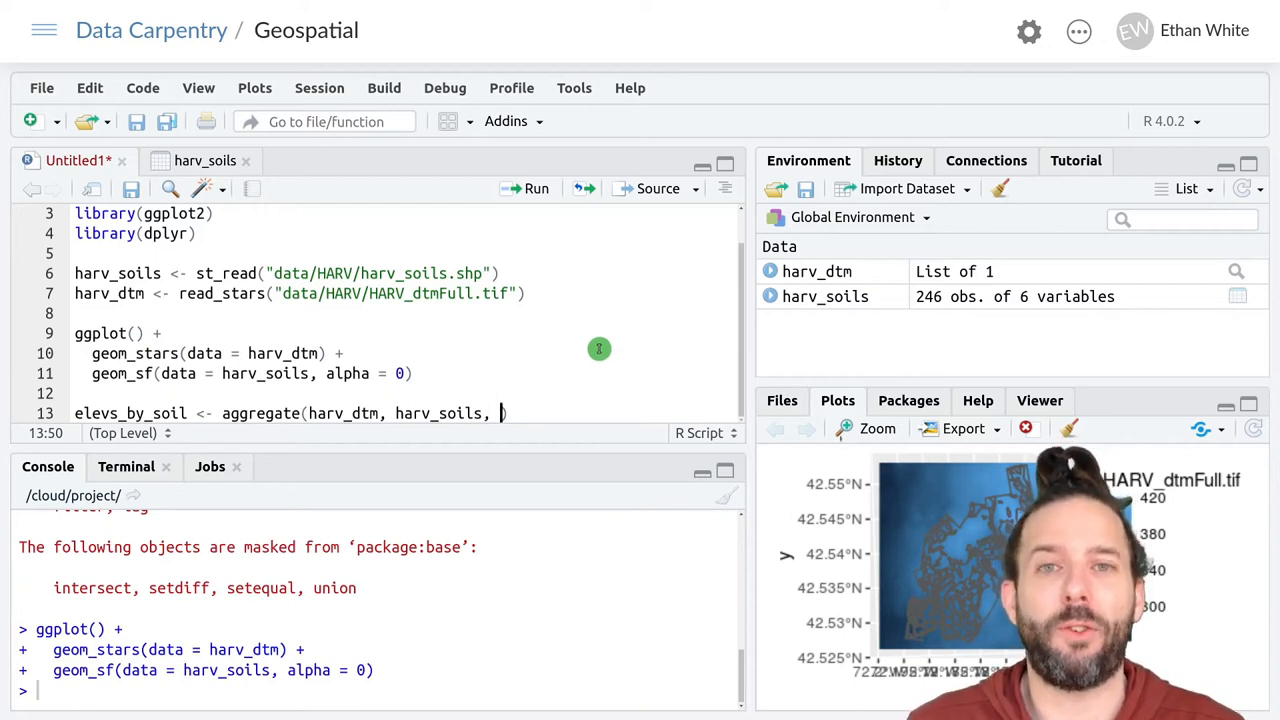
text(mean)
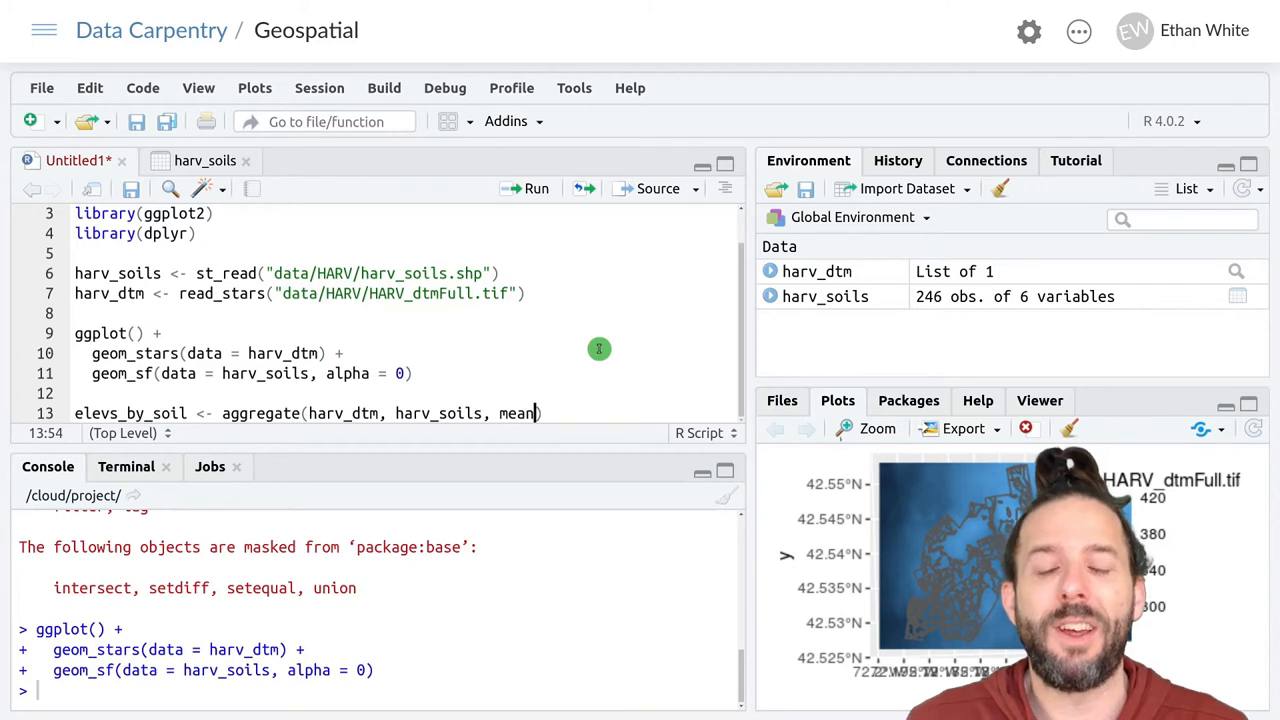
mouse_move(555, 411)
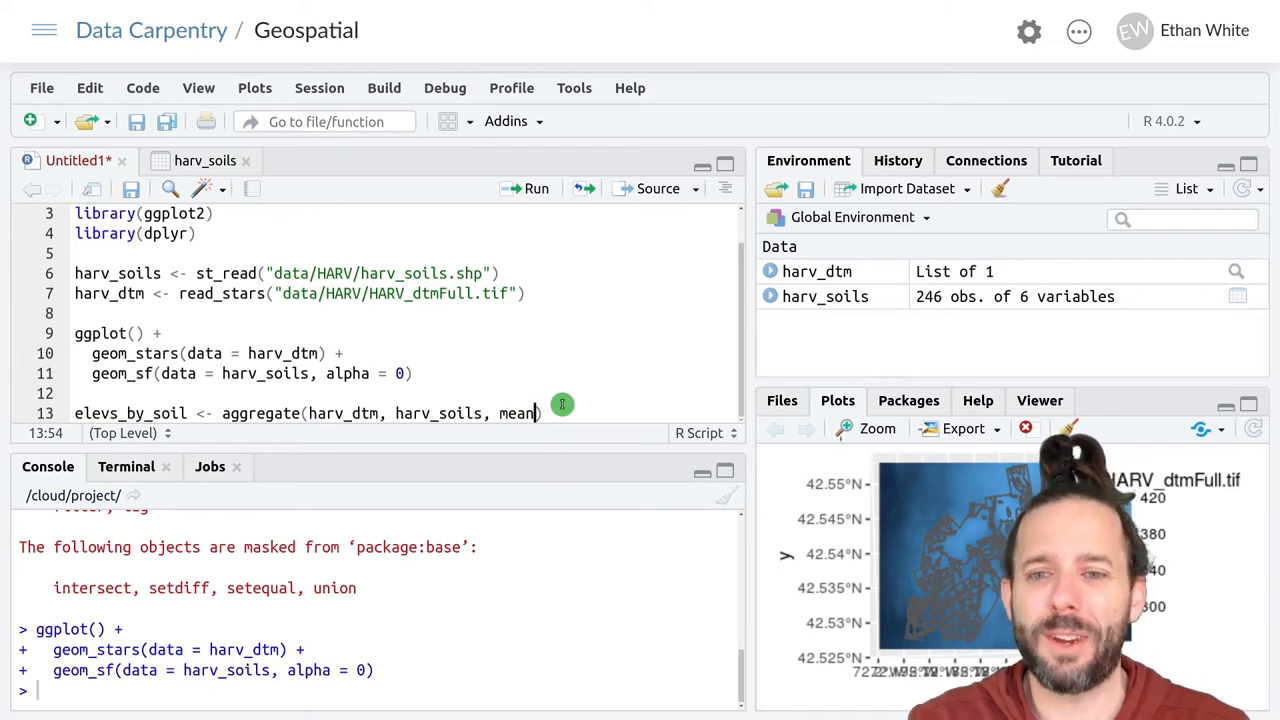
text())
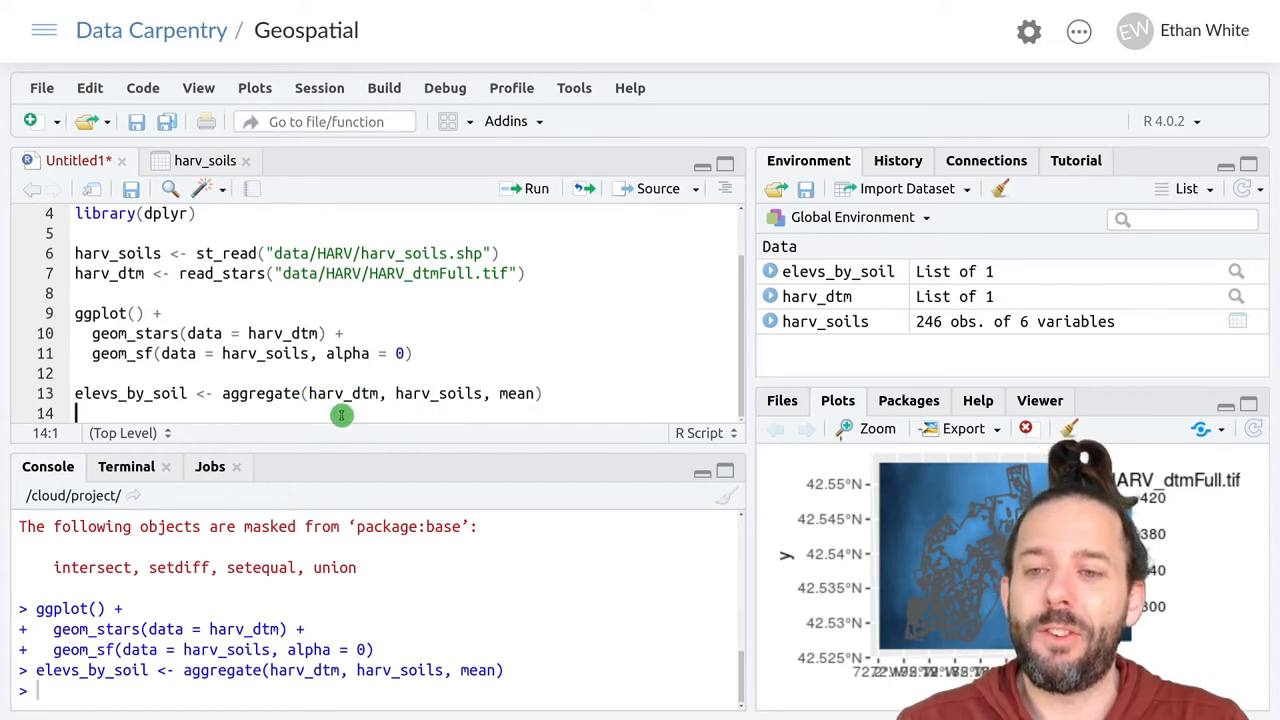
mouse_move(412, 410)
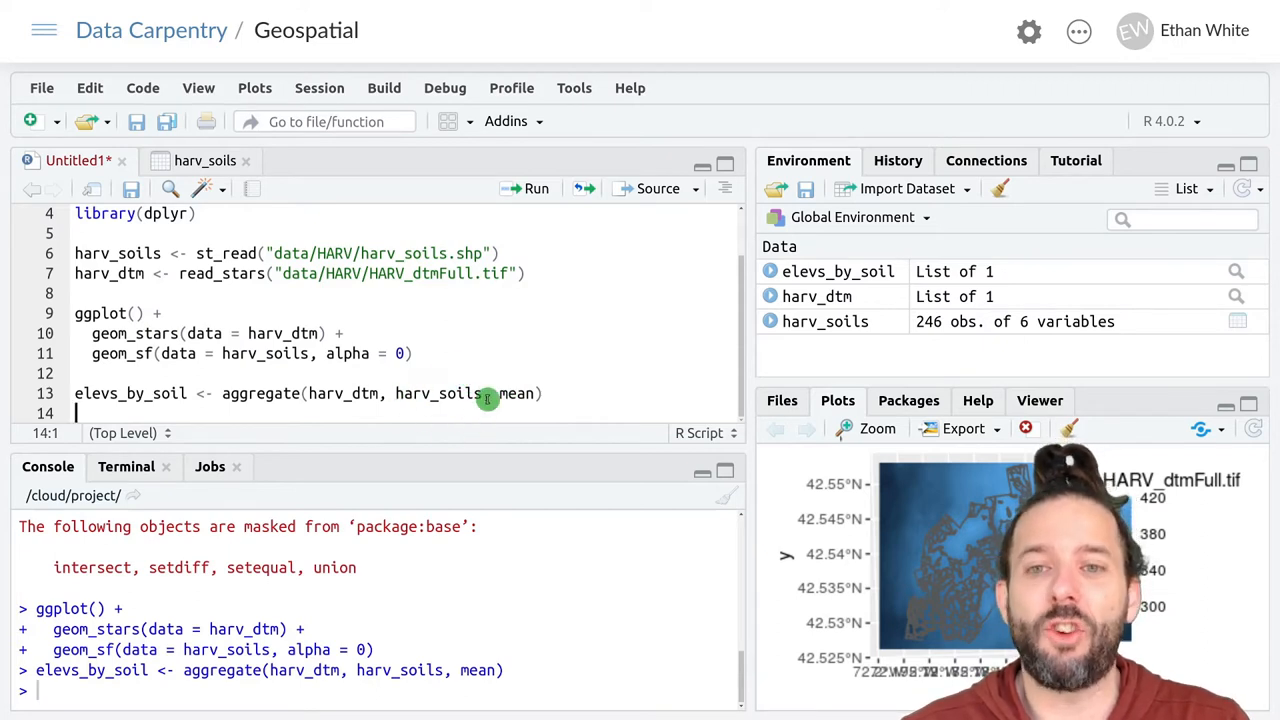
mouse_move(438, 418)
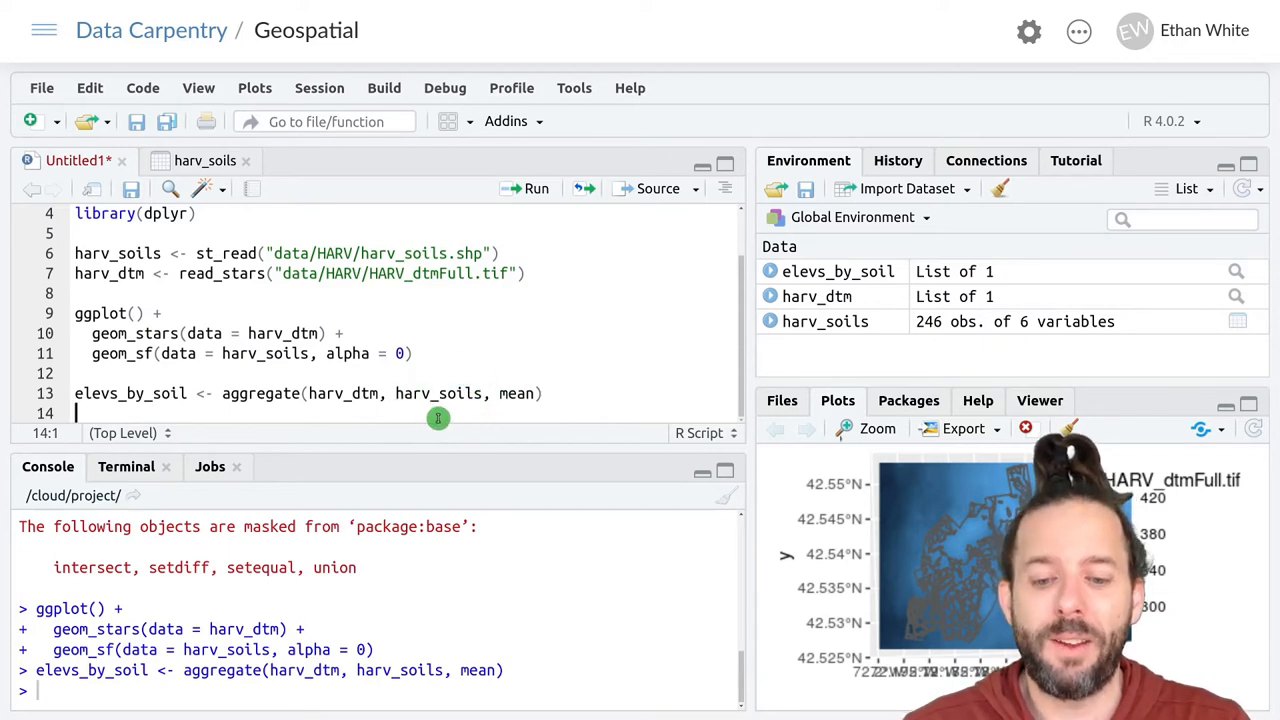
mouse_move(530, 380)
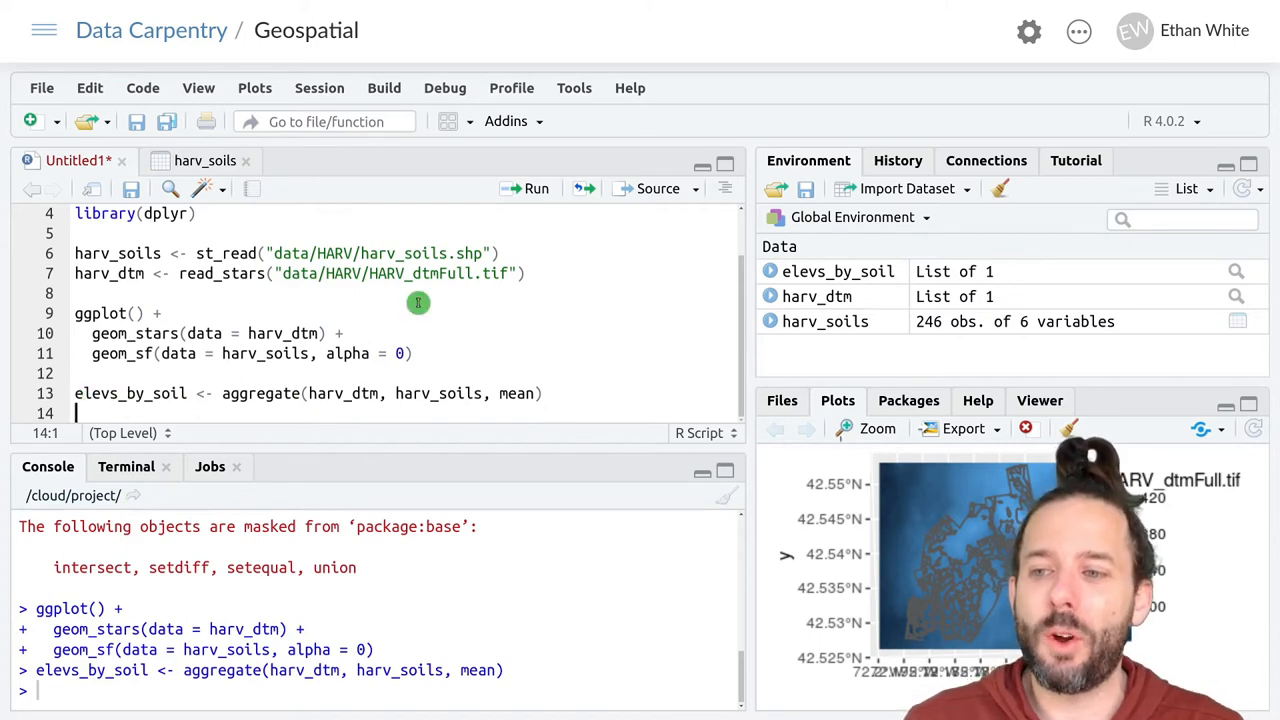
- Enter elevs_by_soil$HARV_dtmFull.tif on line 14 to print per-polygon mean elevations
text(elevs_by)
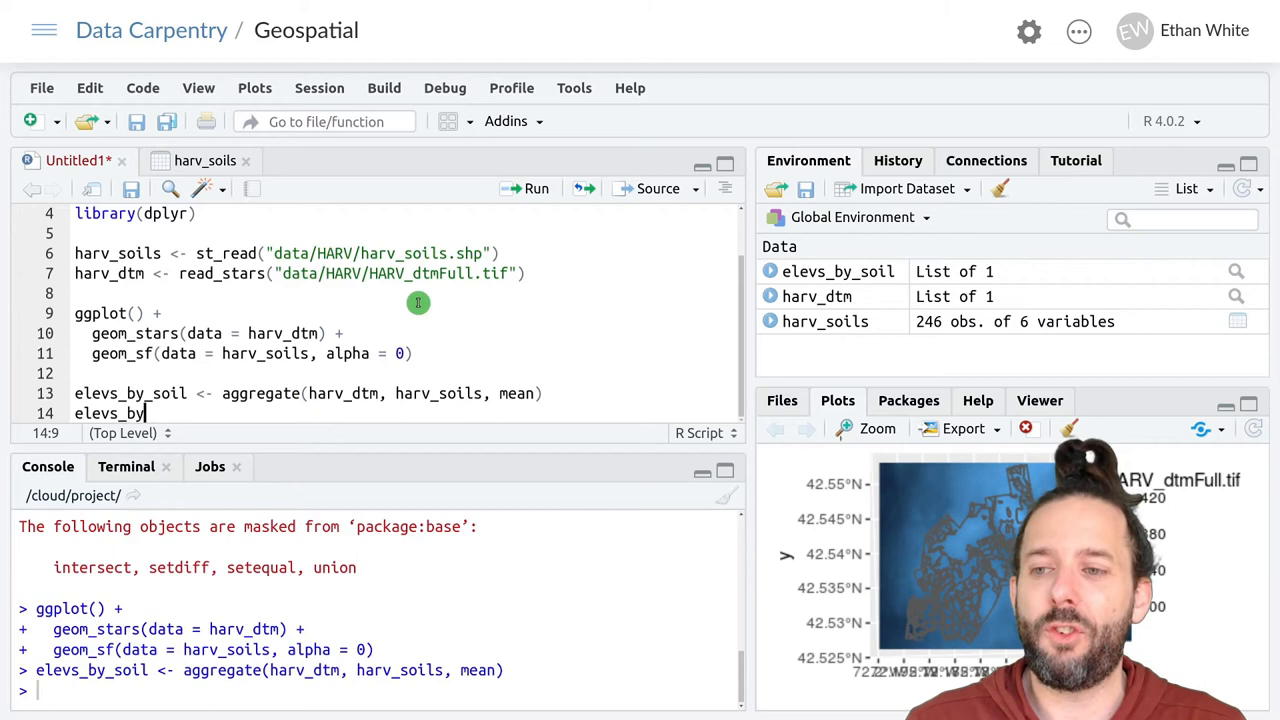
text(_soil)
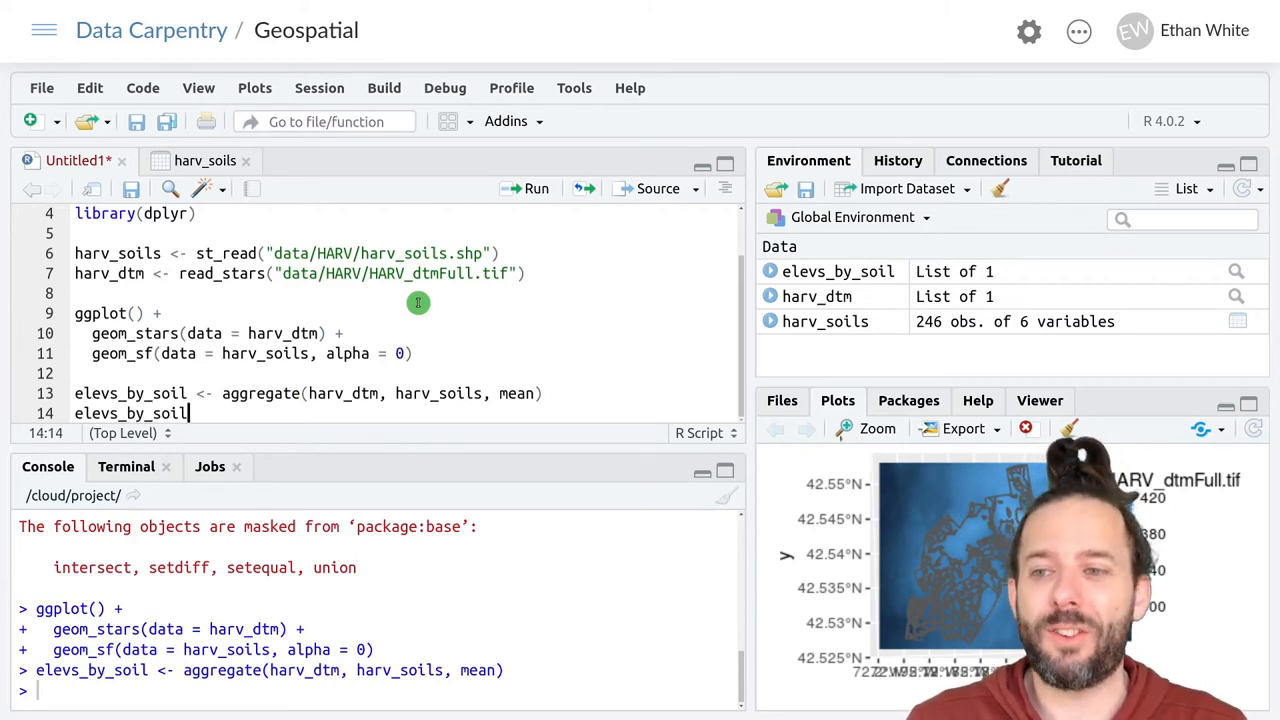
text($)
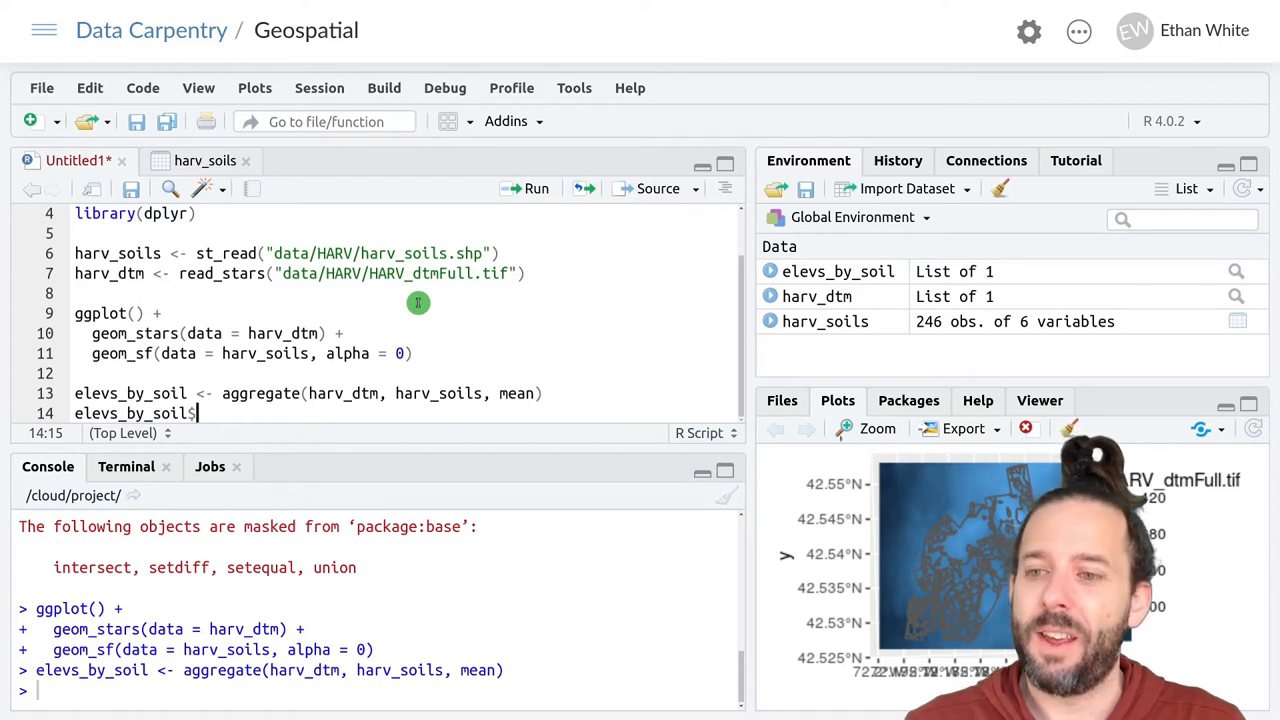
text(HARV_dtmFull.tif)
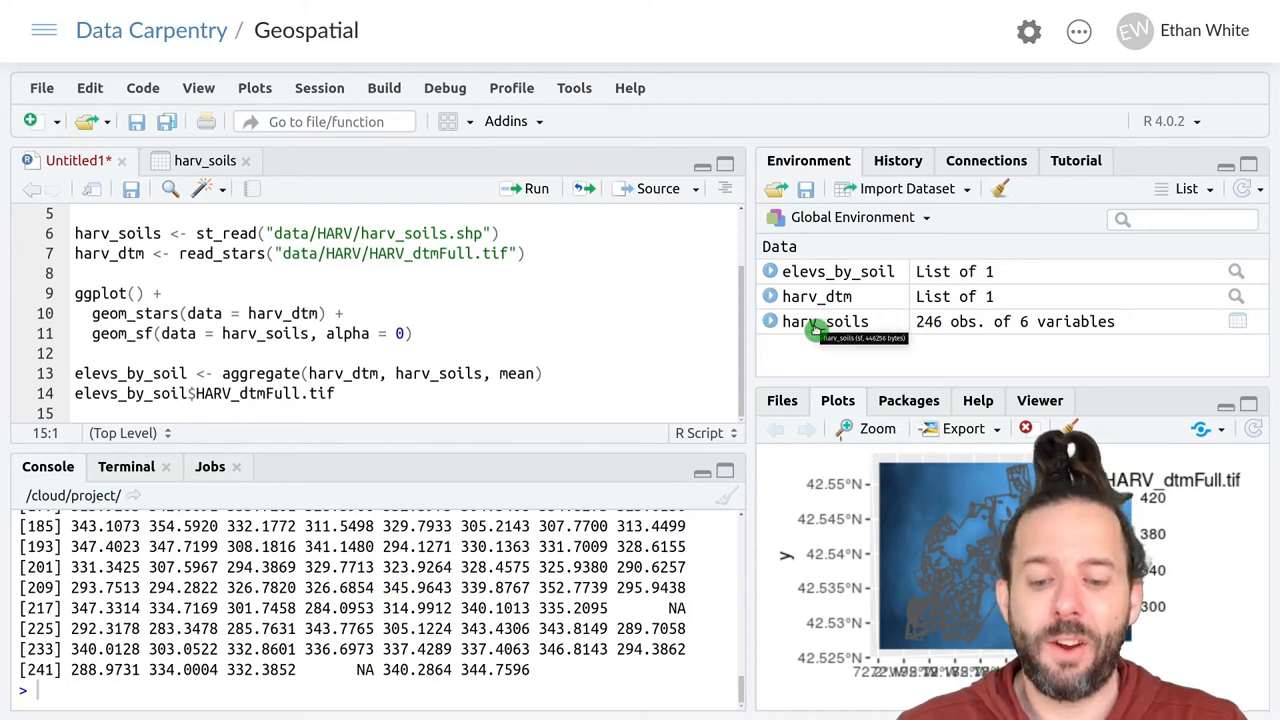
mouse_move(505, 408)
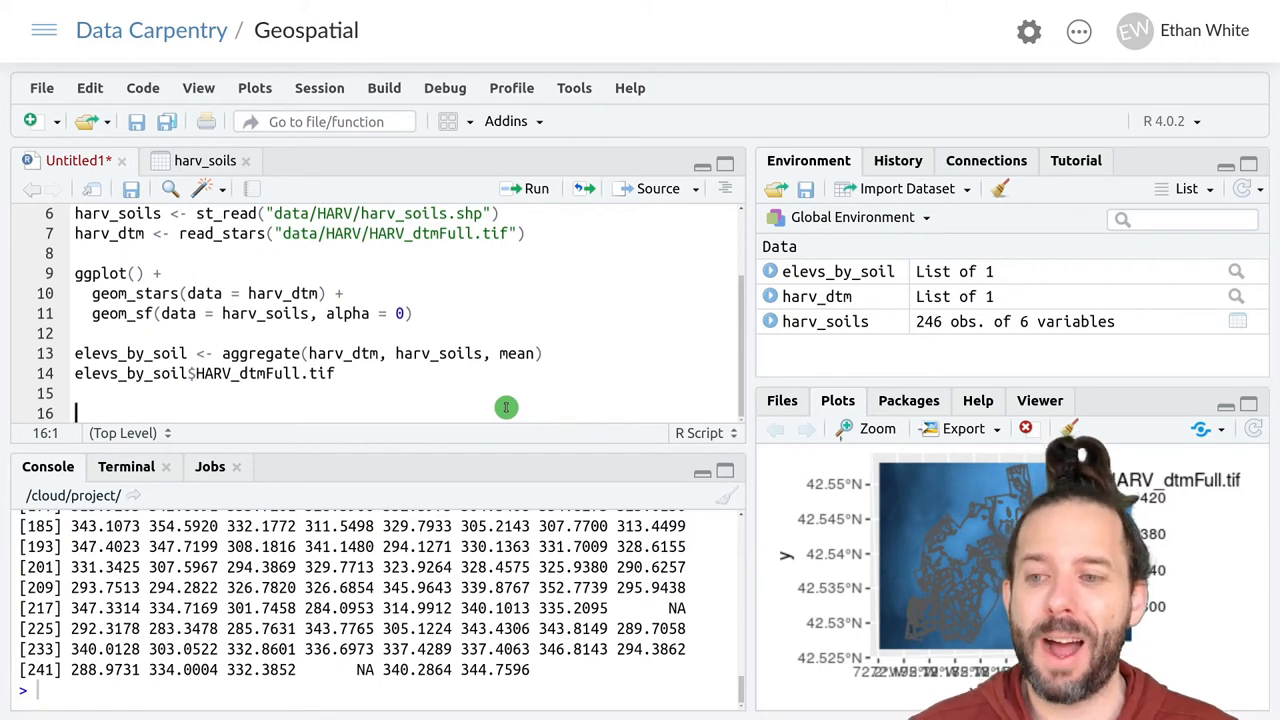
- Write harv_soils <- mutate(harv_soils, elevation = elevs_by_soil$HARV_dtmFull.tif) on line 16
text(harv_soil)
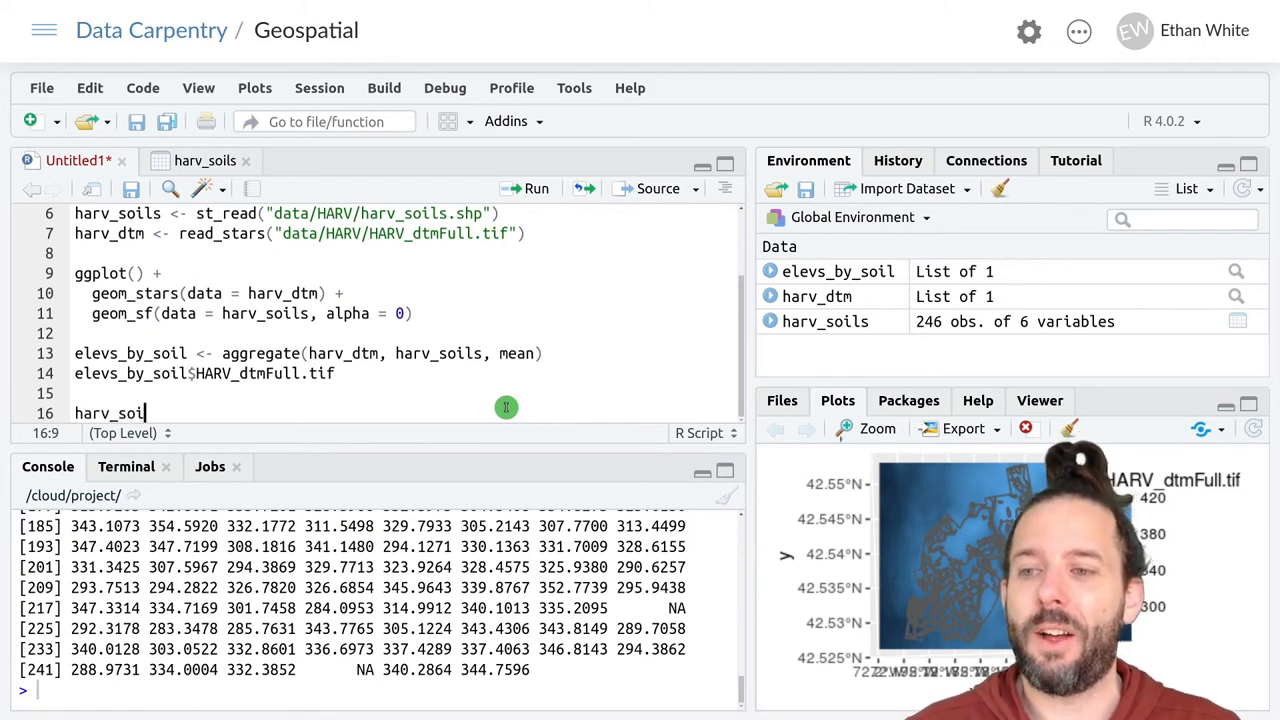
text(ls <-)
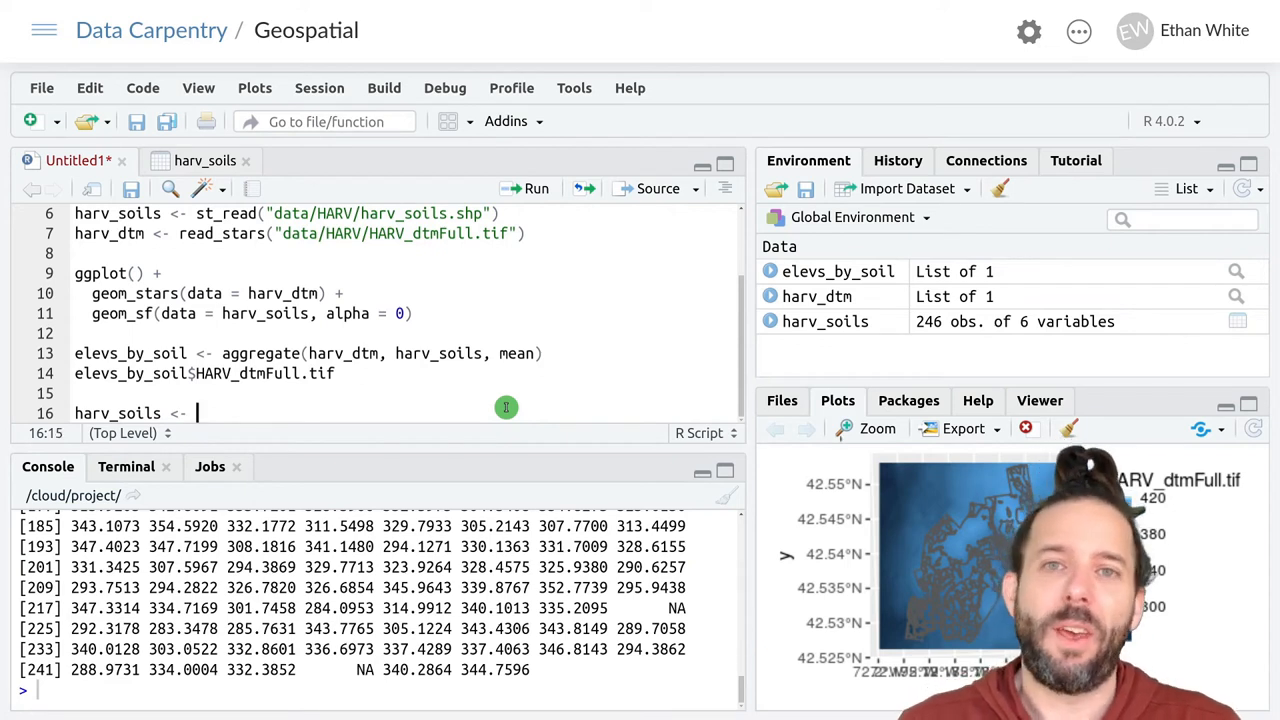
text(mutate)
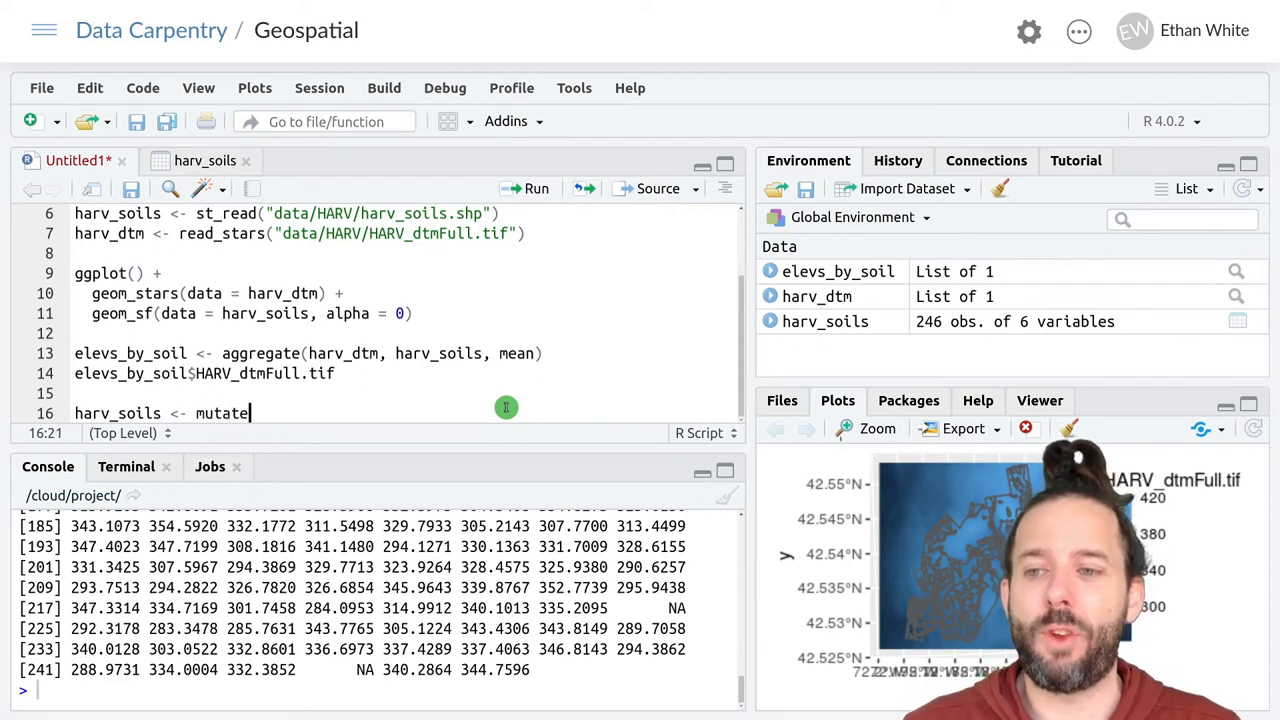
text(()
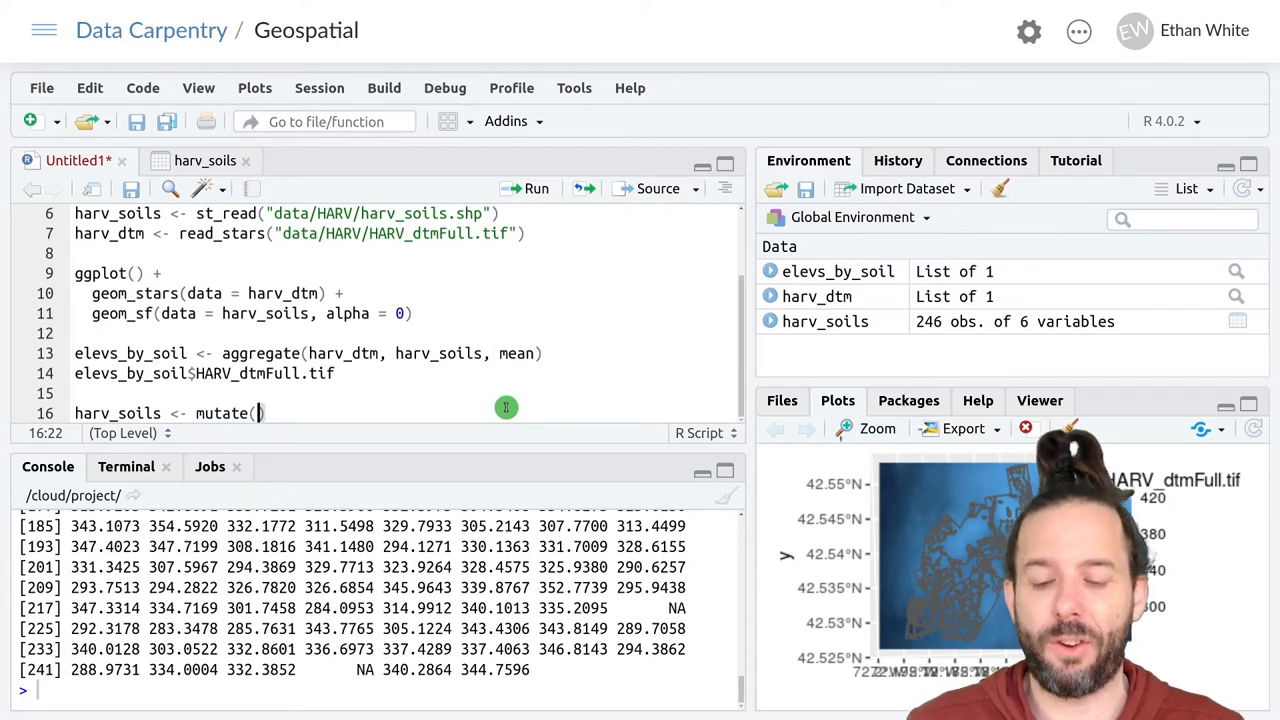
text(h)
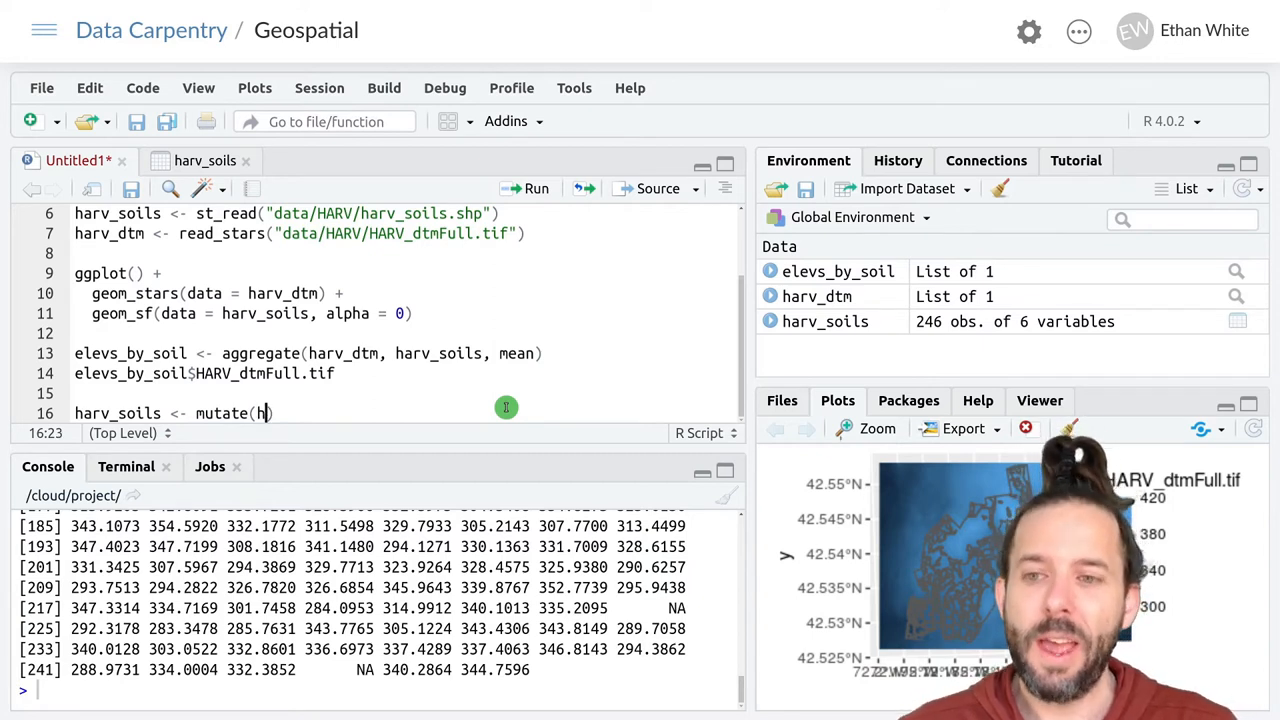
text(arv_soils, elev)
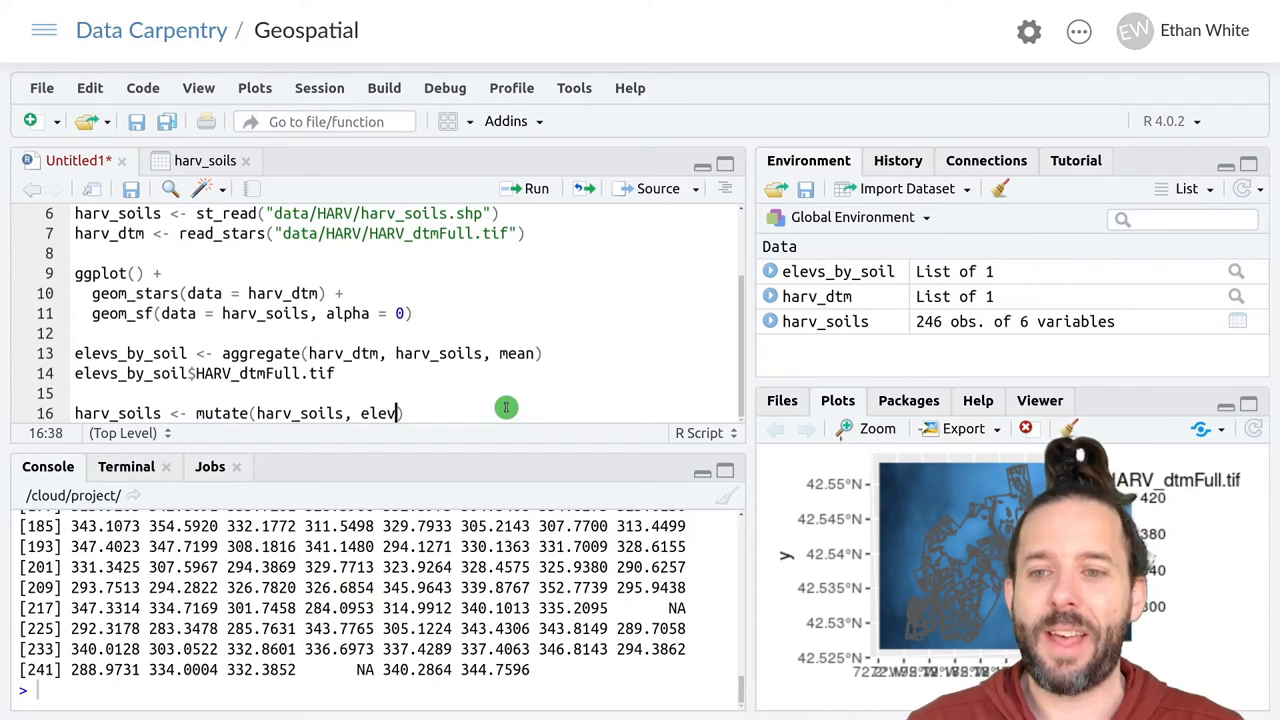
text(ation =)
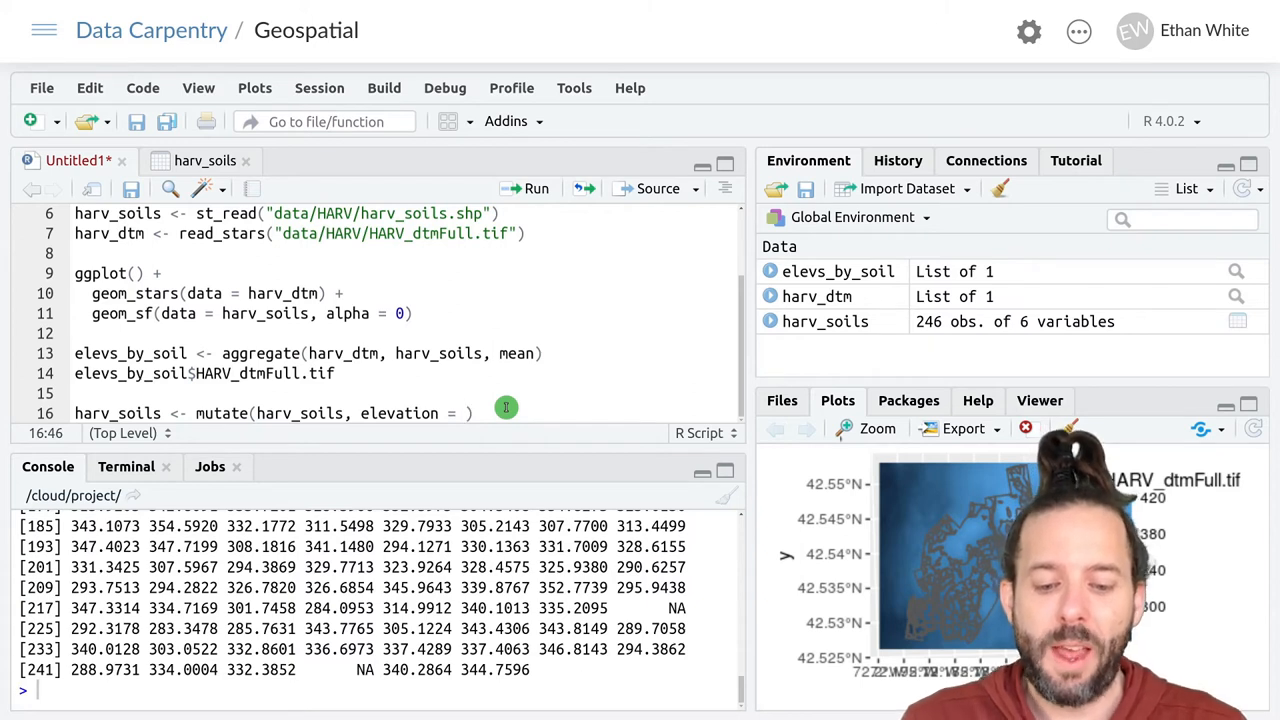
text(elevs_)
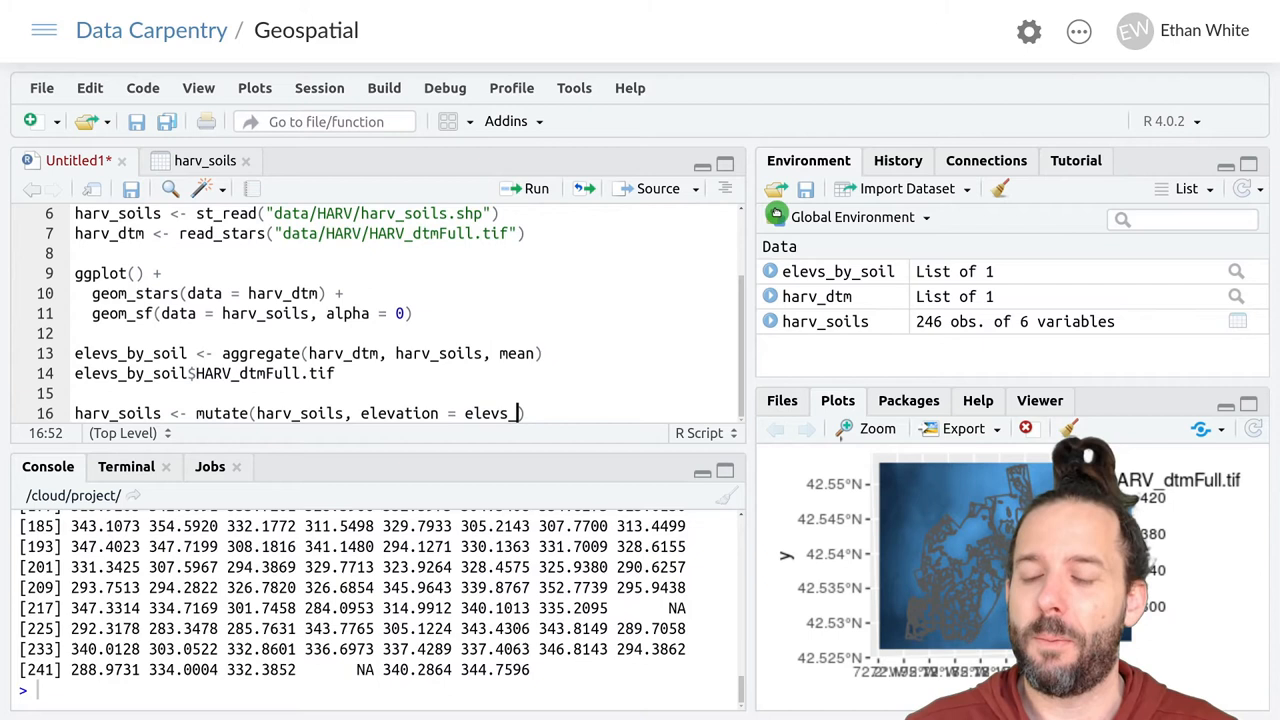
text(by_soil)
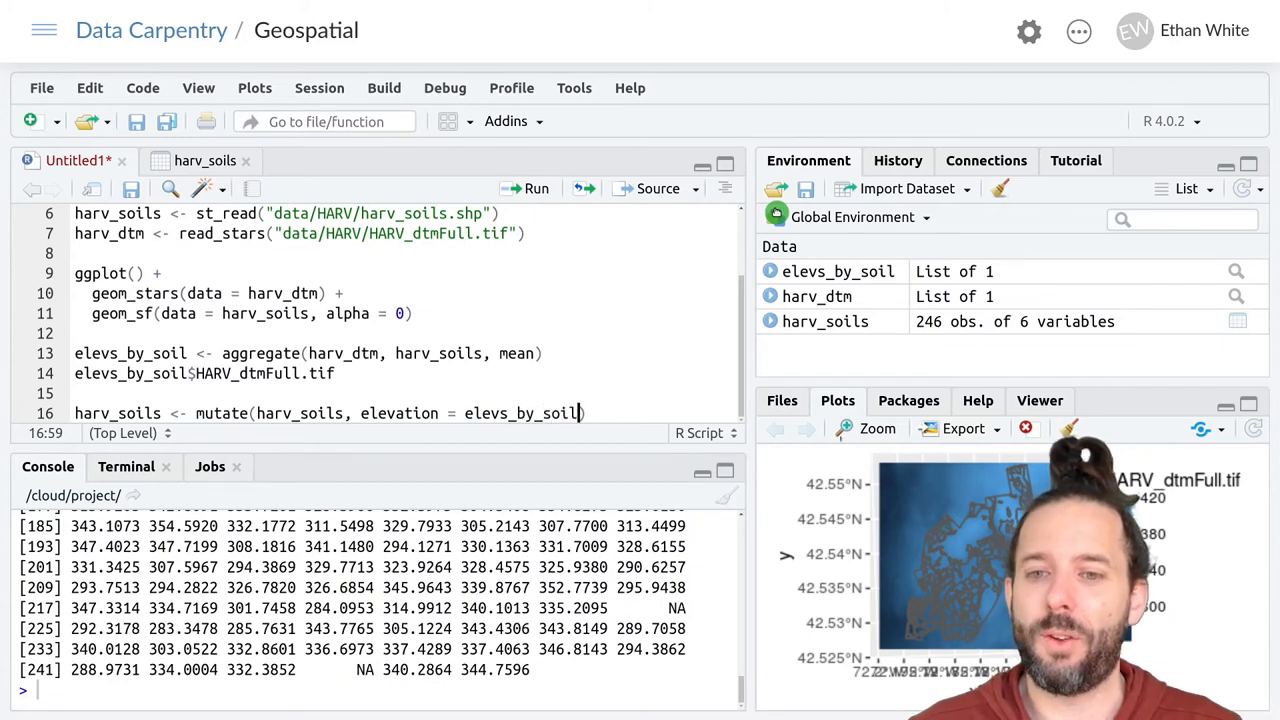
text($HARV_dtmFull.tif)
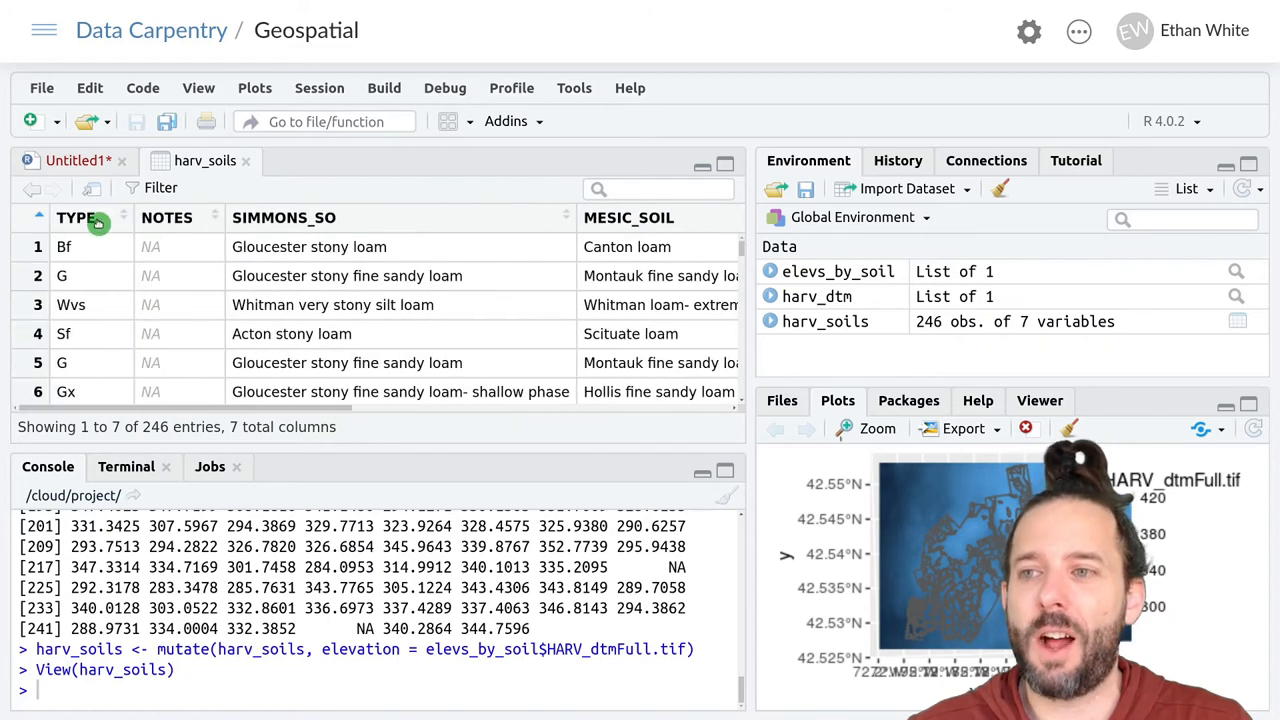
- Return to the Untitled1 script tab after viewing the 7-variable harv_soils table
click(78, 160)
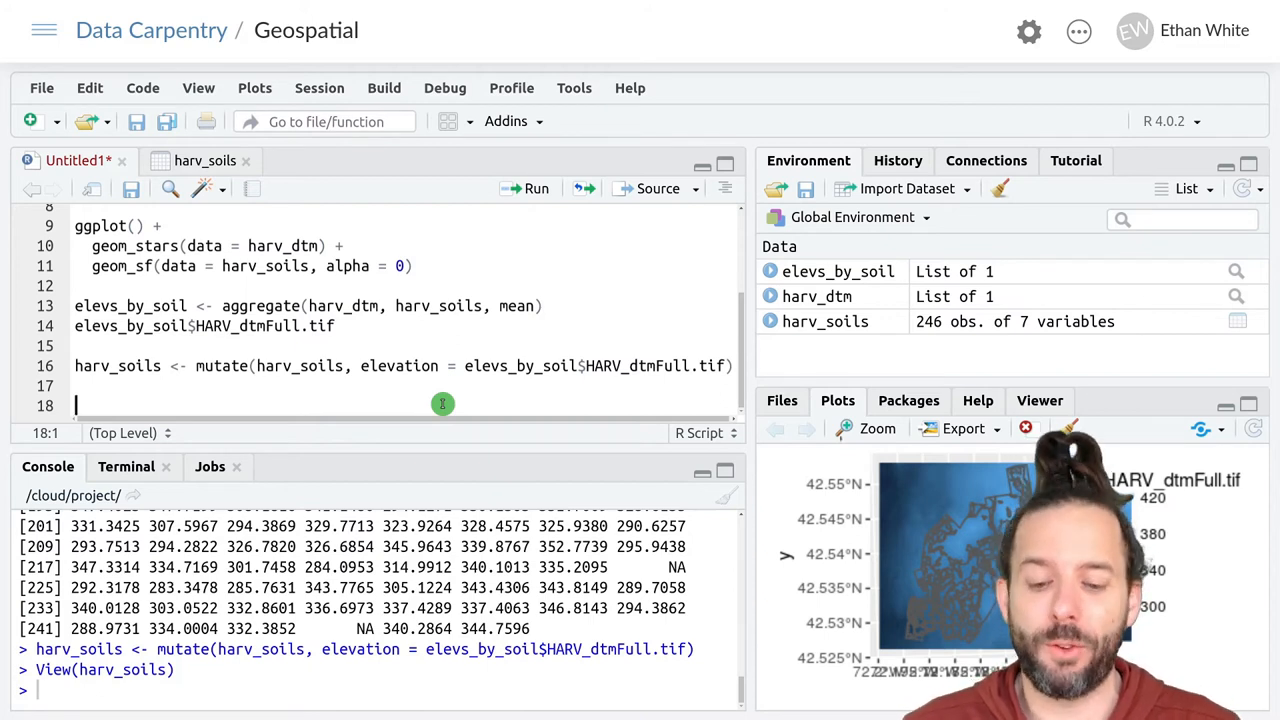
- Write ggplot() + geom_sf(data = harv_soils, mapping = aes(fill = elevation)) in the script
text(ggp)
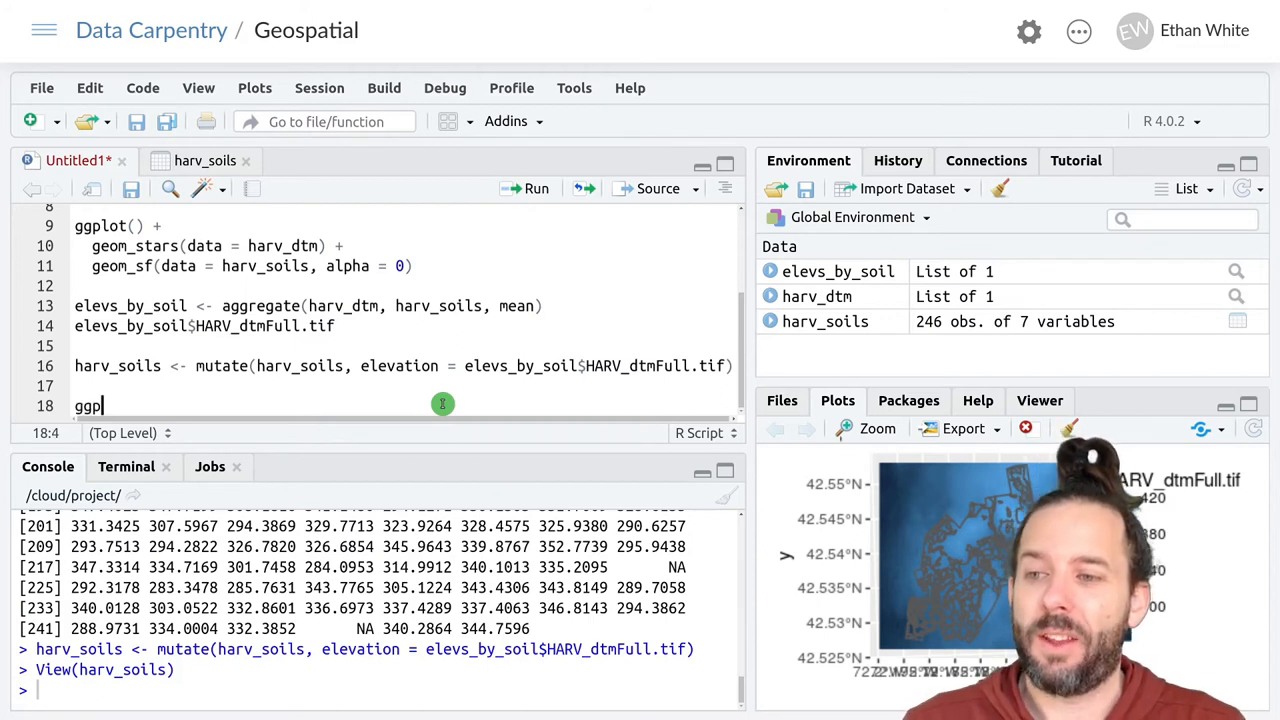
text(lot() +)
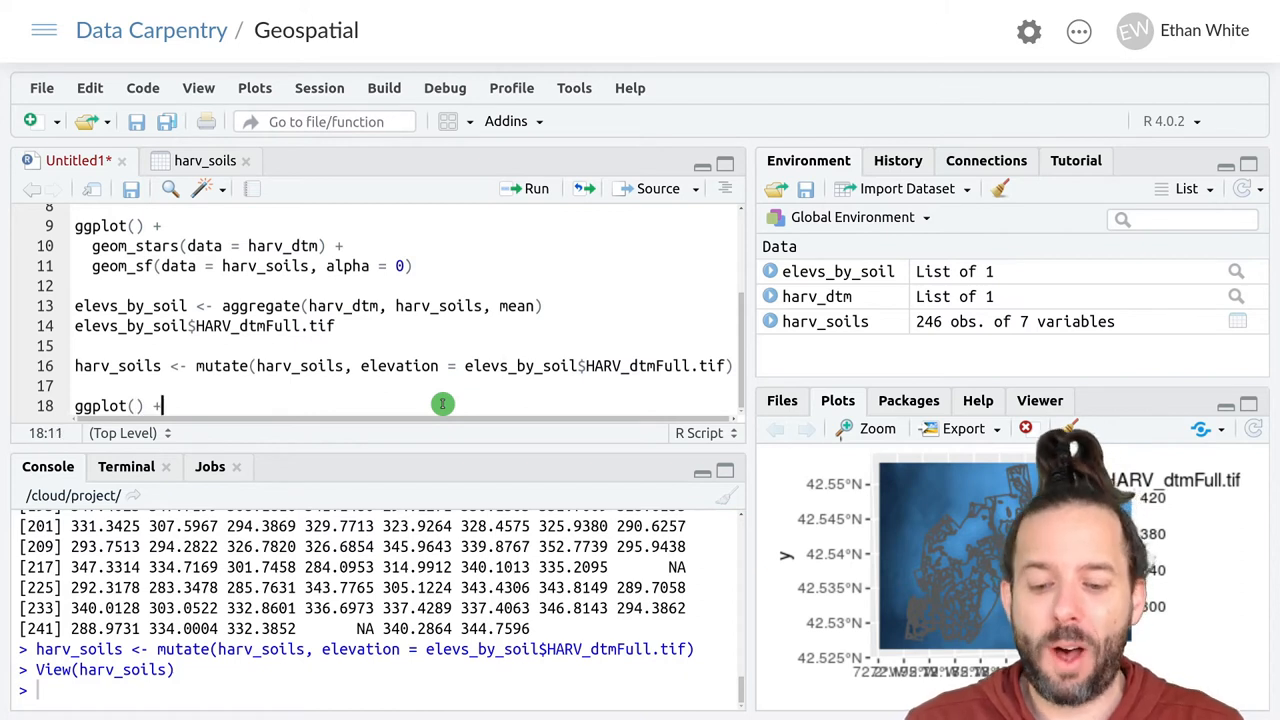
text(geom_sf)
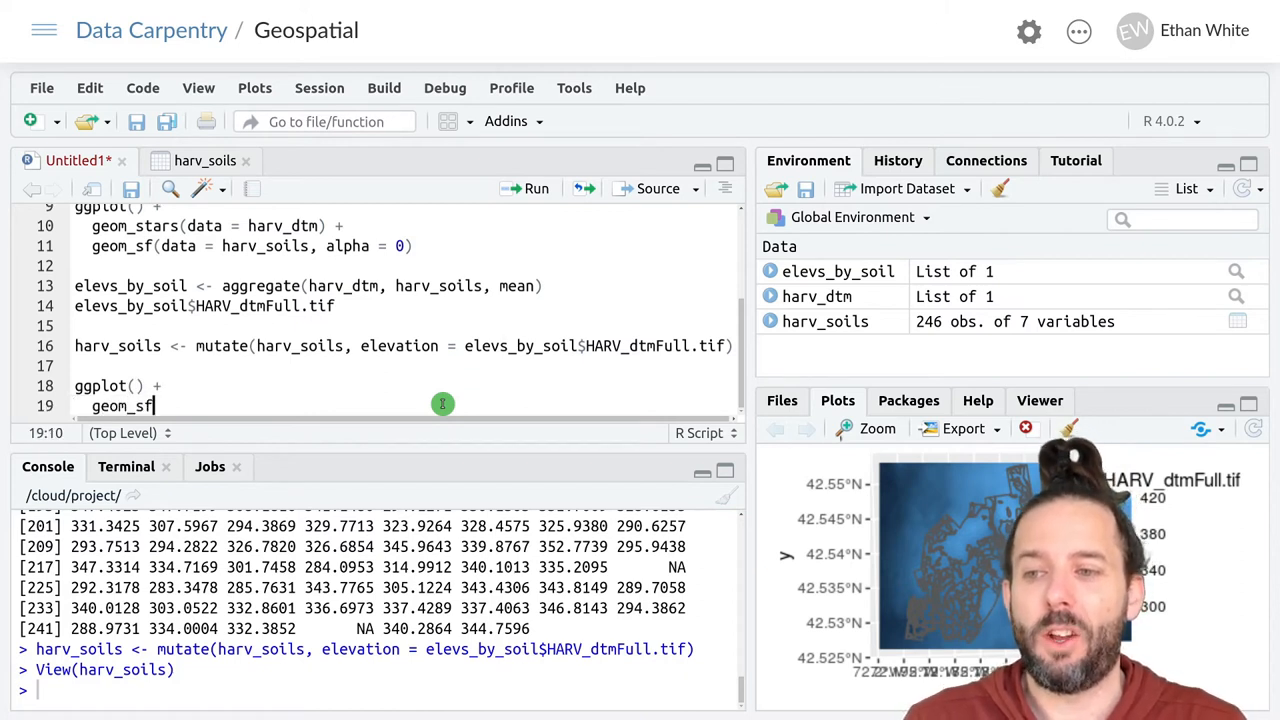
text(()
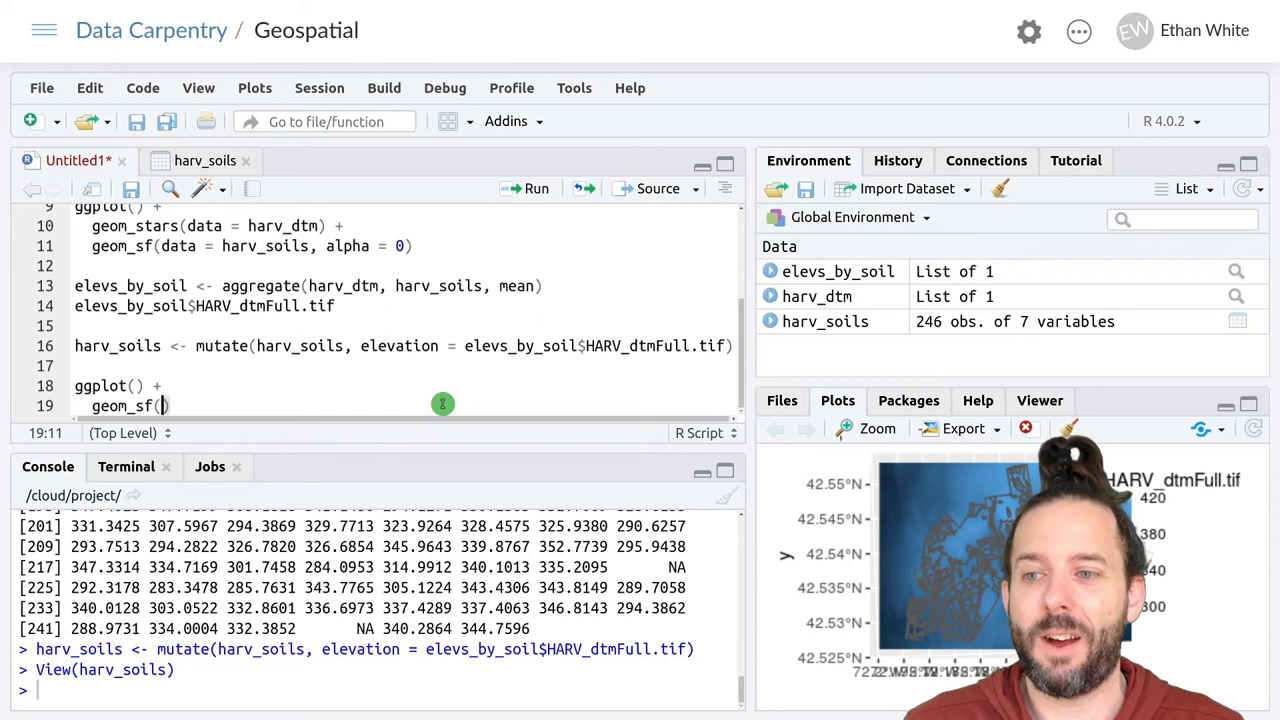
text(data)
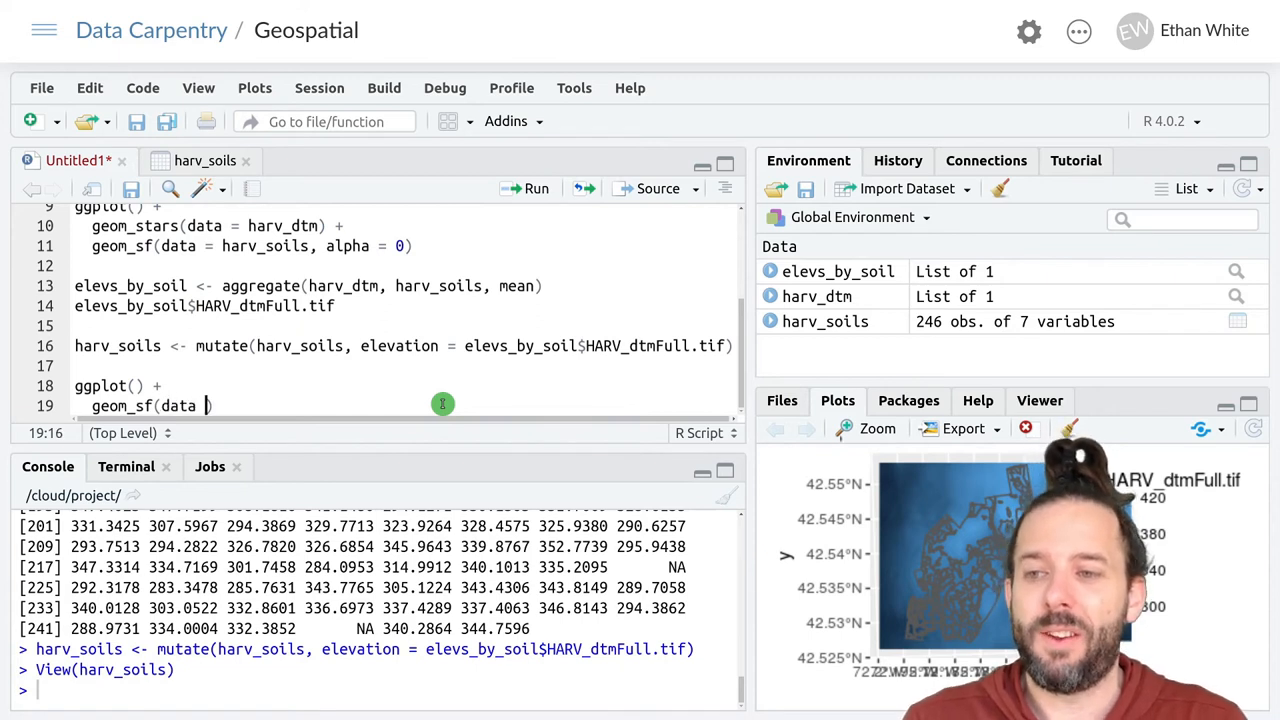
text(harv_soils,)
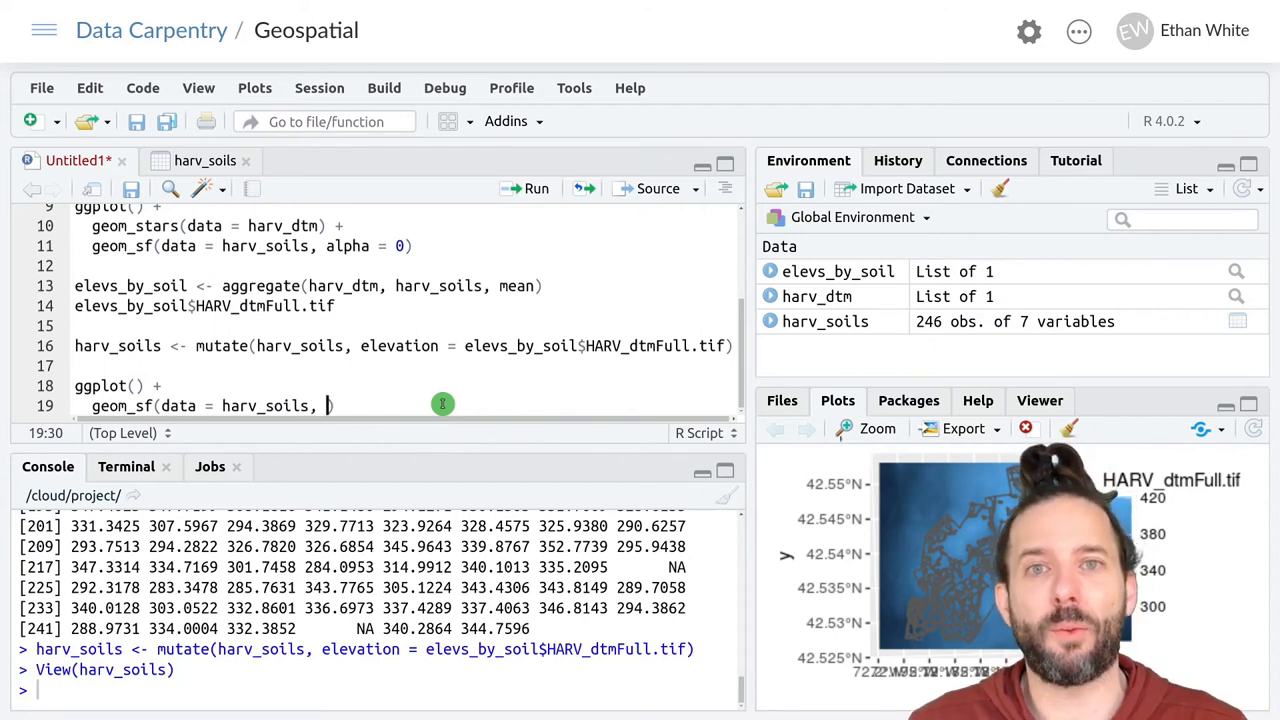
text(mapping)
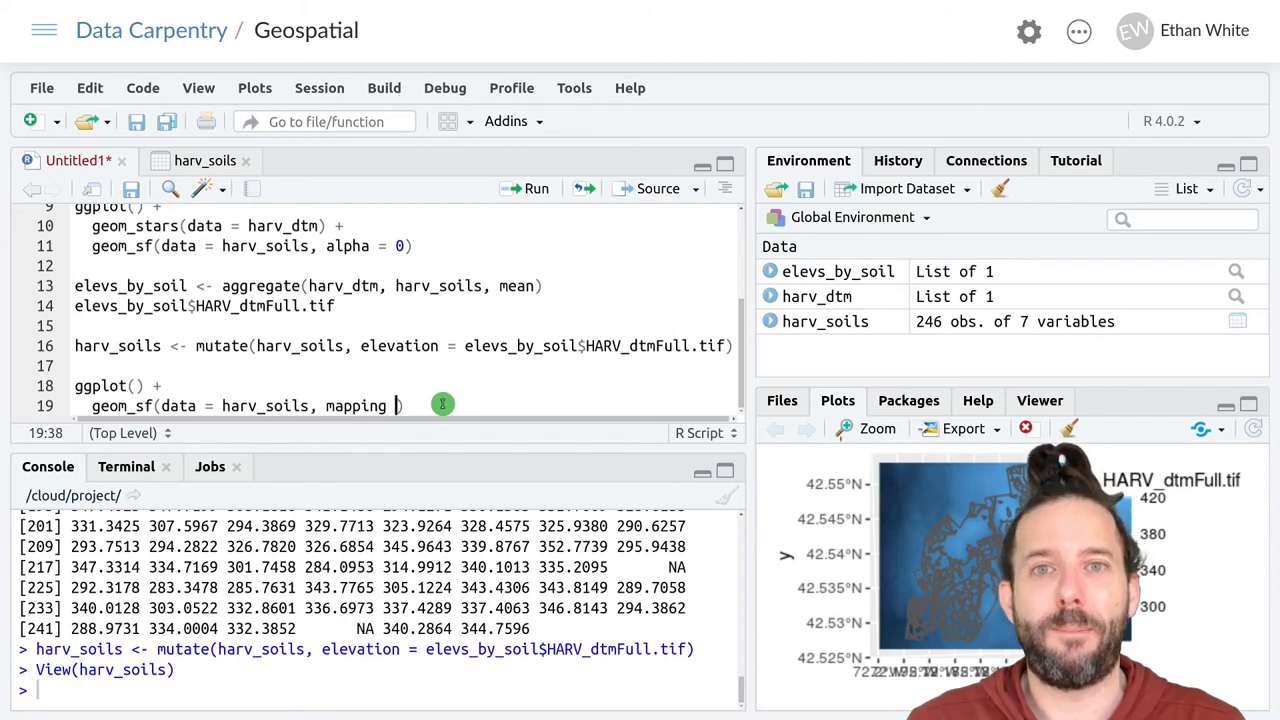
text(aes)
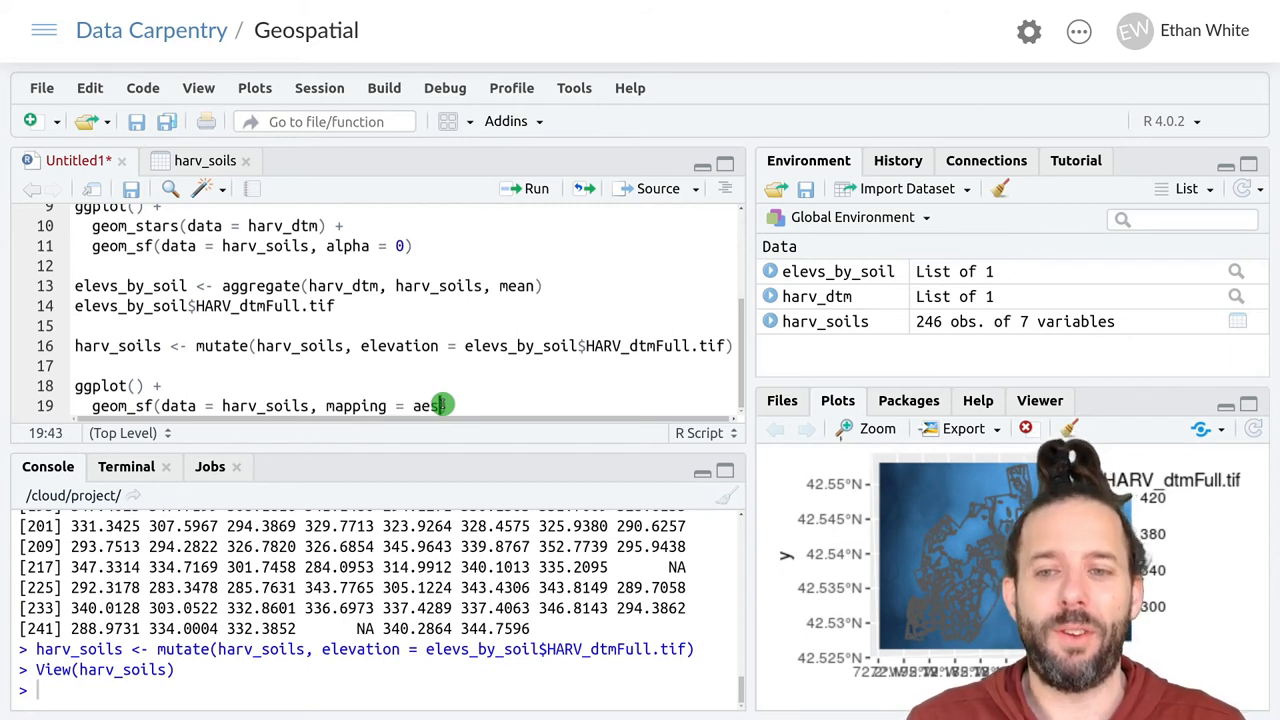
text(())
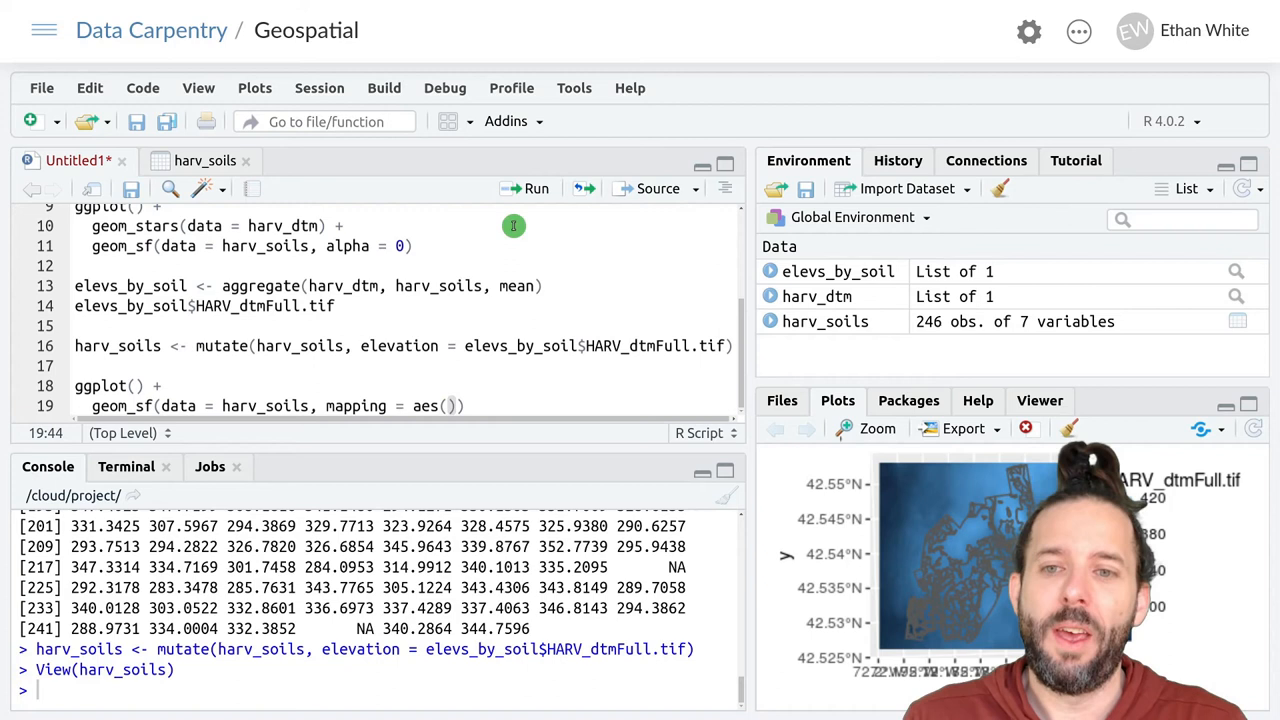
text(fill =)
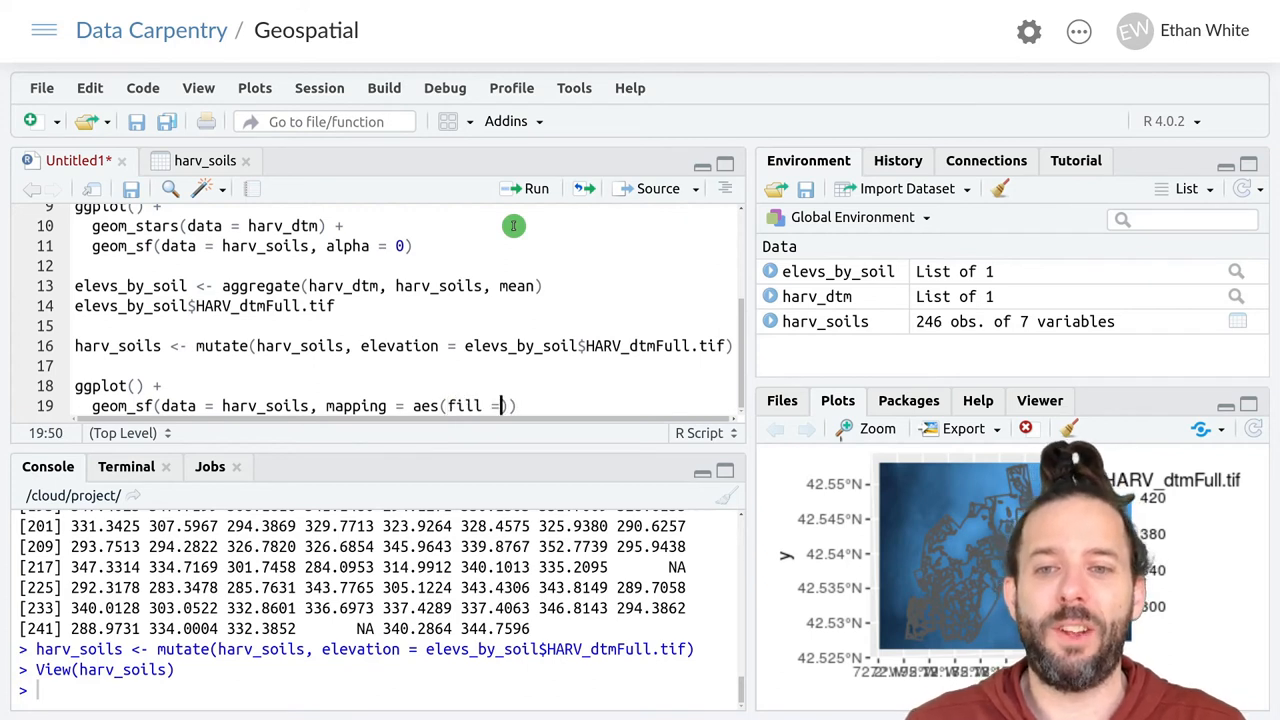
text(elevation)
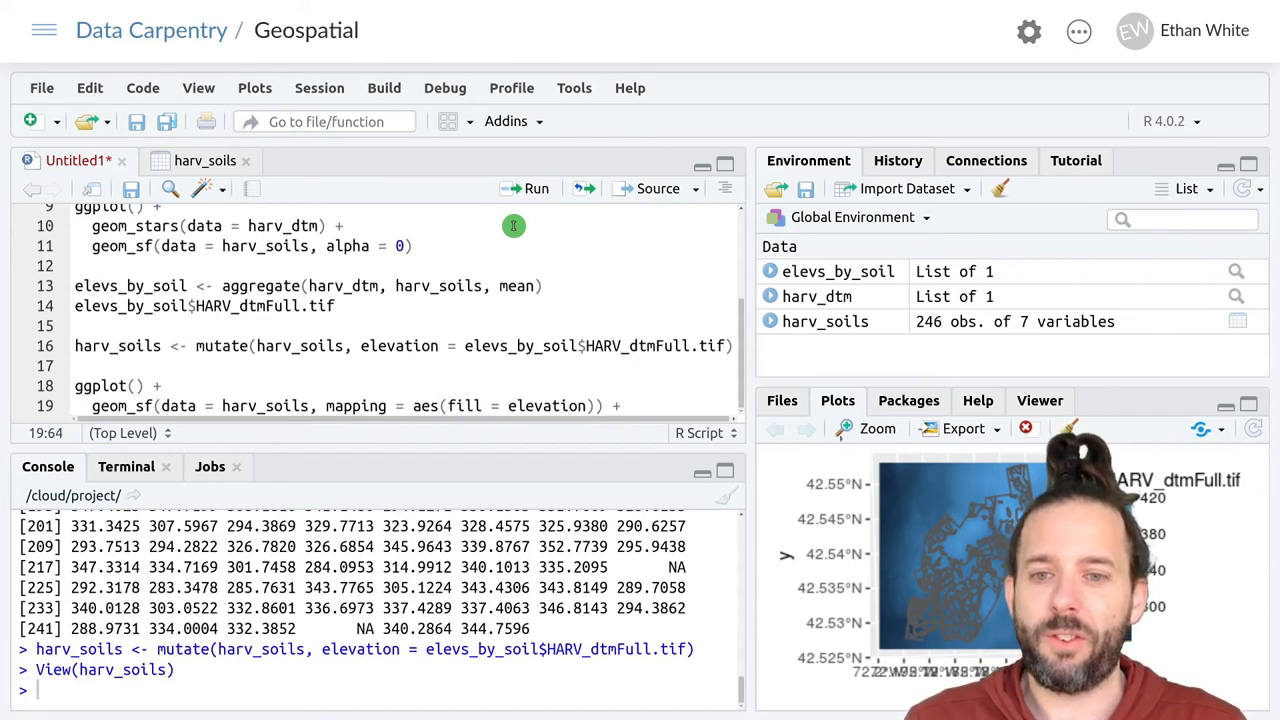
- Add scale_fill_viridis_c() and run the code to draw the elevation-filled soil map
text(scale_)
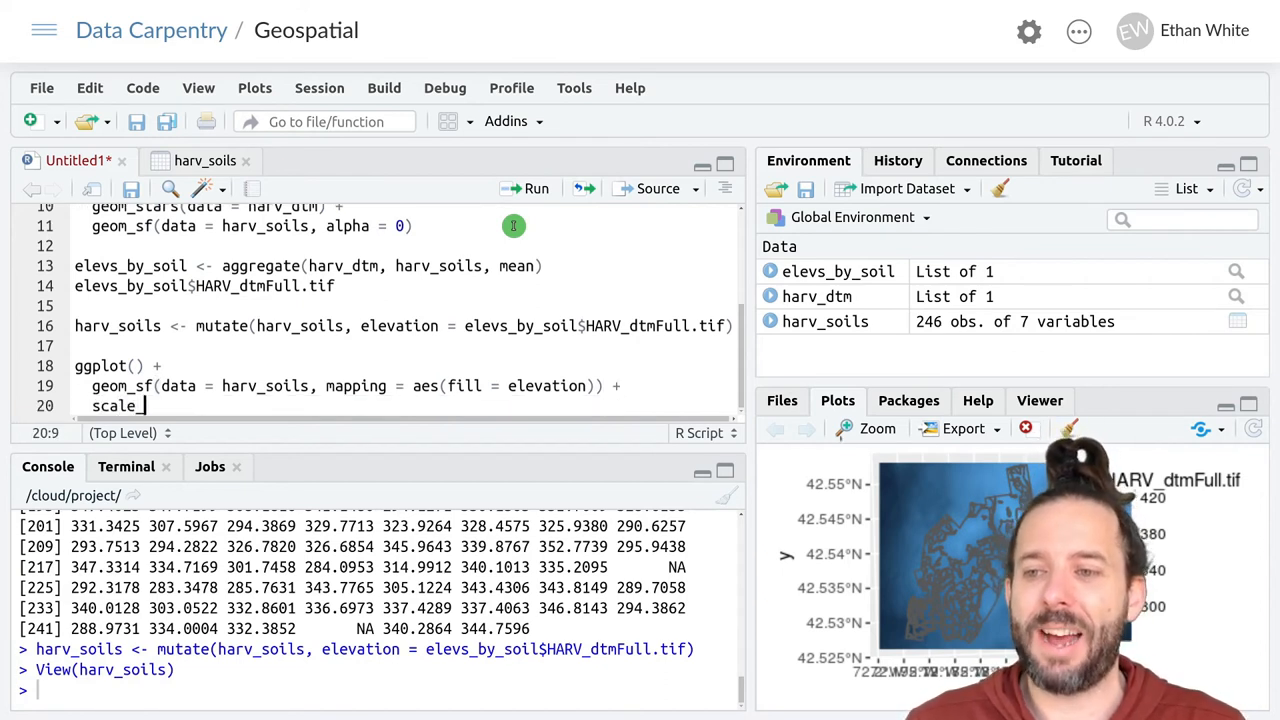
text(fill_)
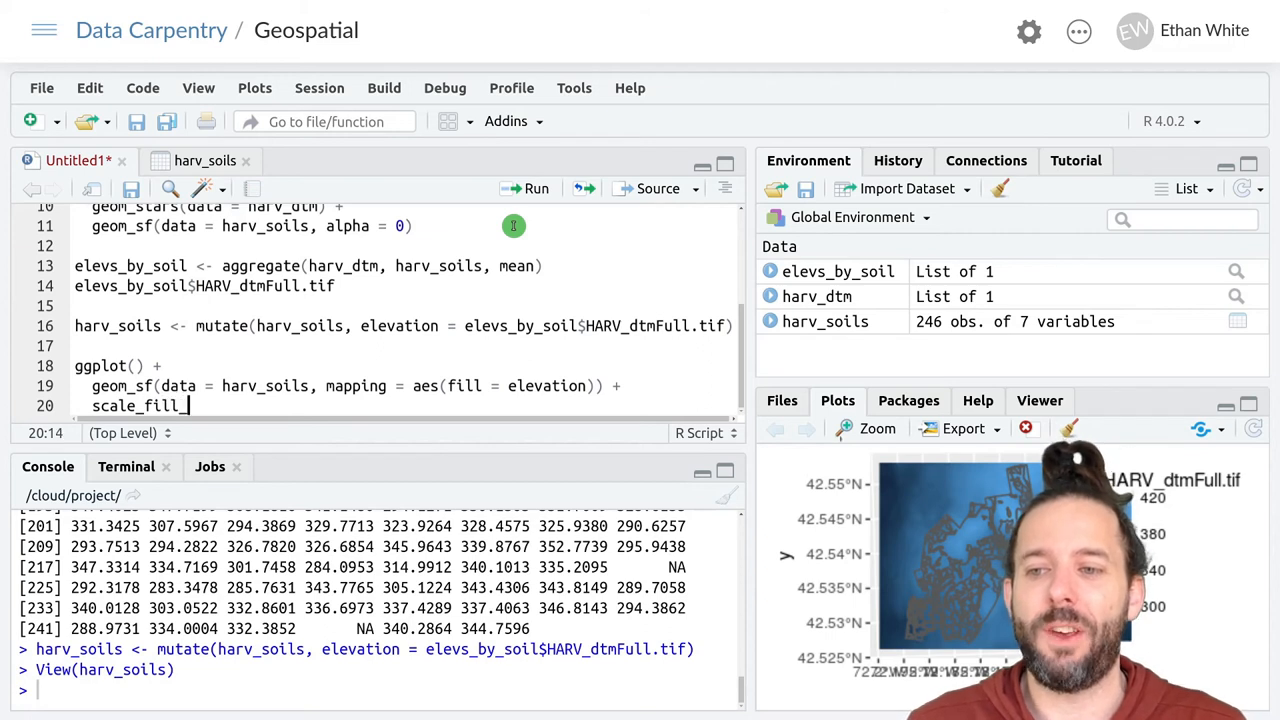
text(viridis)
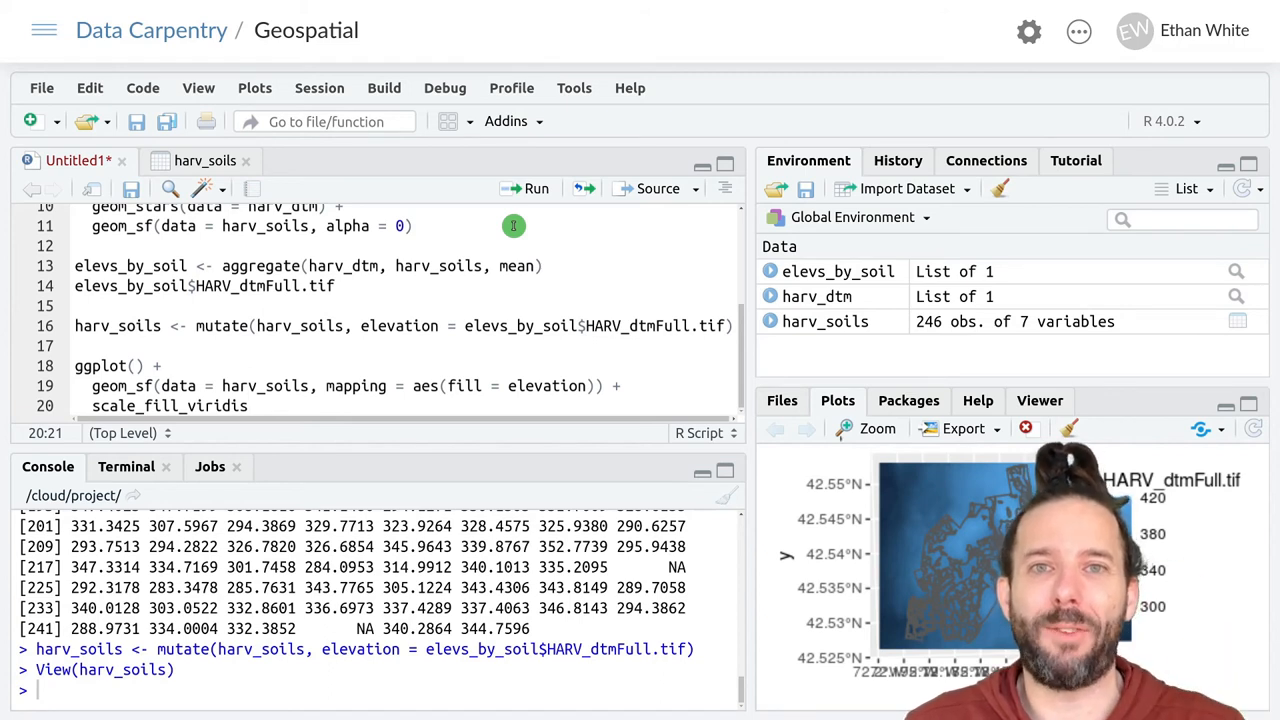
text(_c)
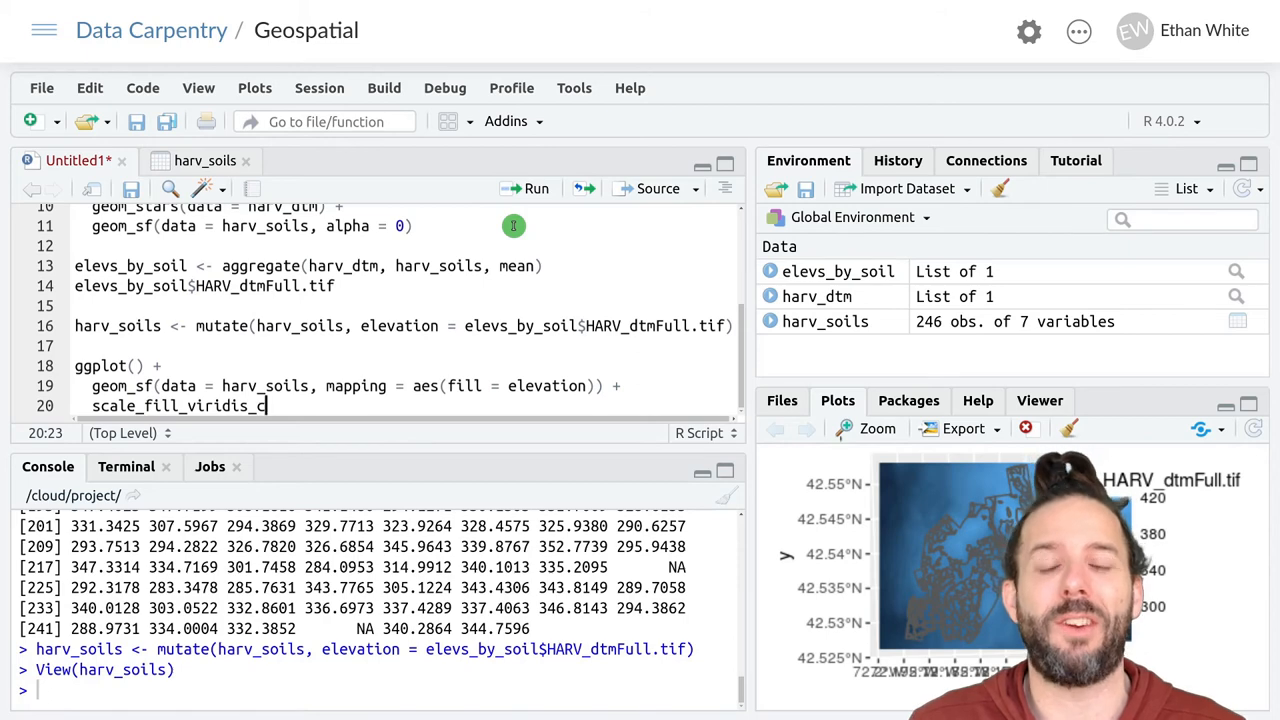
text(())
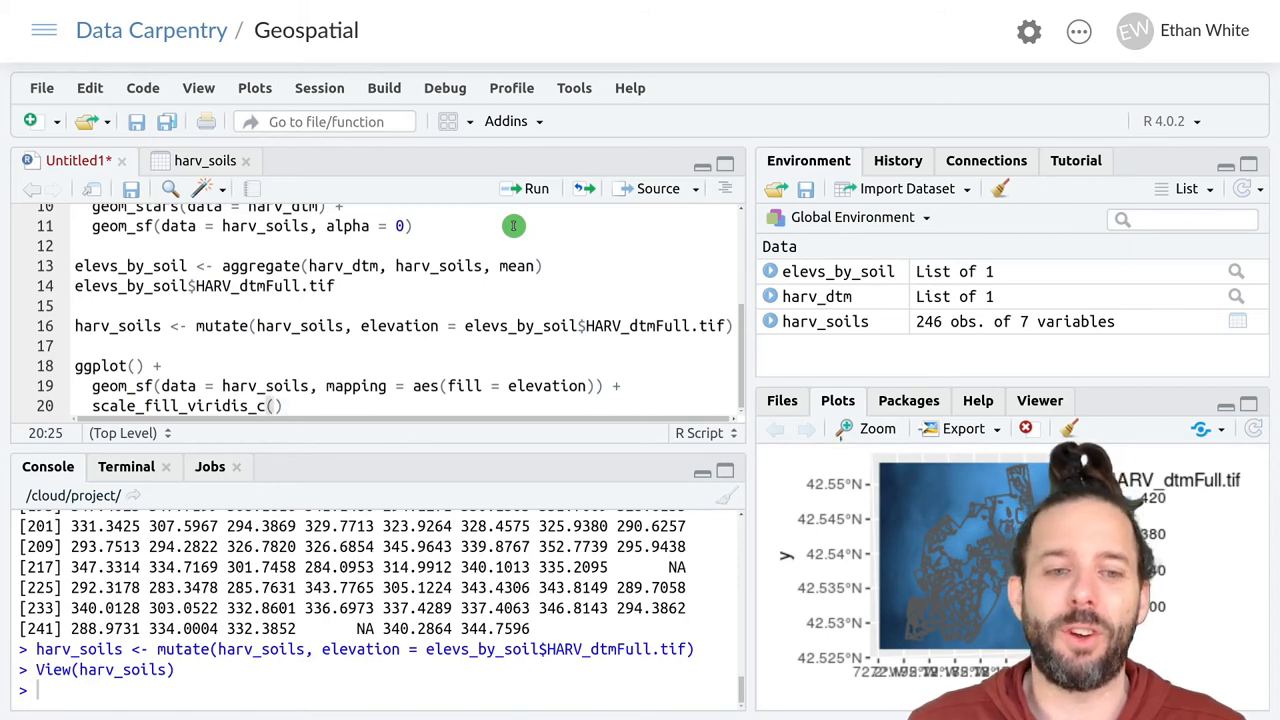
click(536, 188)
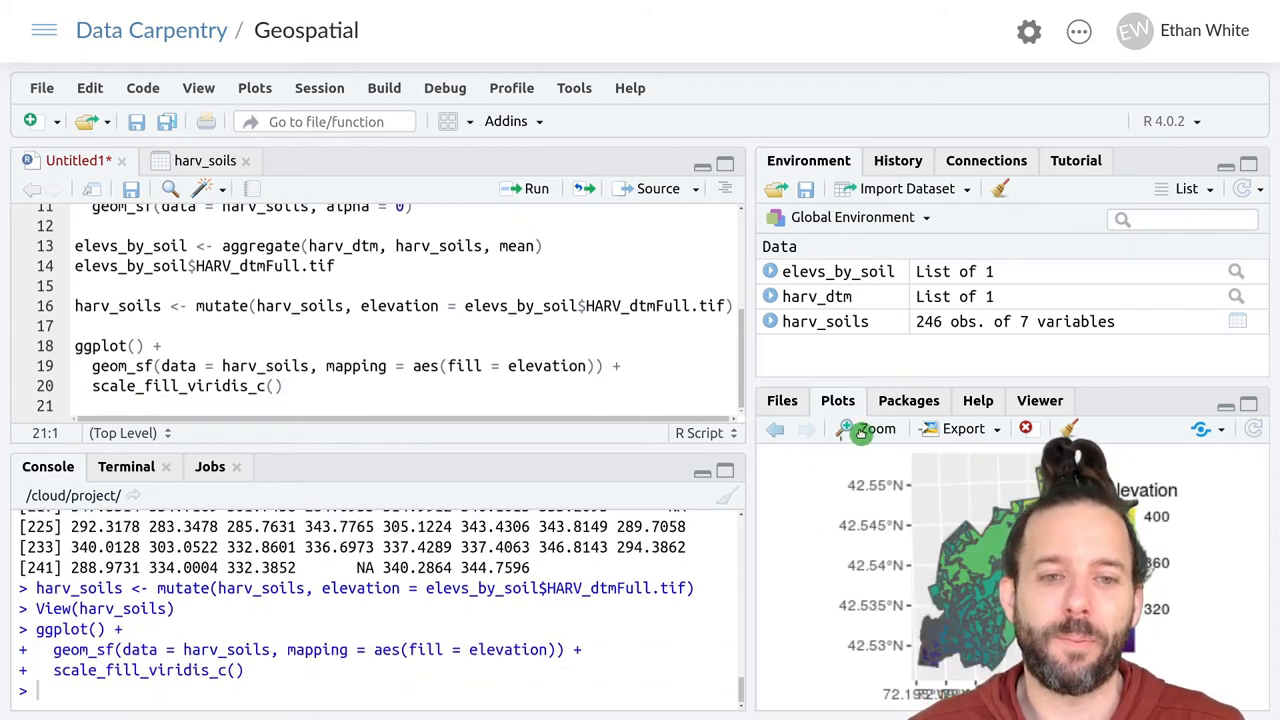
click(872, 428)
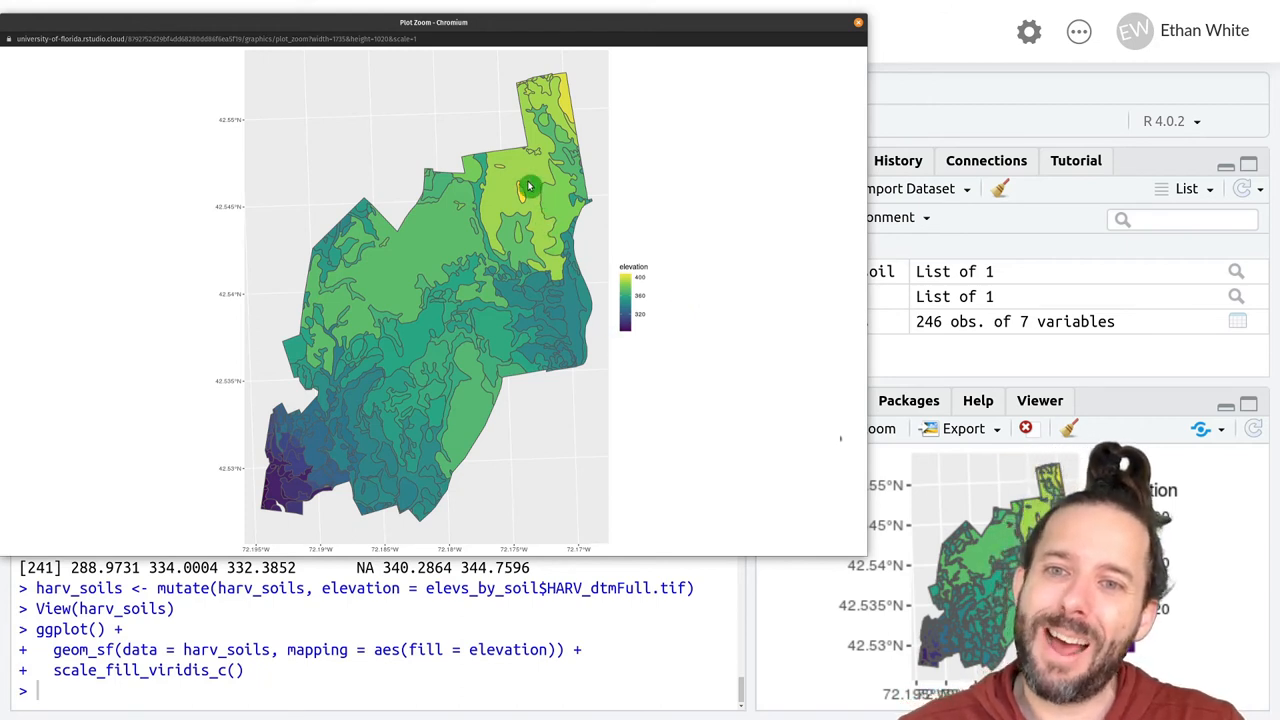
mouse_move(533, 210)
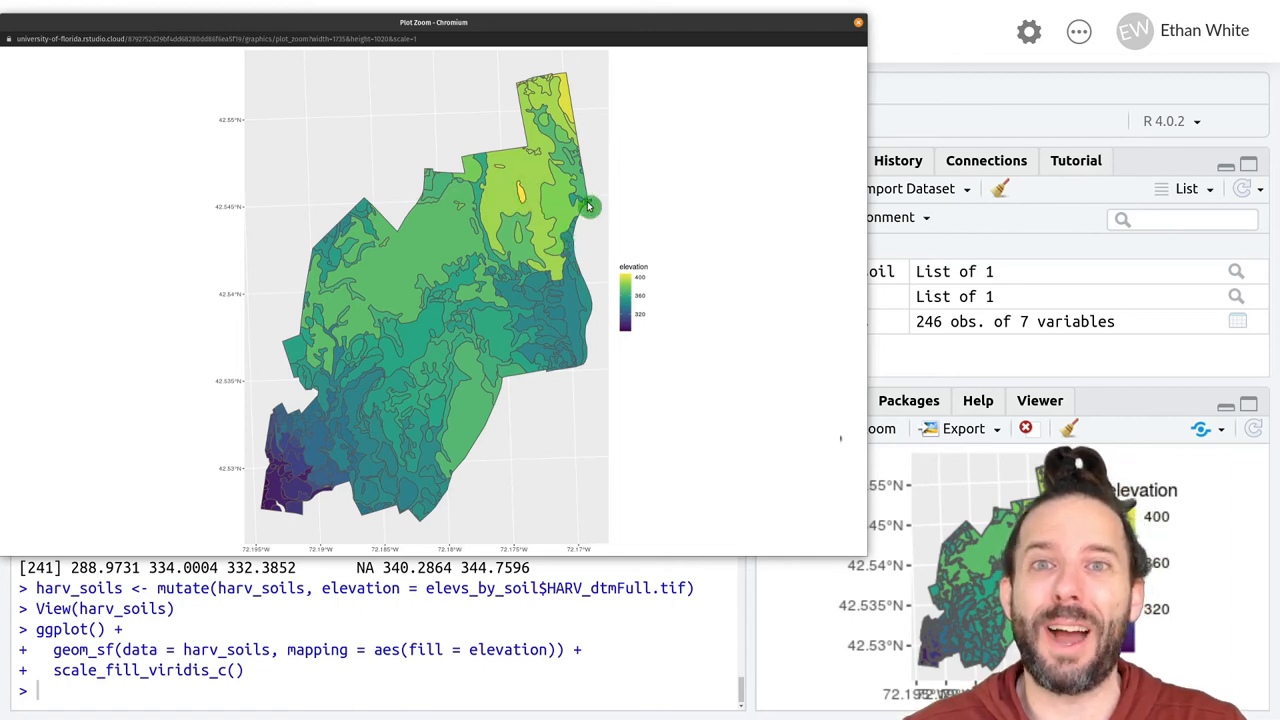
mouse_move(520, 193)
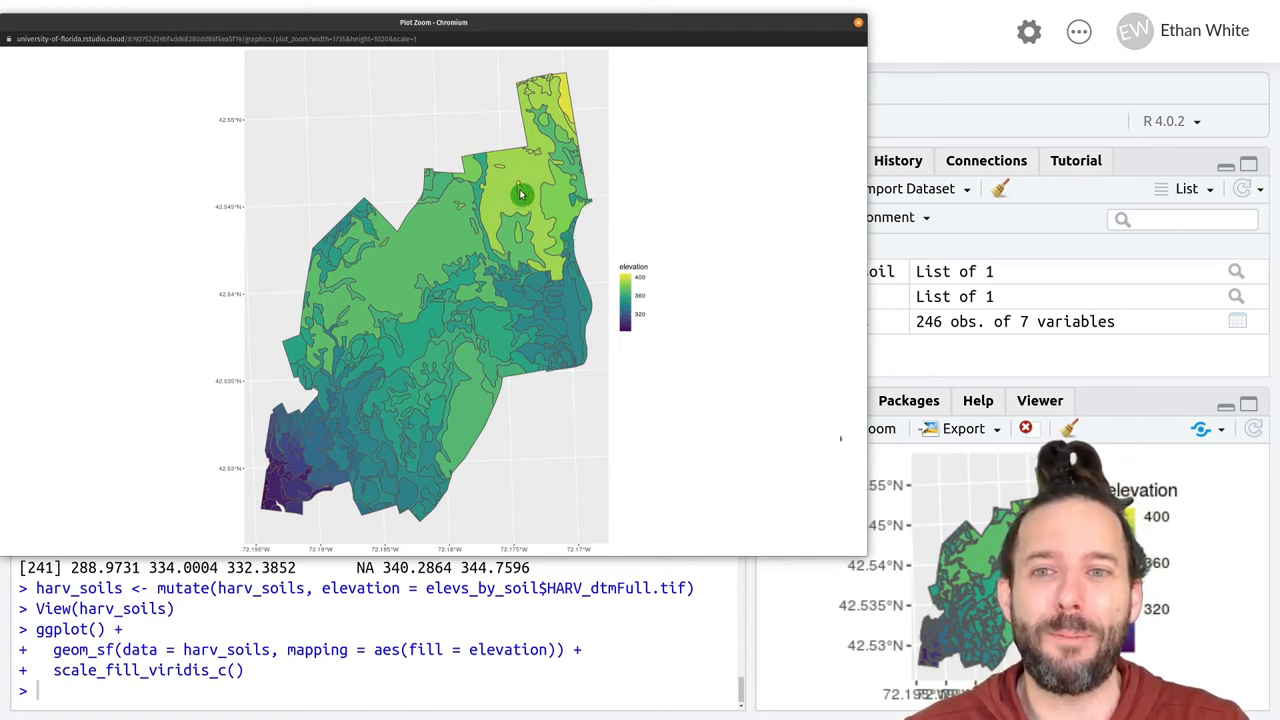
mouse_move(632, 267)
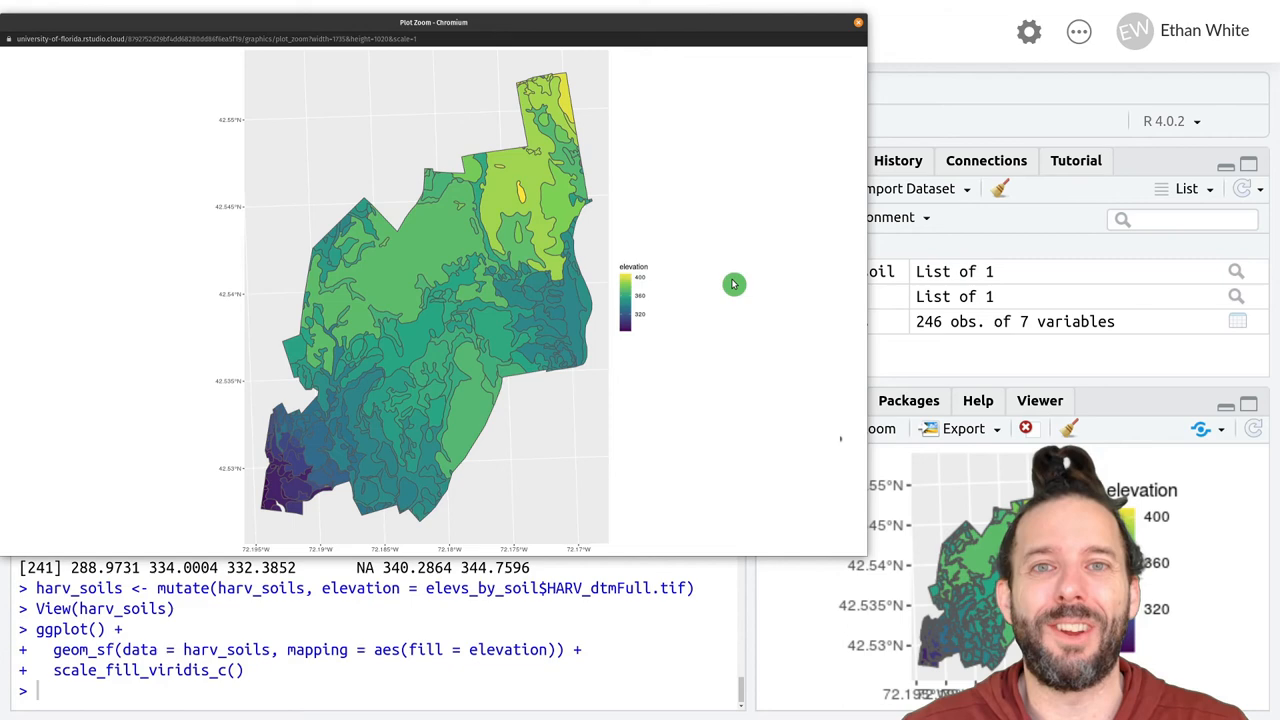
mouse_move(883, 19)
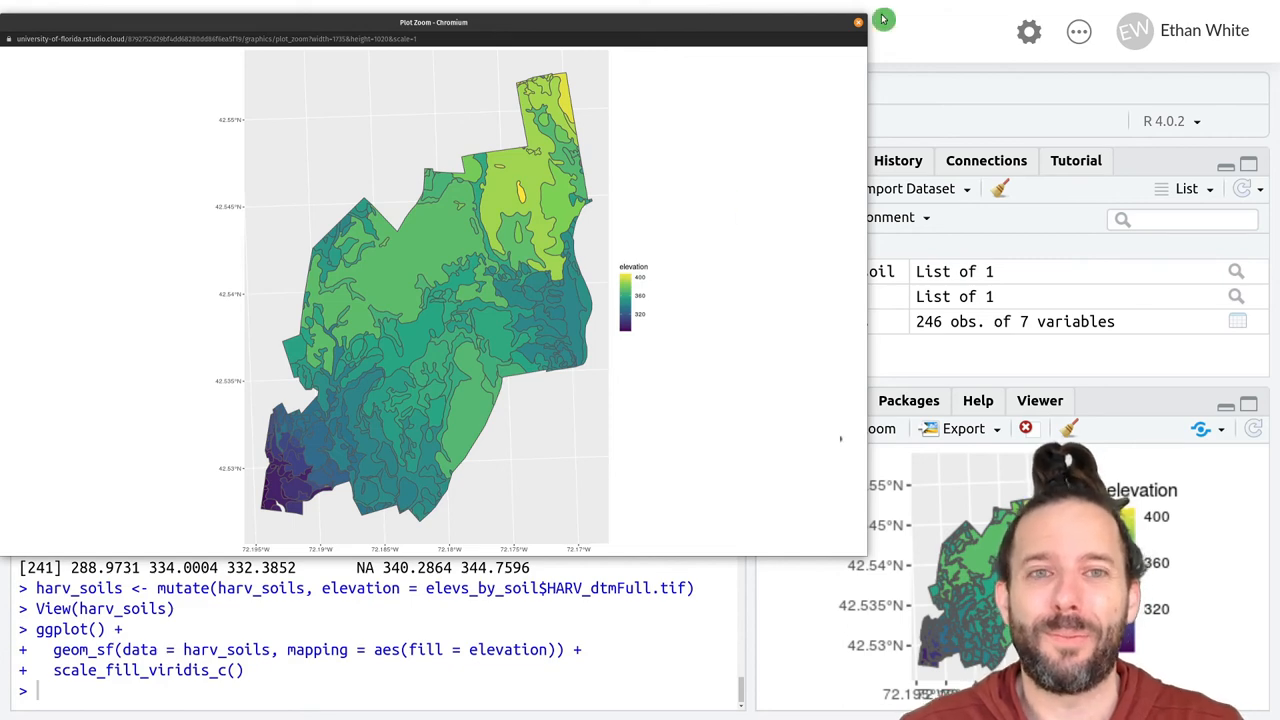
click(857, 21)
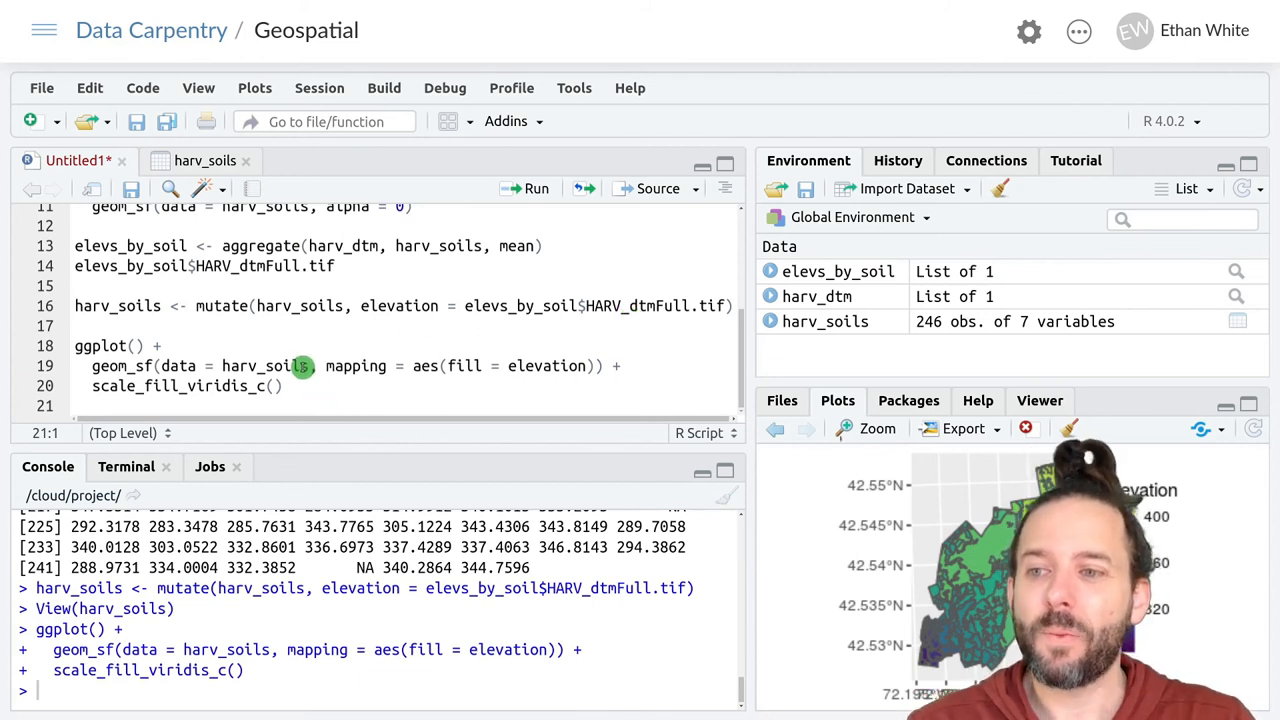
mouse_move(308, 379)
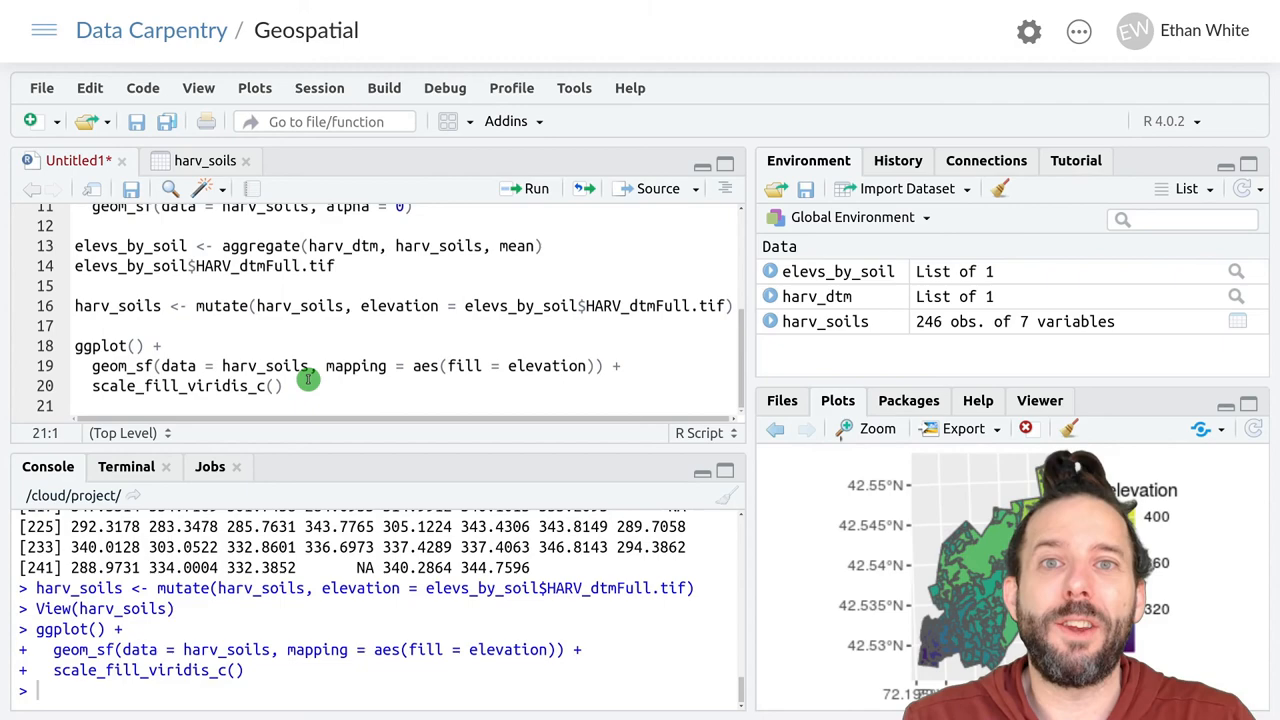